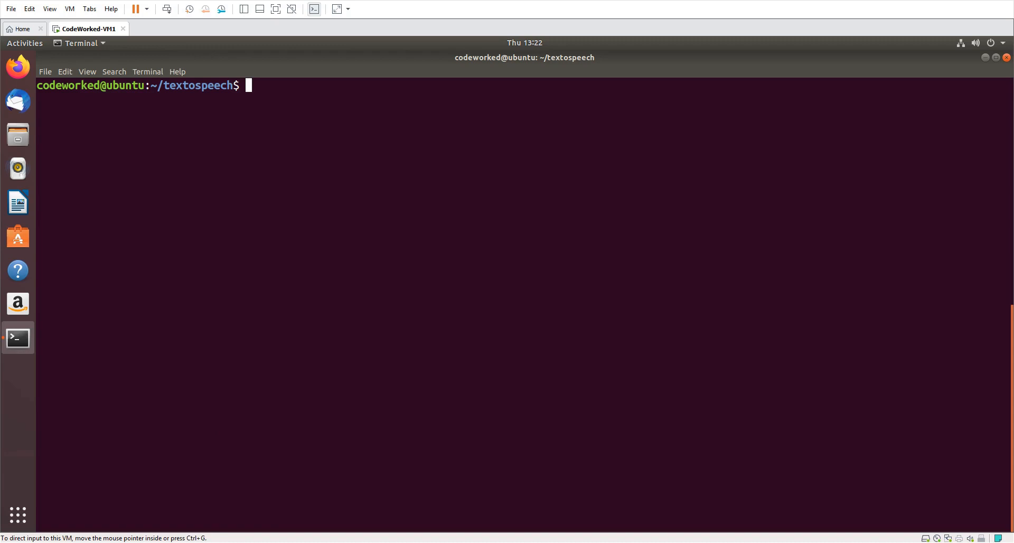
mouse_move(314, 245)
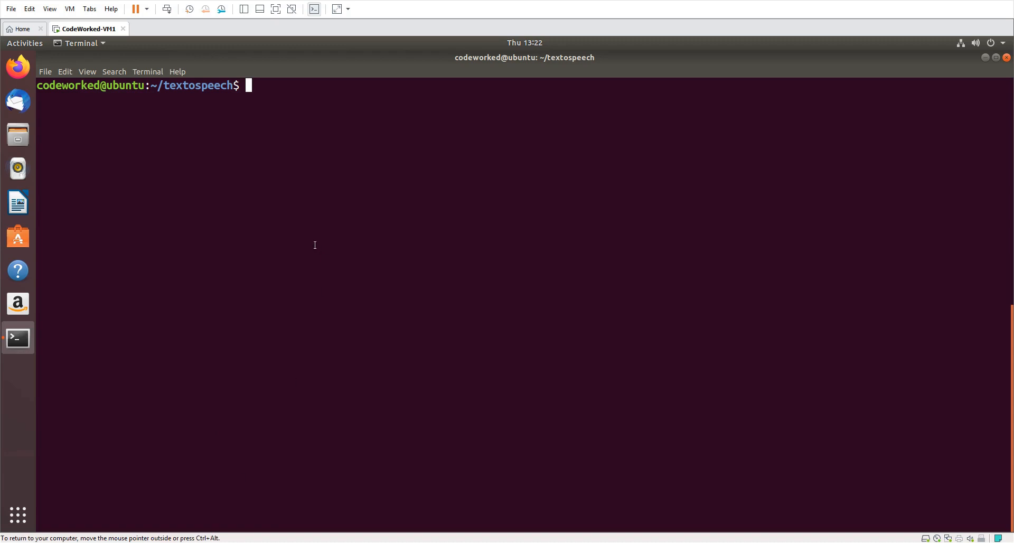
Begin typing a sudo nano command at the textospeech folder prompt.
type("sudo nano")
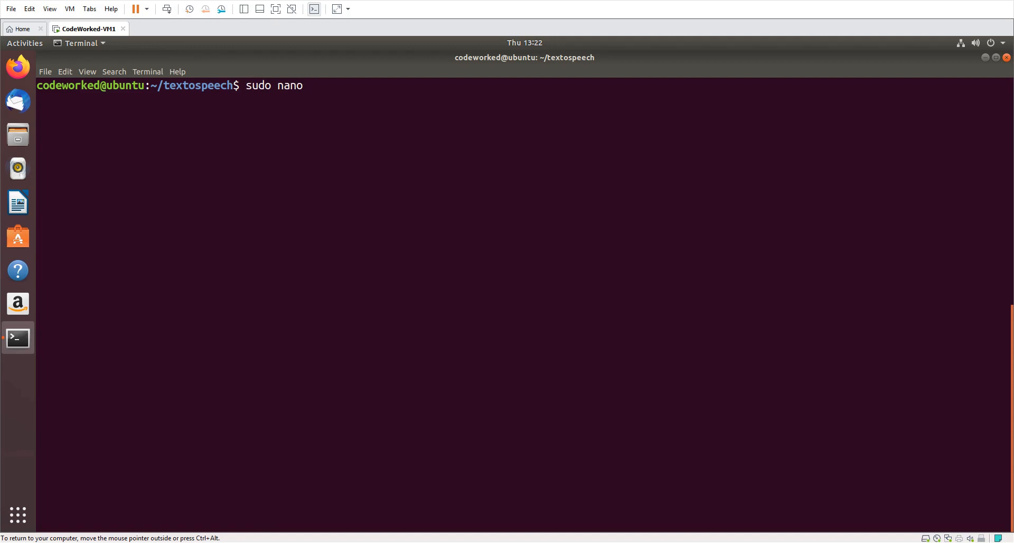
Open a new speech.py in nano with sudo and start it with 'import tkinter'.
type("\" \"")
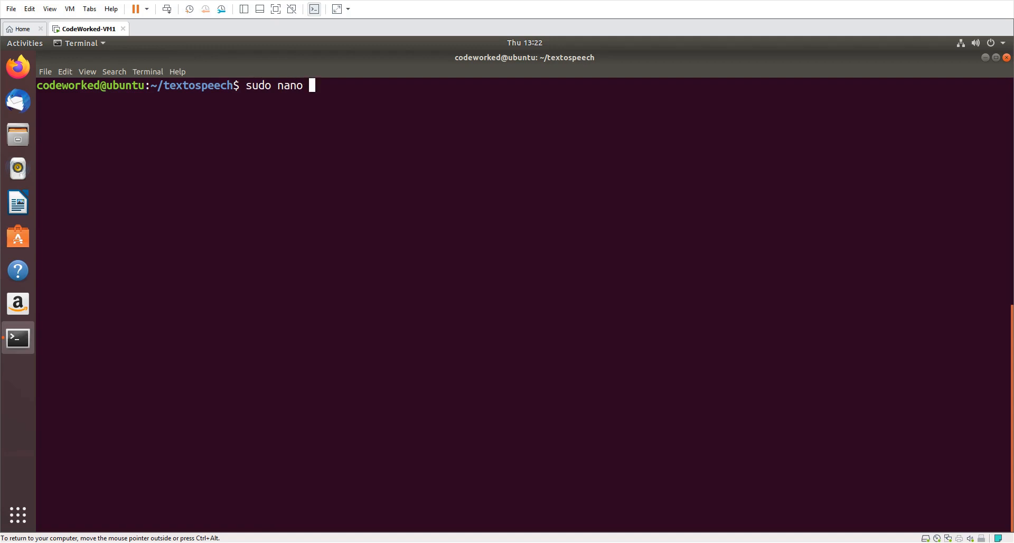
type("speech")
type("import tkinter")
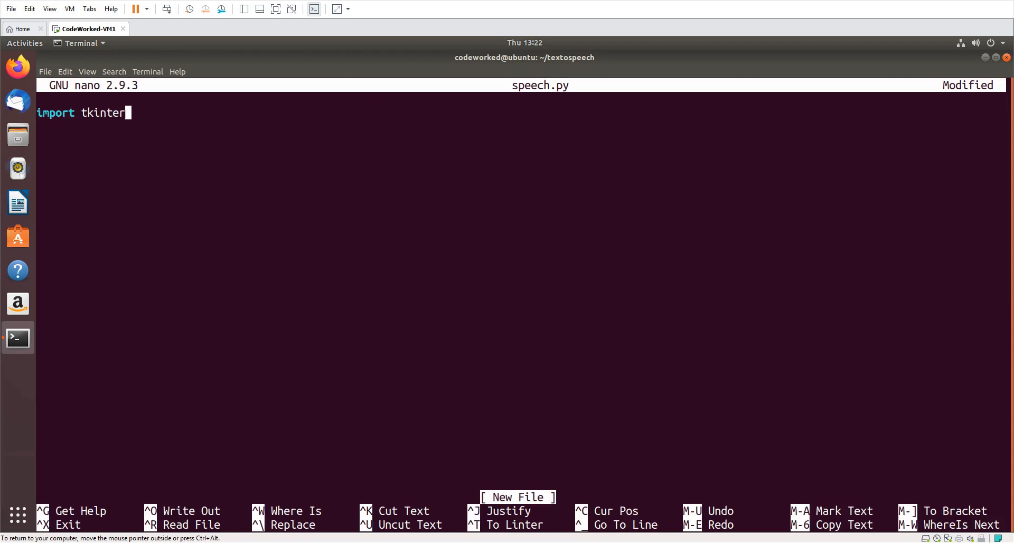
Write 'import tkinter as tk' and add 'from tkinter import *' below it.
type("as t")
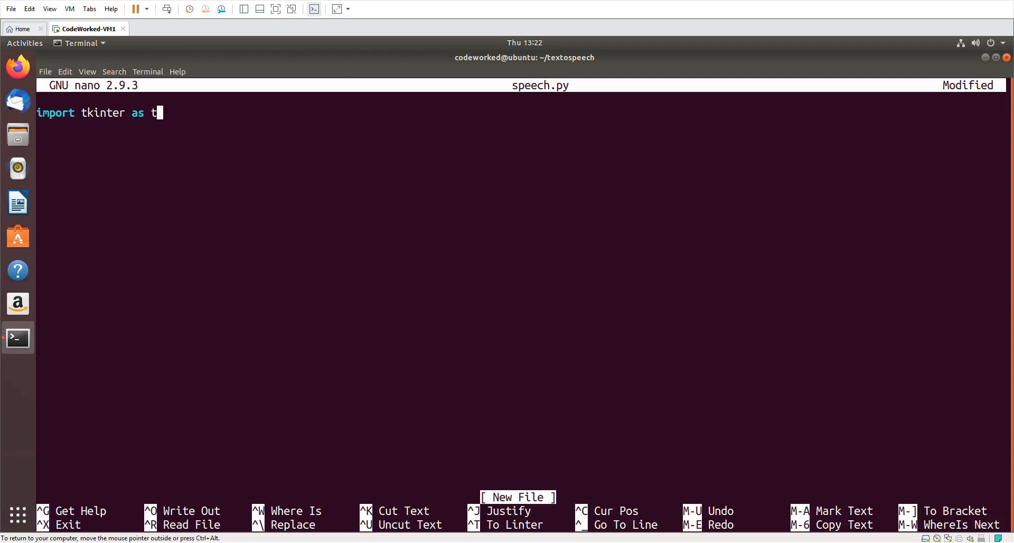
type("k")
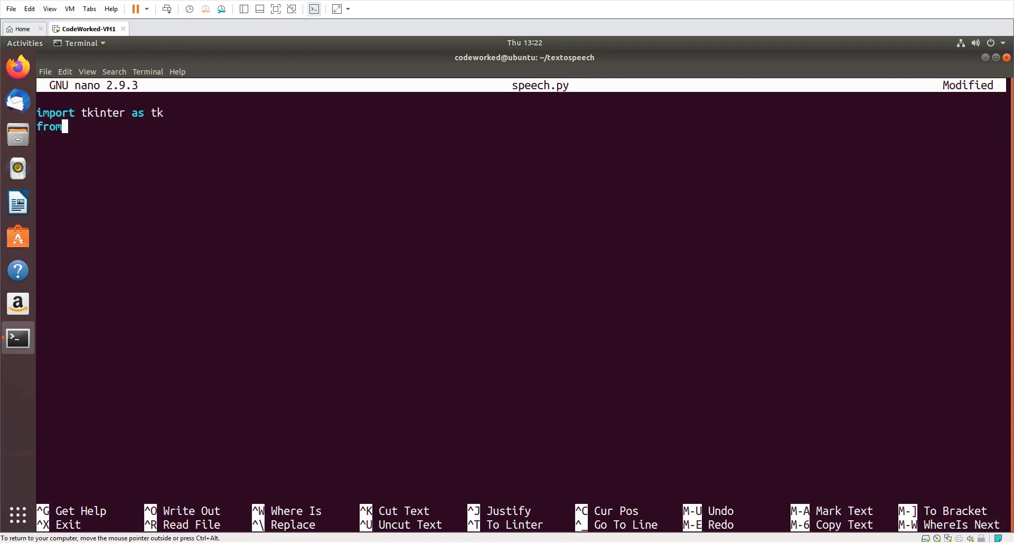
type("tkinter")
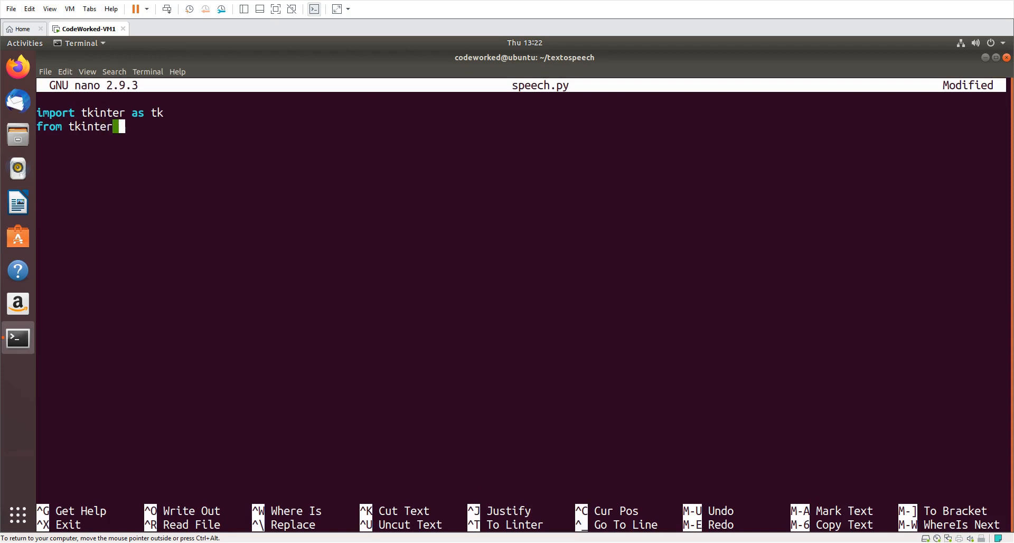
type("import *")
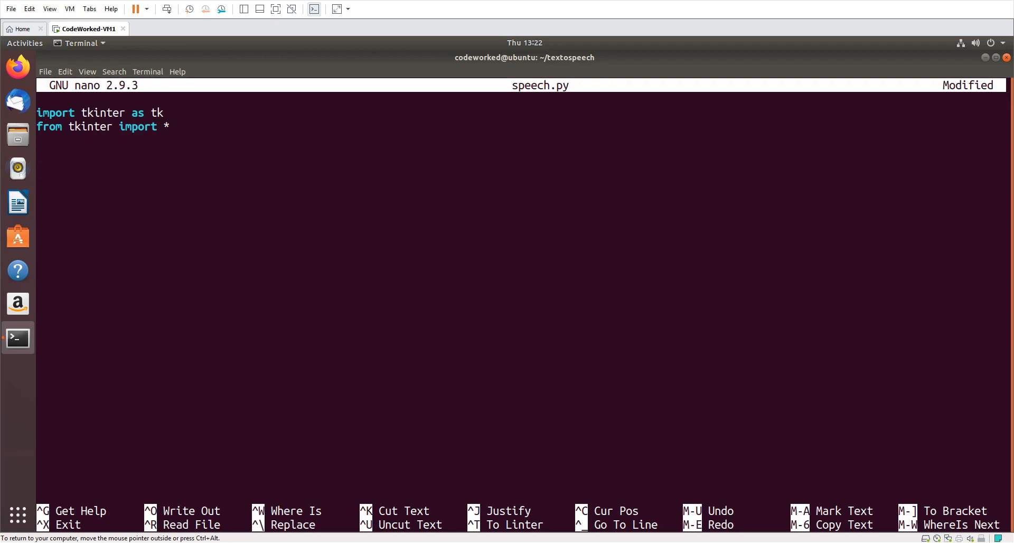
Create the Tk root window and title it 'Text to Speech'.
type("root =")
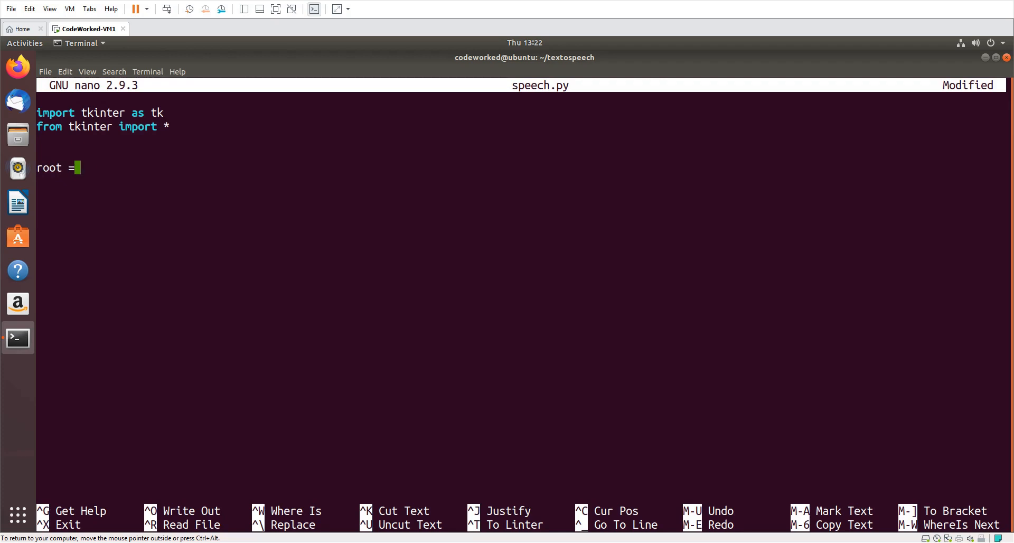
type("Tk(")
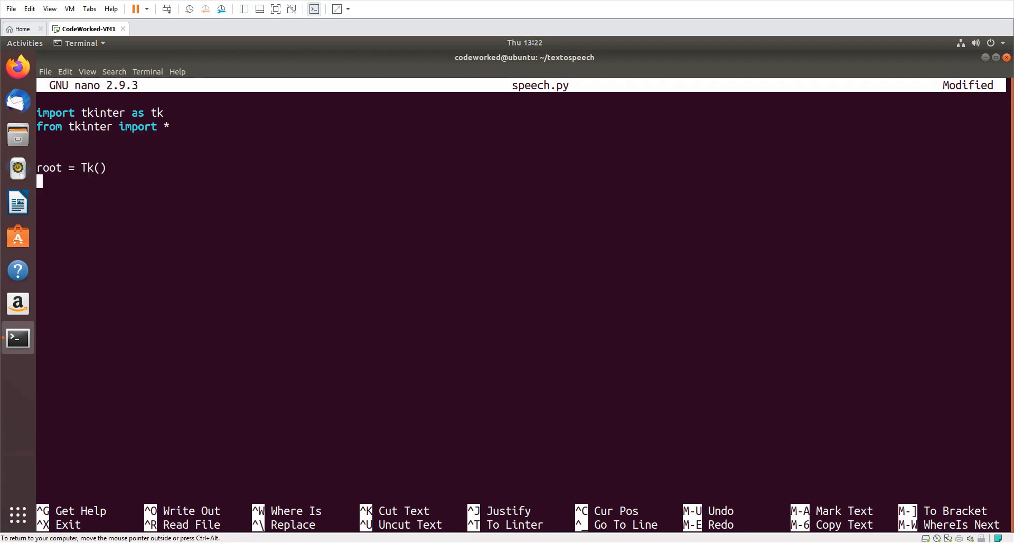
type("roo.")
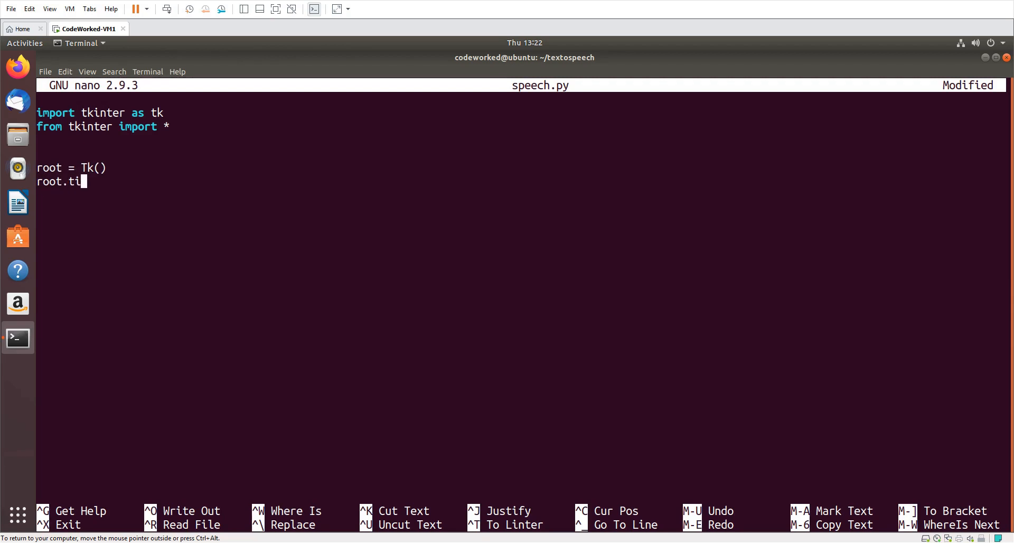
type("tle(\"")
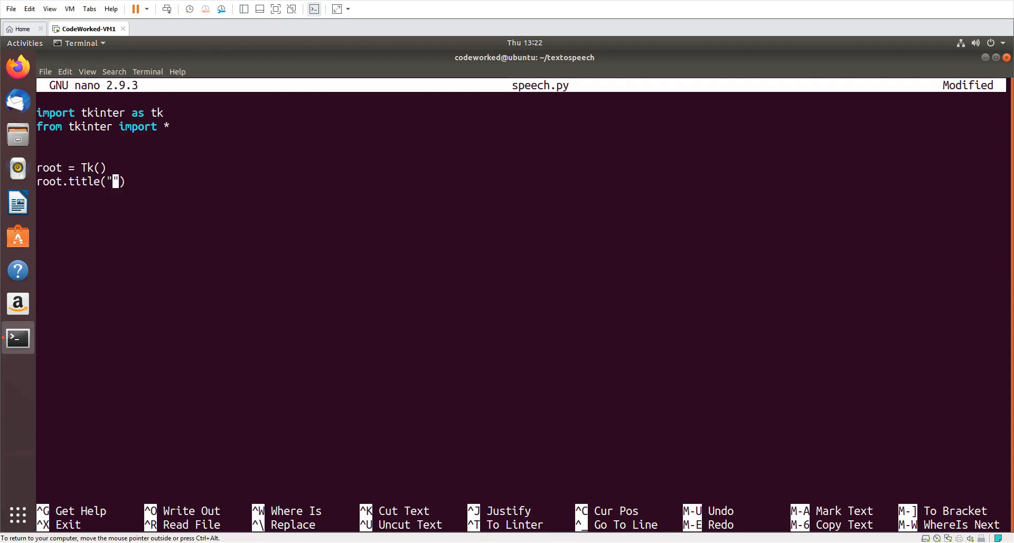
type("Text to Sp")
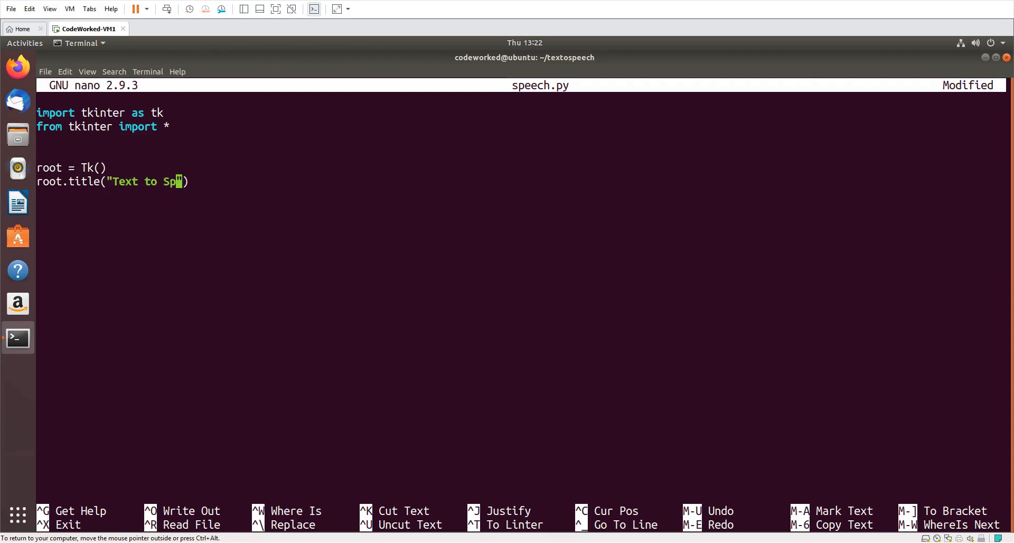
type("eech")
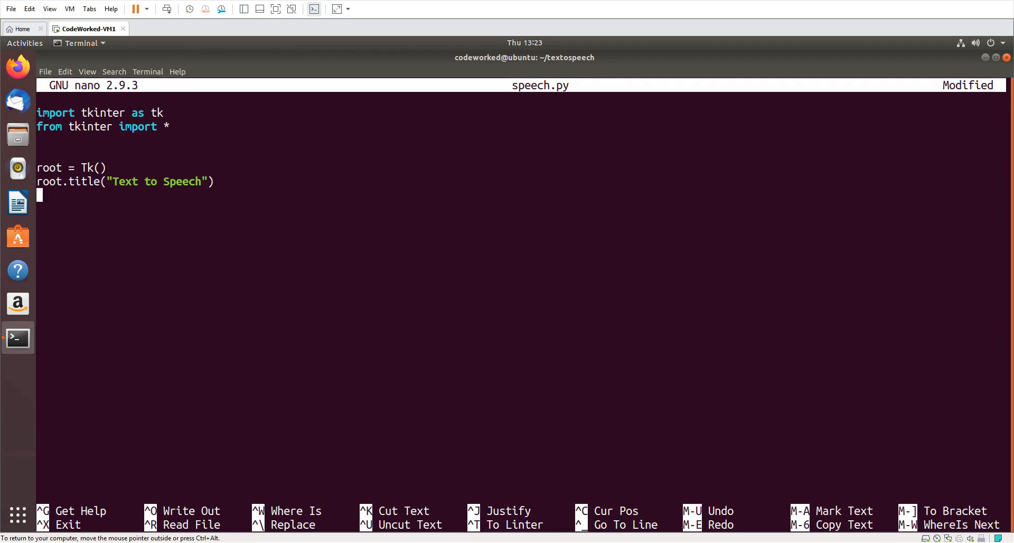
Set the window geometry to "350x100".
type("root.")
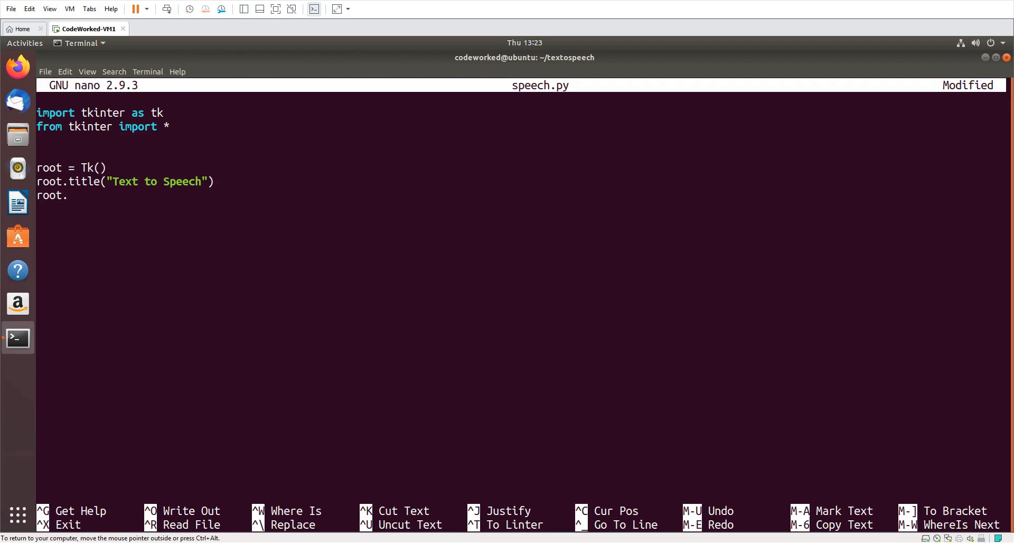
type("geo")
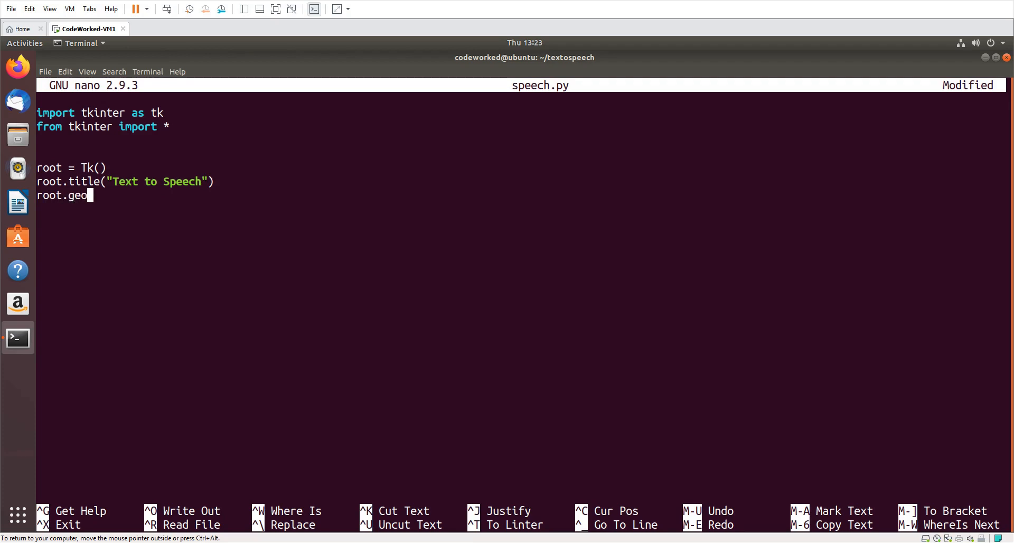
type("metry()")
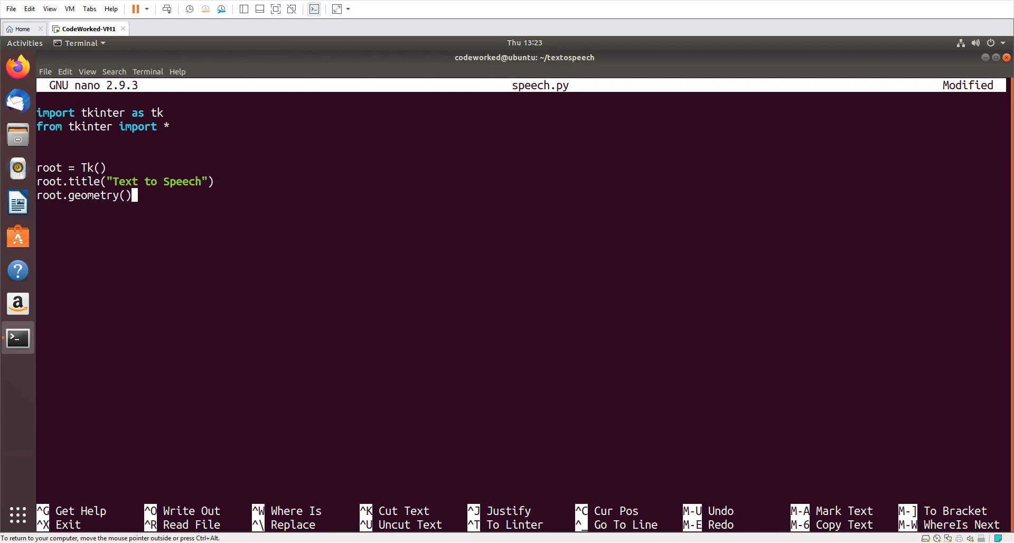
type("\"\"")
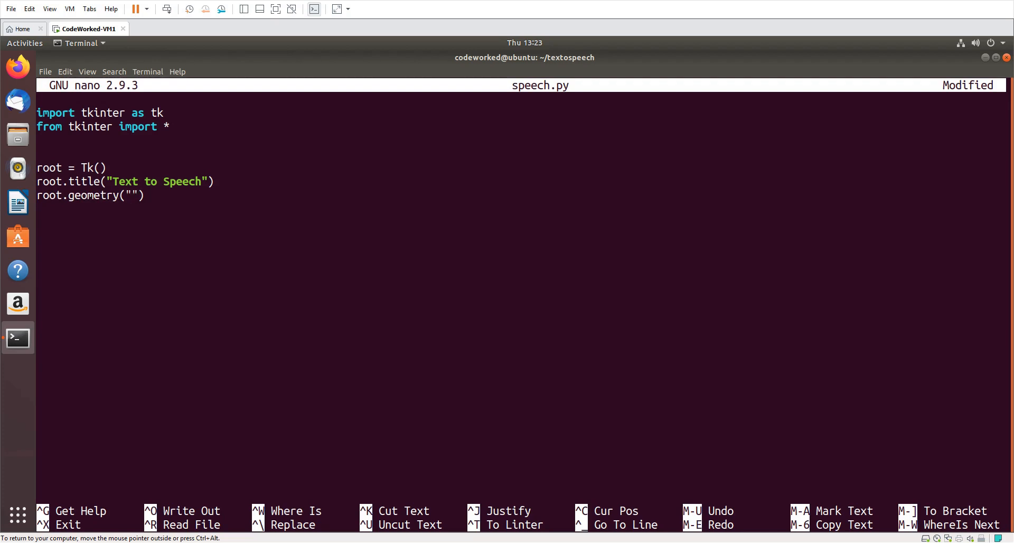
type("350x1")
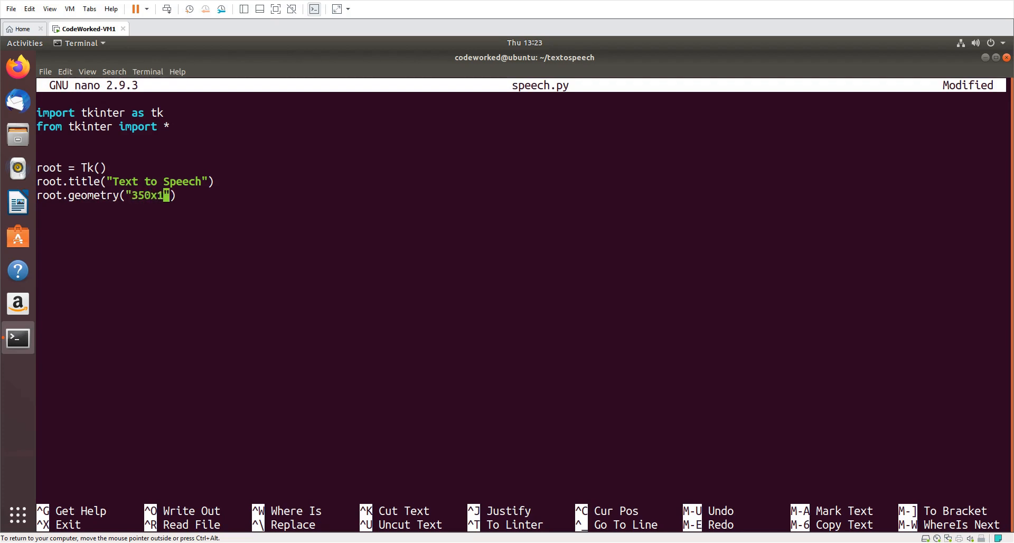
type("00")
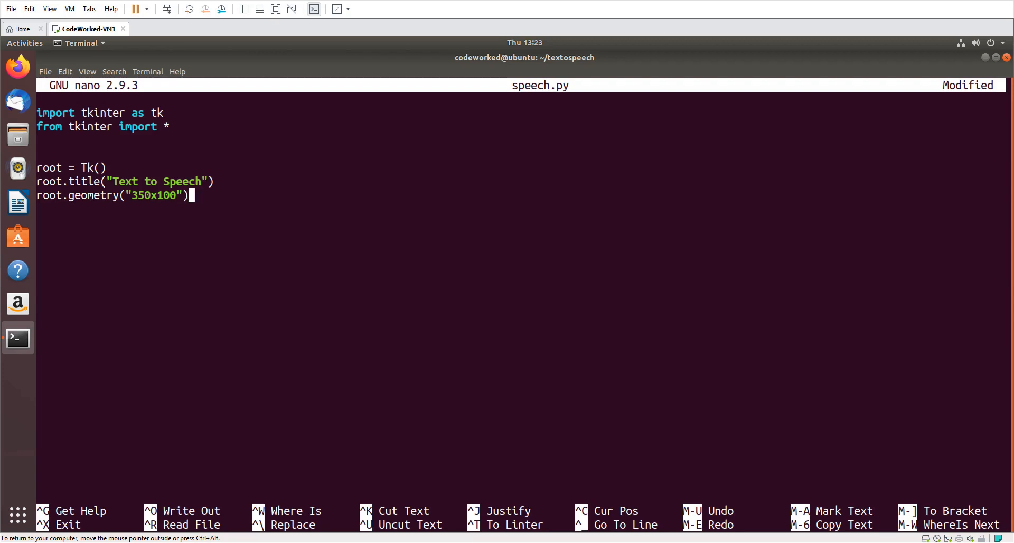
Make the window non-resizable (False, False) and end with root.mainloop().
type("root.")
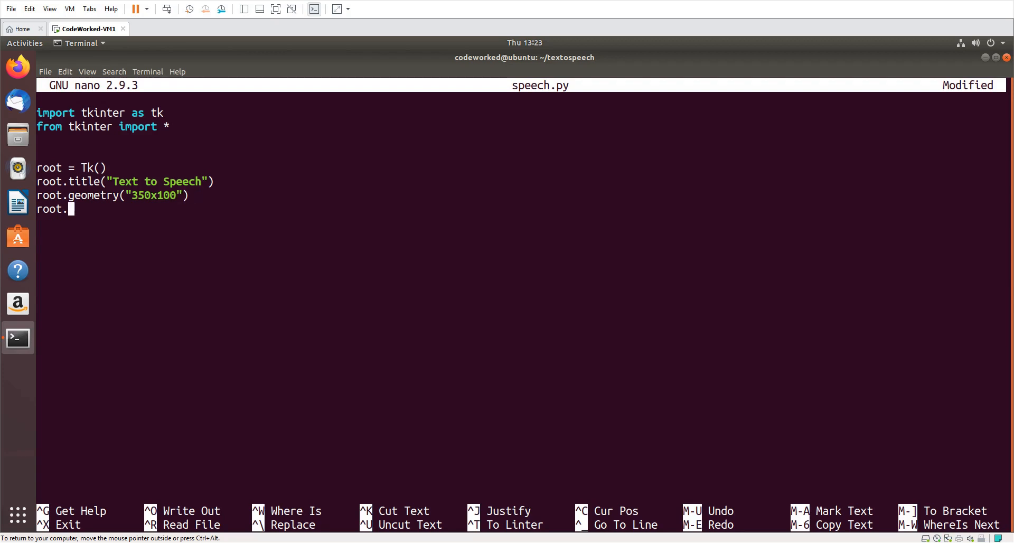
type("resizable(Fals")
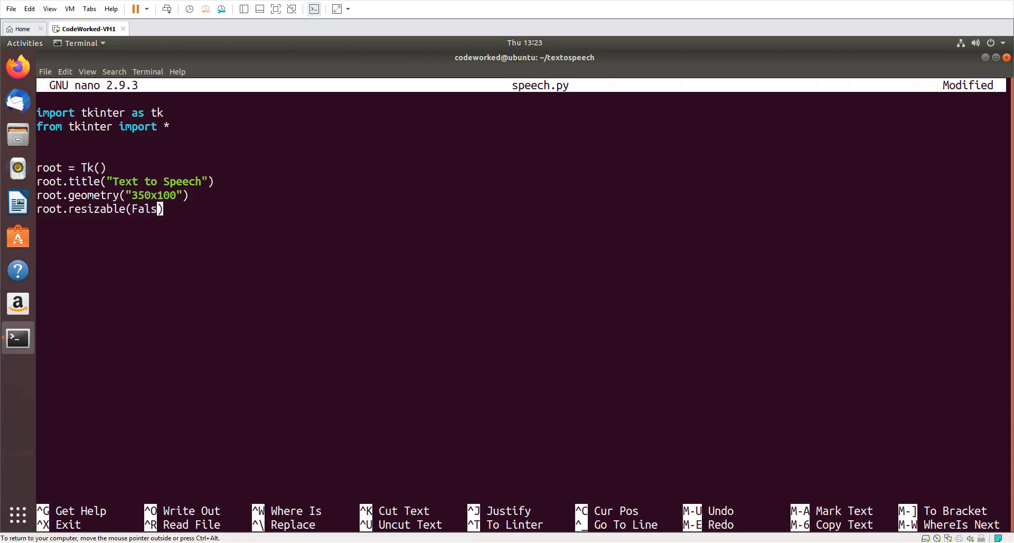
type("e, False")
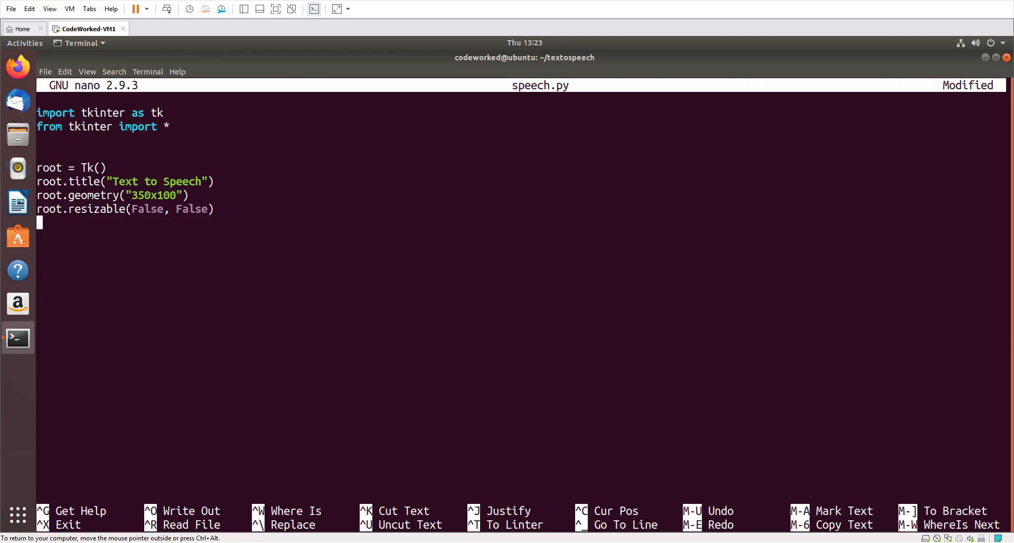
type("root.")
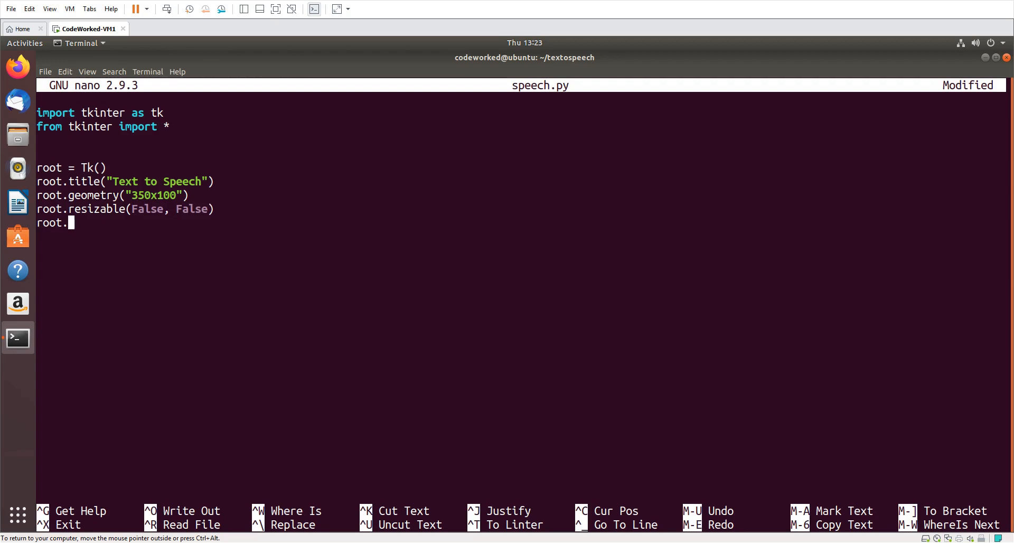
type("mainlo")
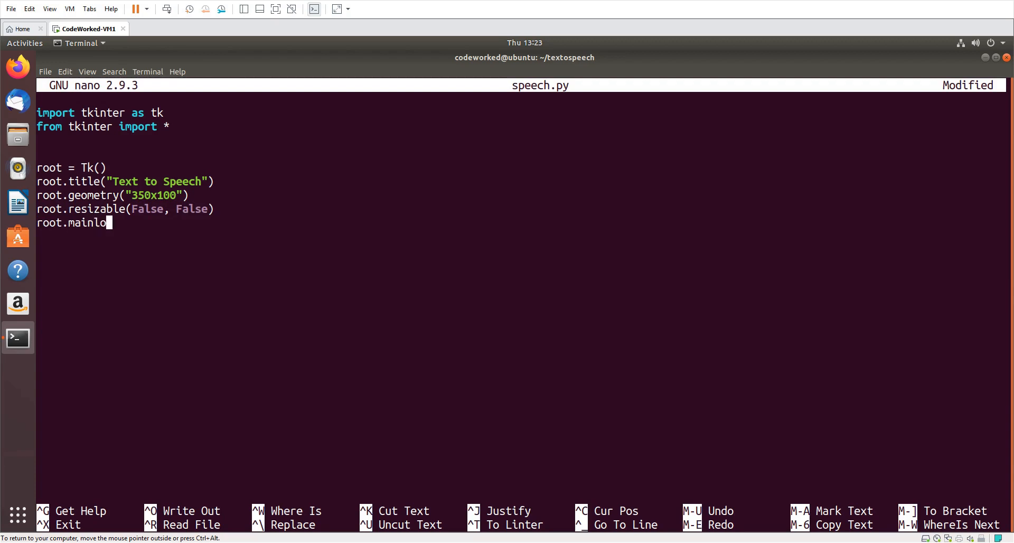
type("op()")
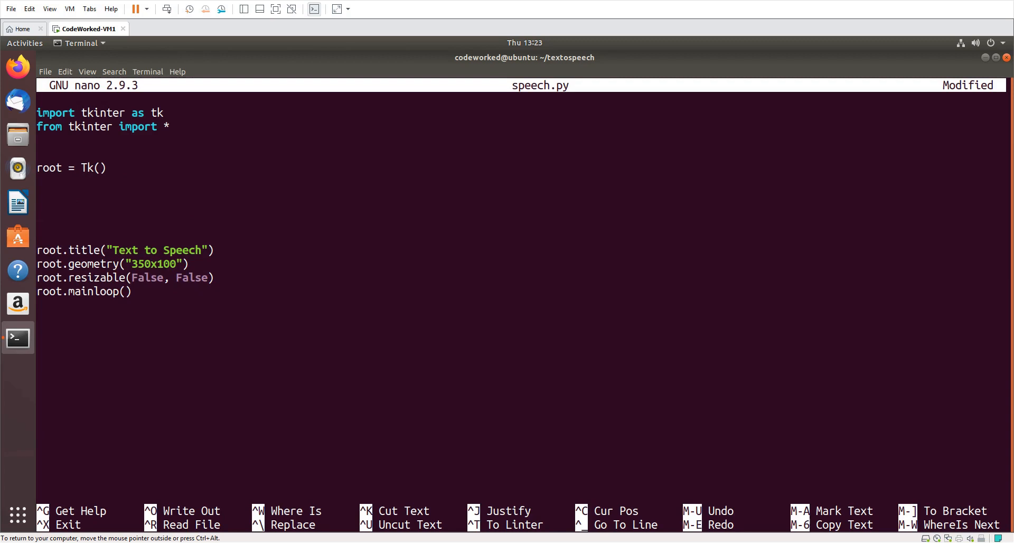
Create wrapper = LabelFrame(root, text="Text to Speech").
type("wrapper =")
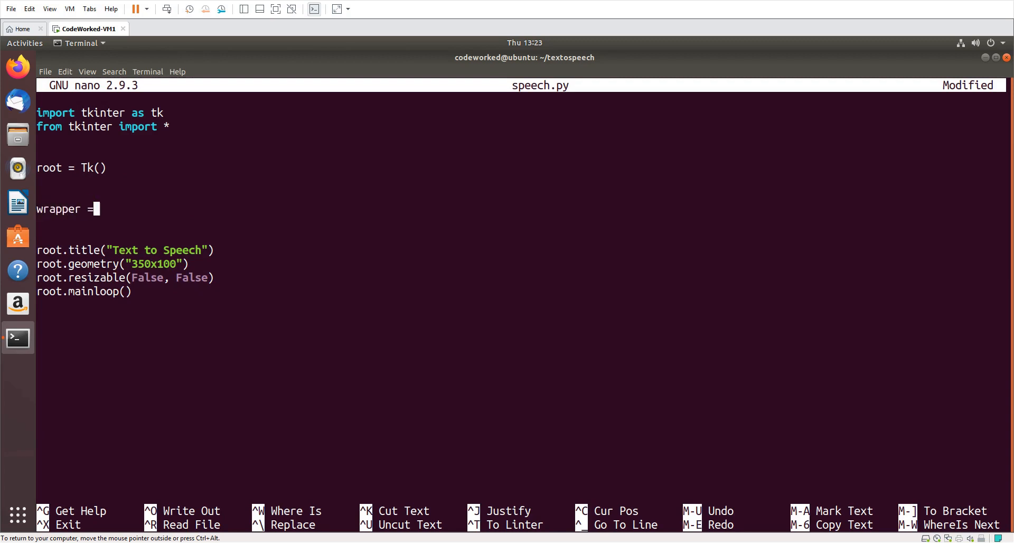
type("LabelFr")
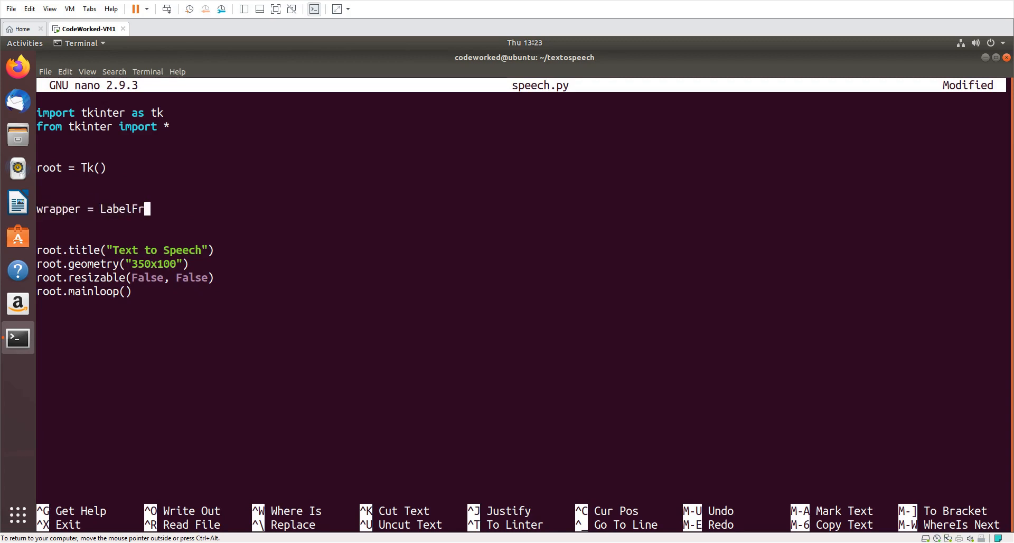
type("ame(root, tex")
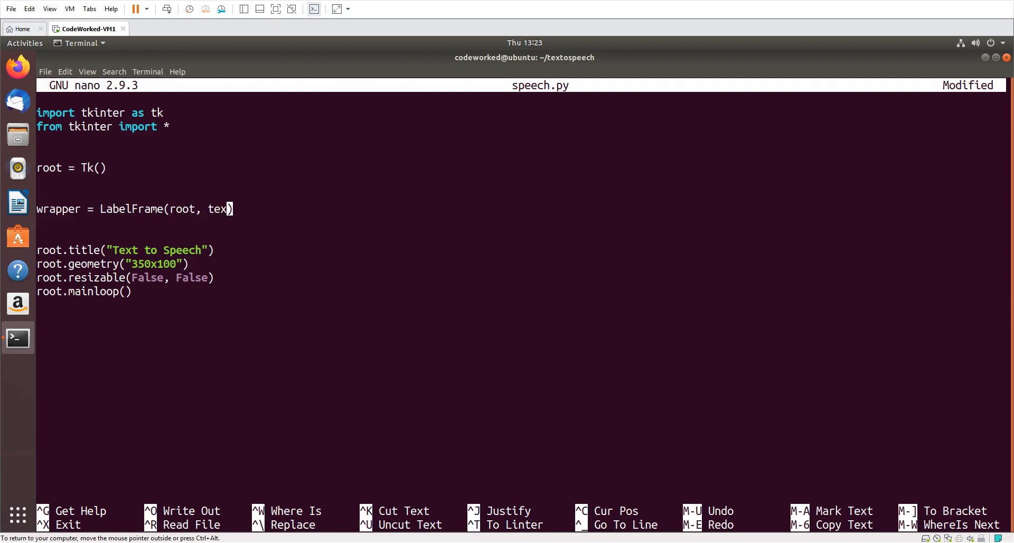
type("t=\"\"")
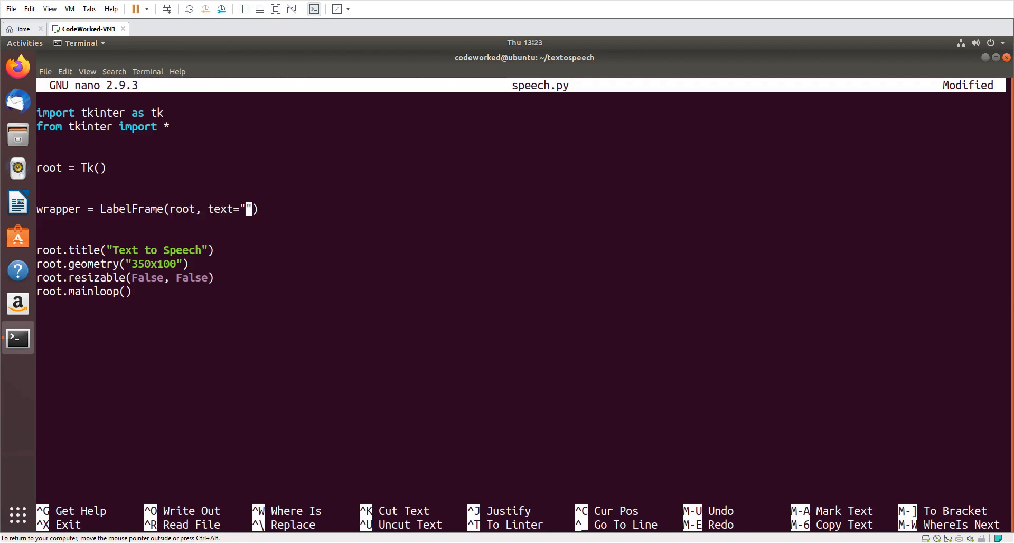
type("Text to Sp")
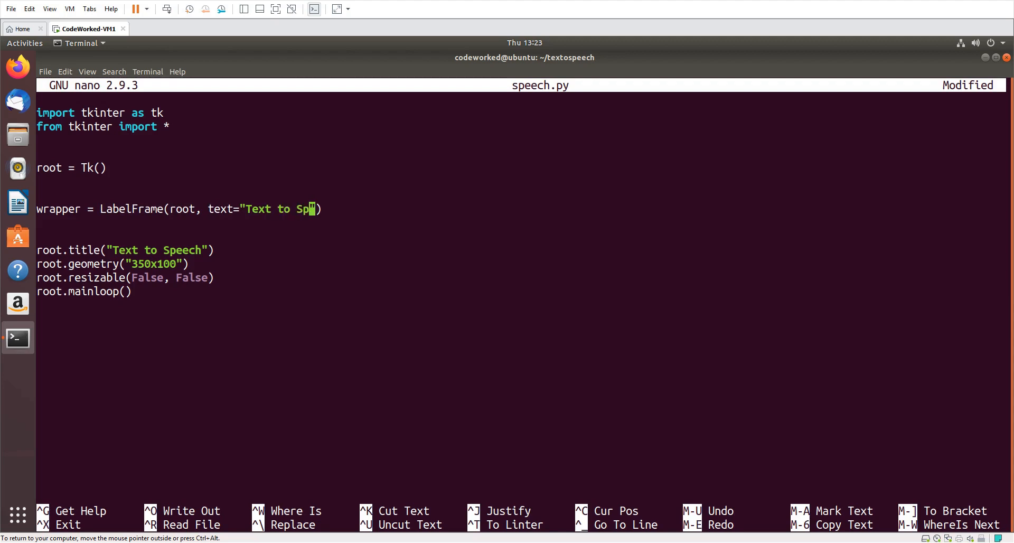
type("eech")
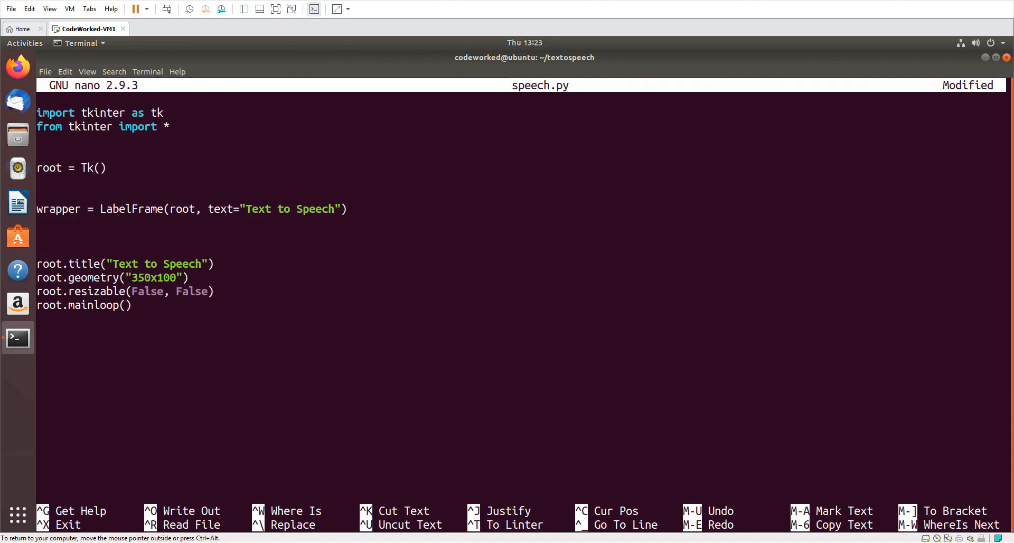
Pack the frame with fill both, expand yes, padx and pady 10, then save.
type("wp")
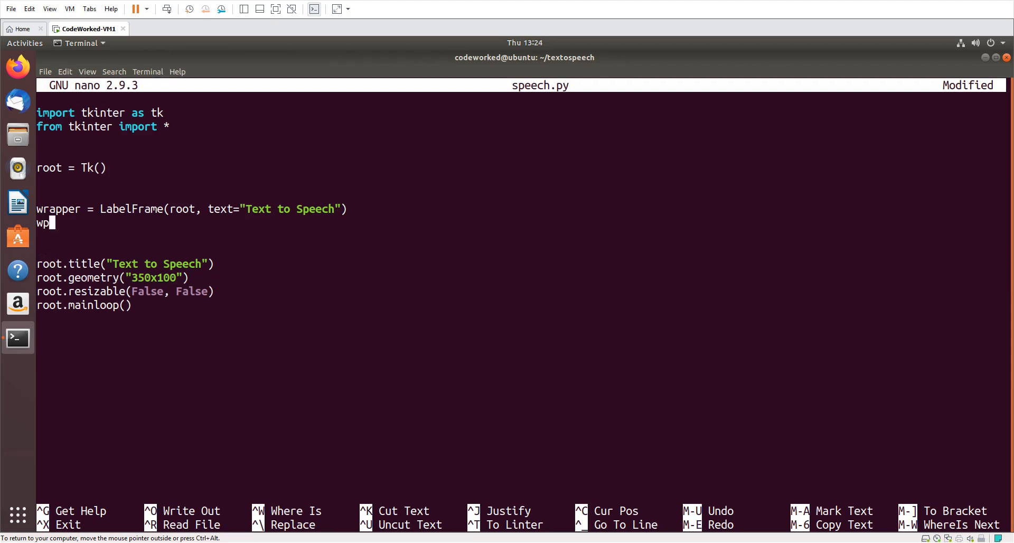
type("rapper.")
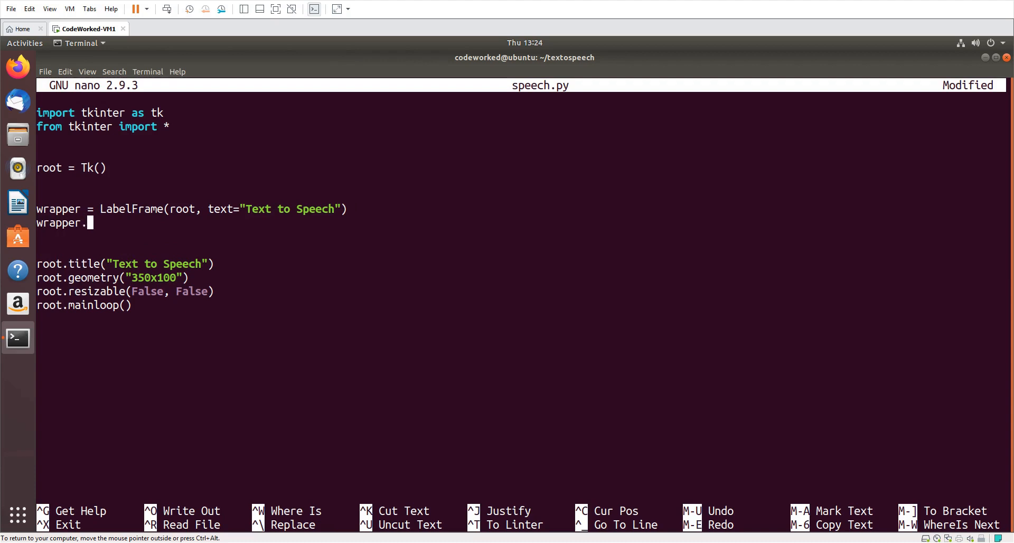
type("pack()")
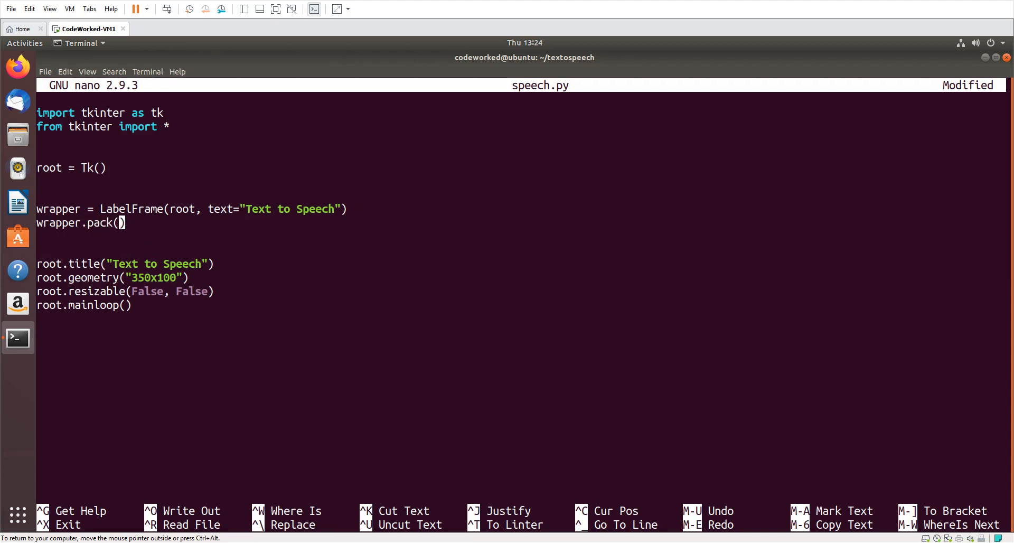
type("fill")
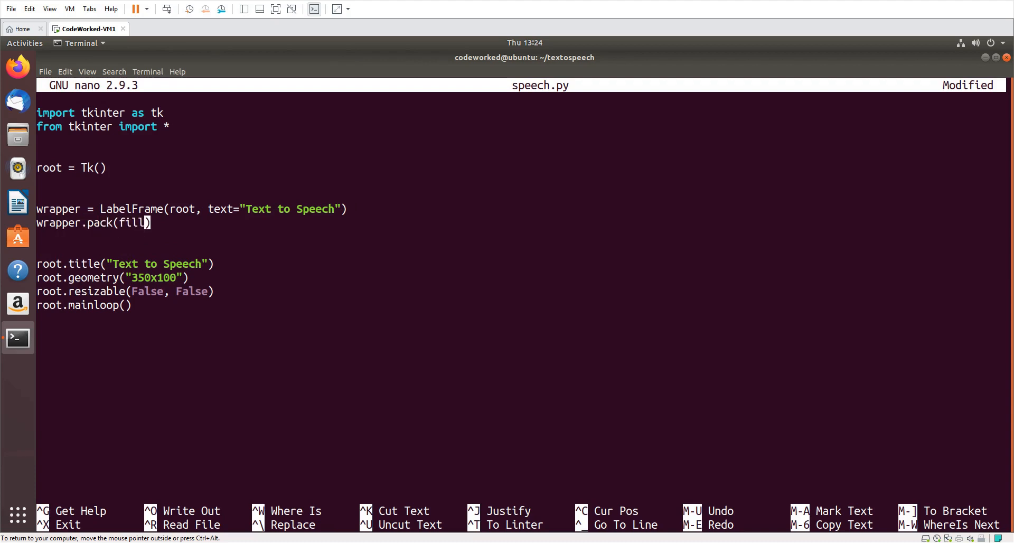
type("=\"both\",")
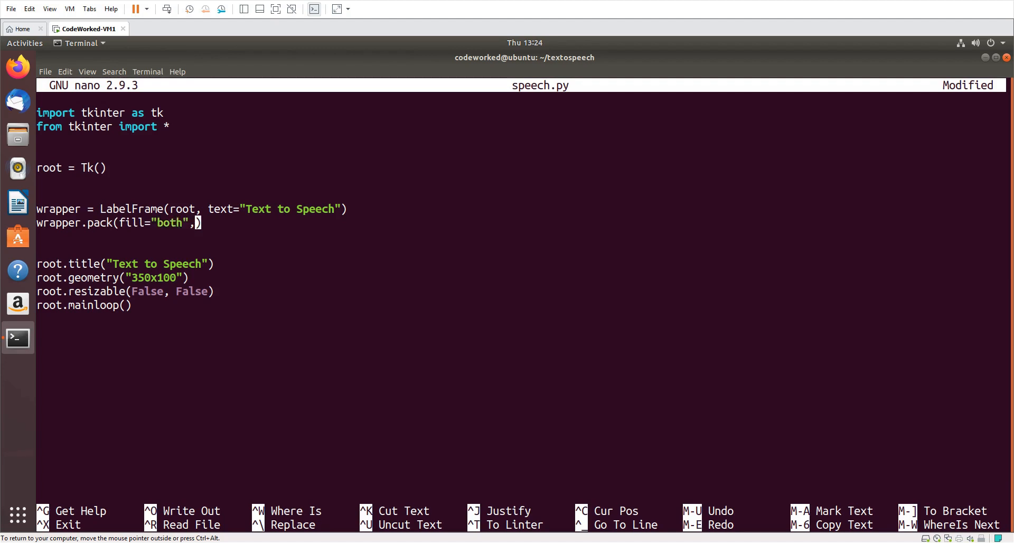
type("expand=\"")
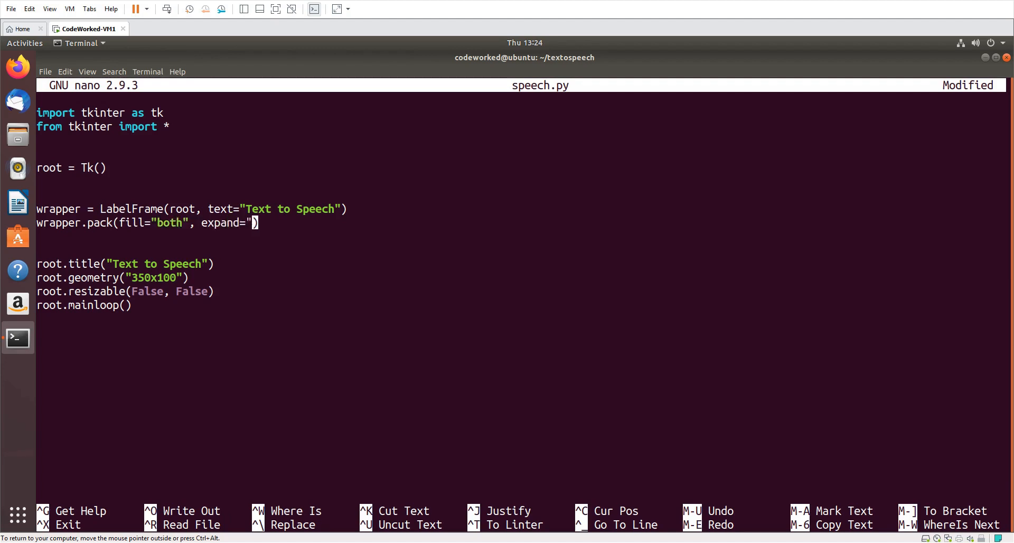
type("yes\", padx=10, p")
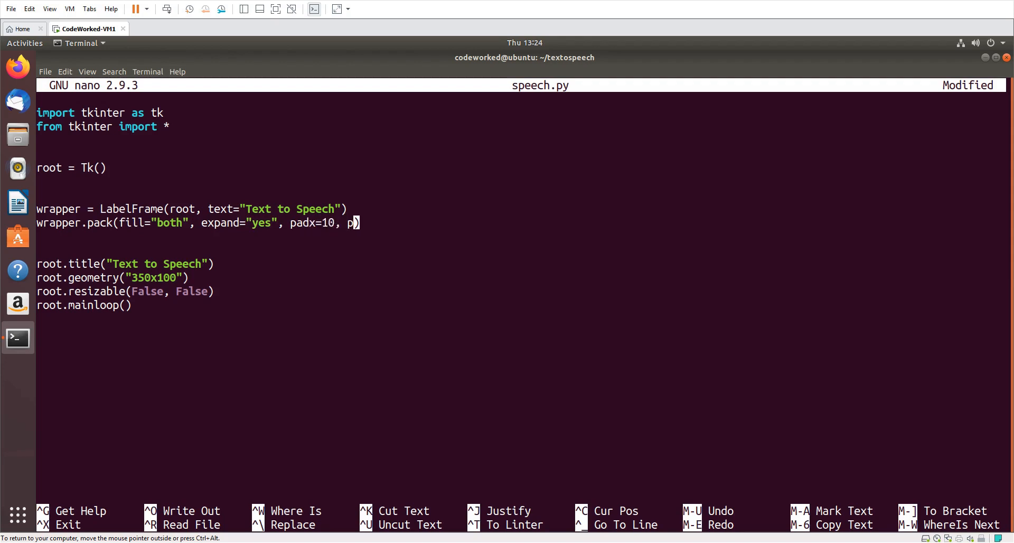
type("ady=10")
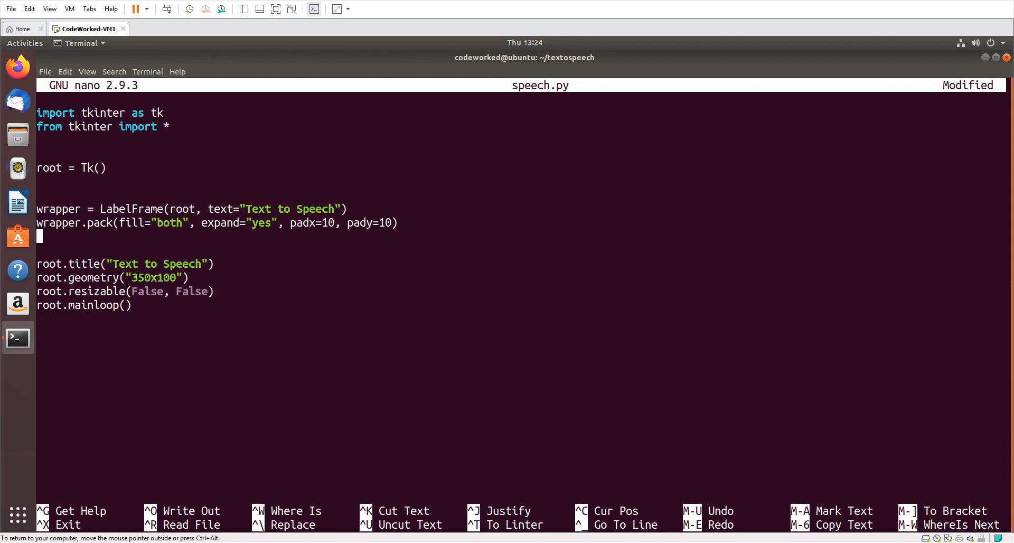
key("ctrl+o")
type("python3")
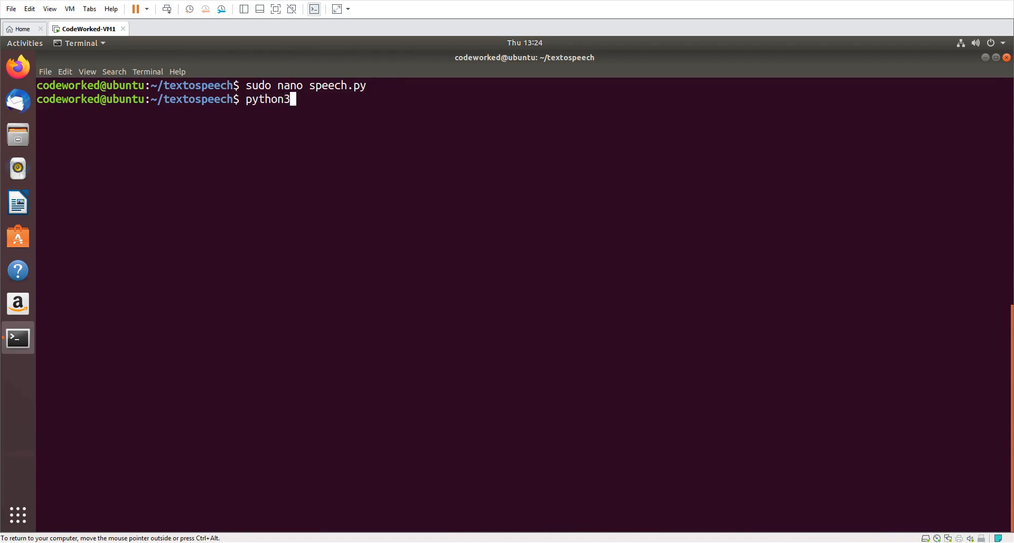
Run python3 speech.py, check the framed window, then close it.
type("speech.p")
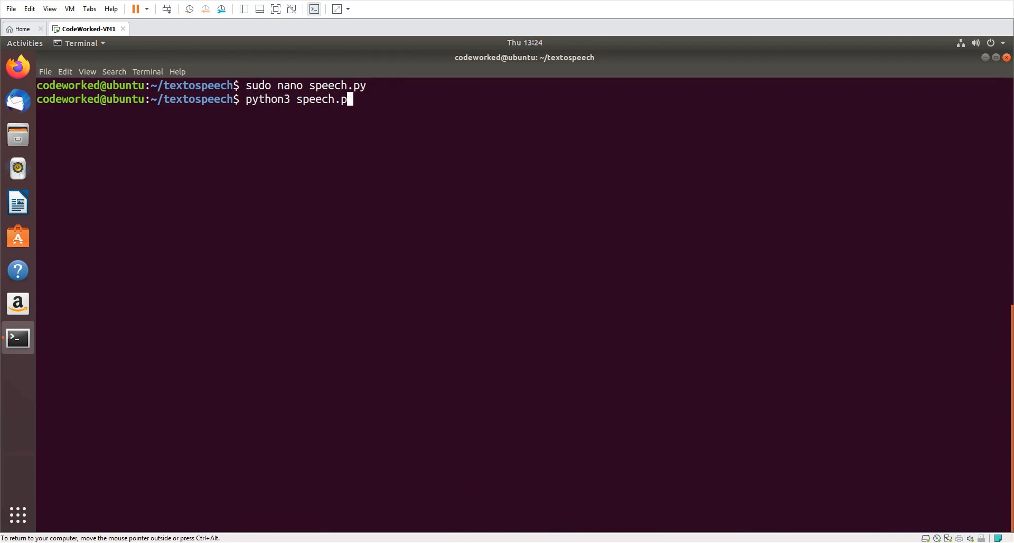
key("Return")
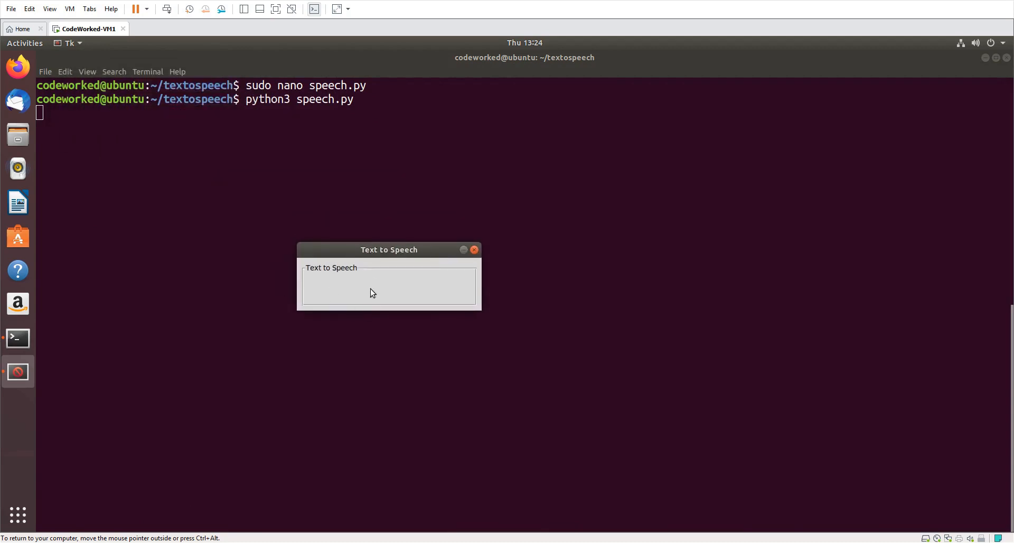
mouse_move(318, 282)
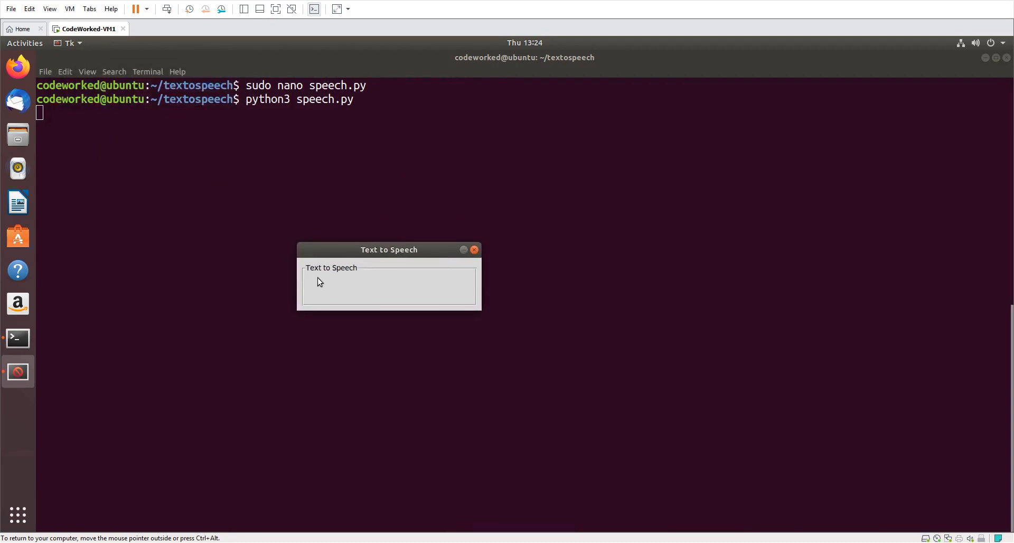
mouse_move(348, 279)
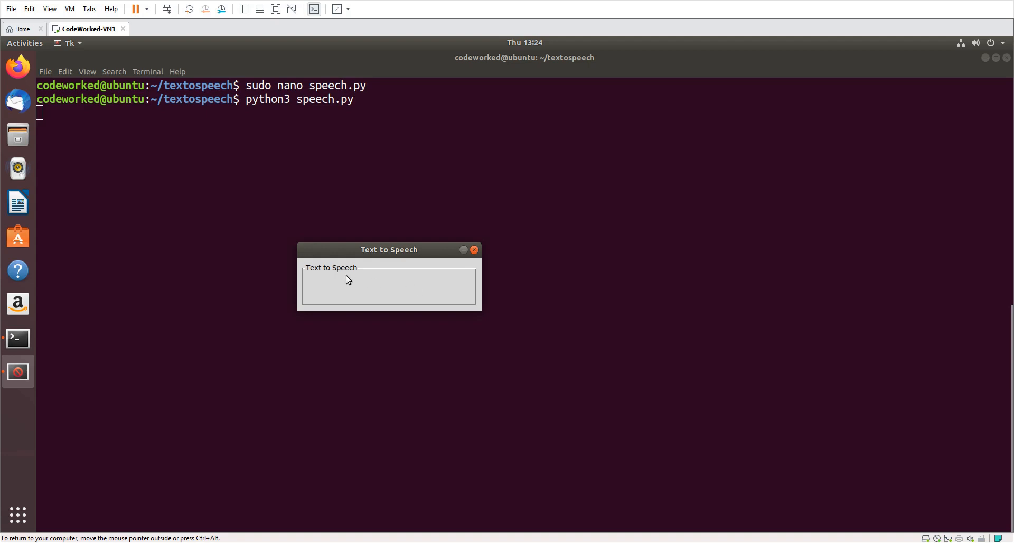
mouse_move(466, 259)
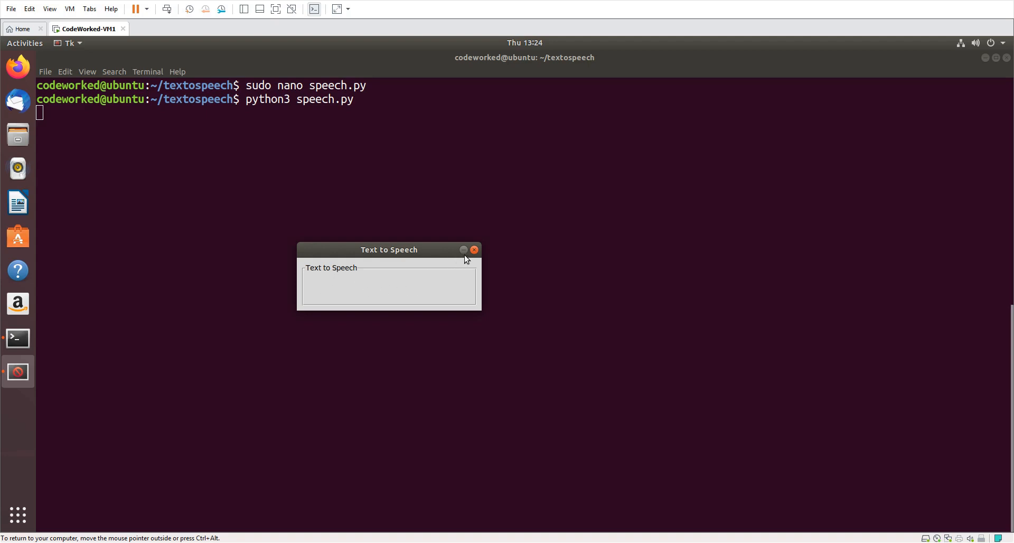
left_click(473, 250)
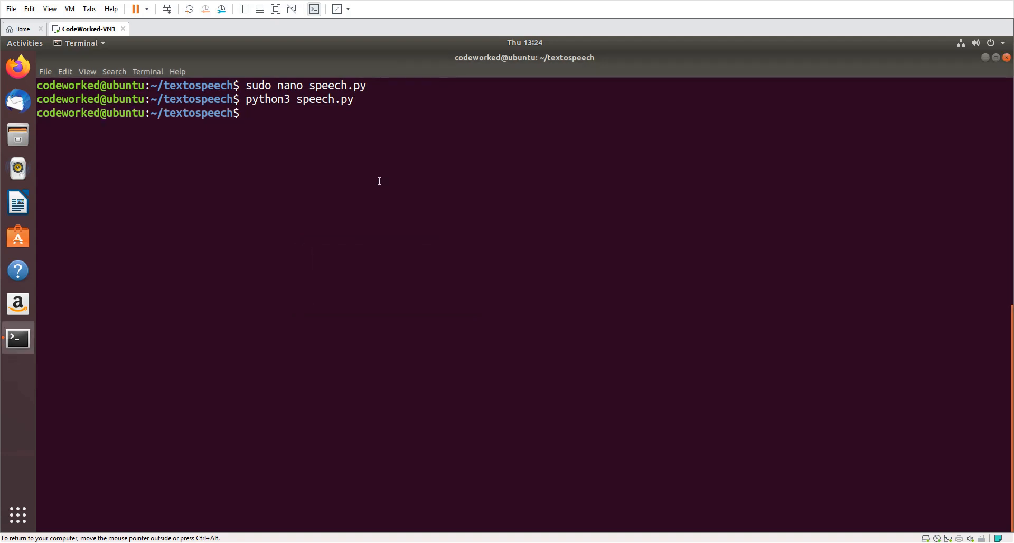
Reopen speech.py in nano with sudo.
type("sudo")
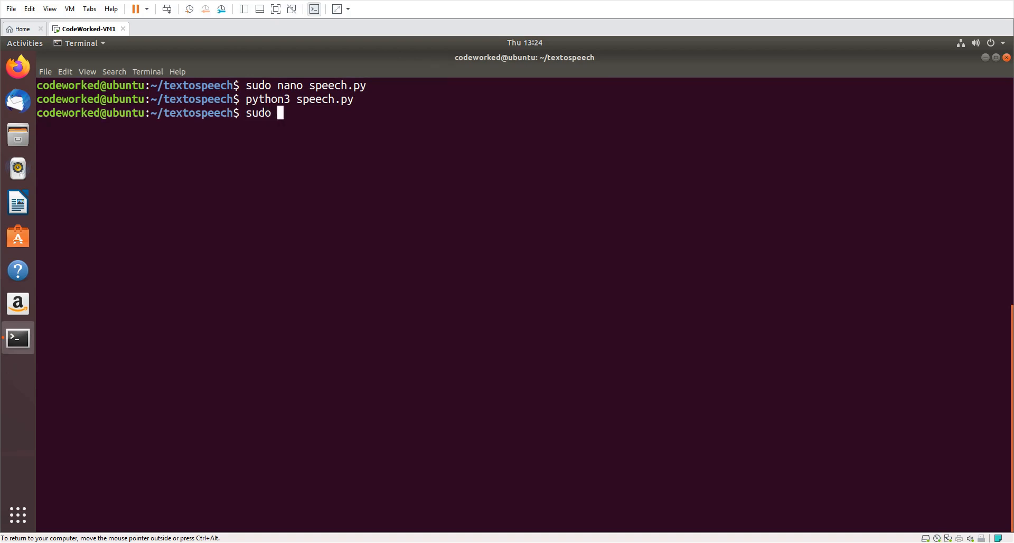
type("nano spee")
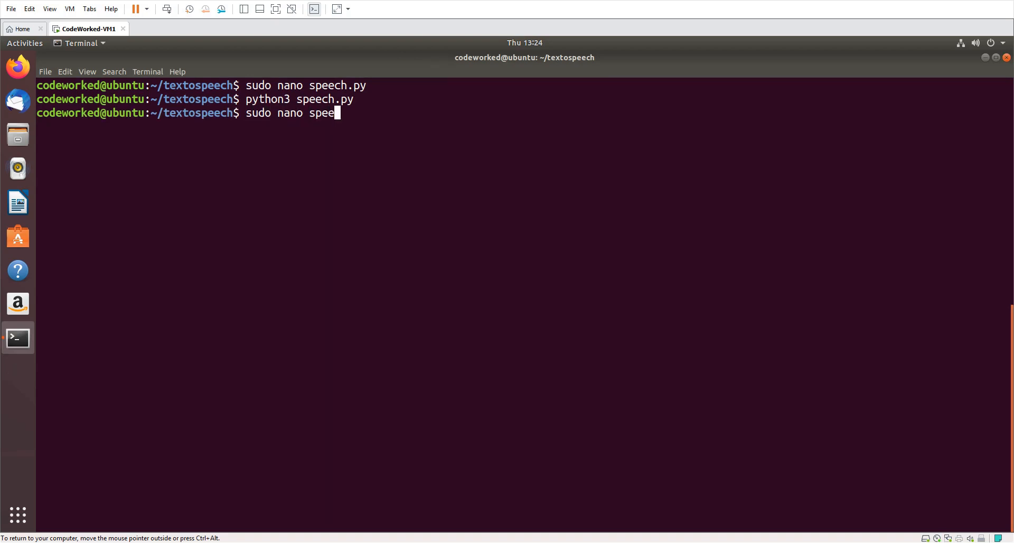
key("Return")
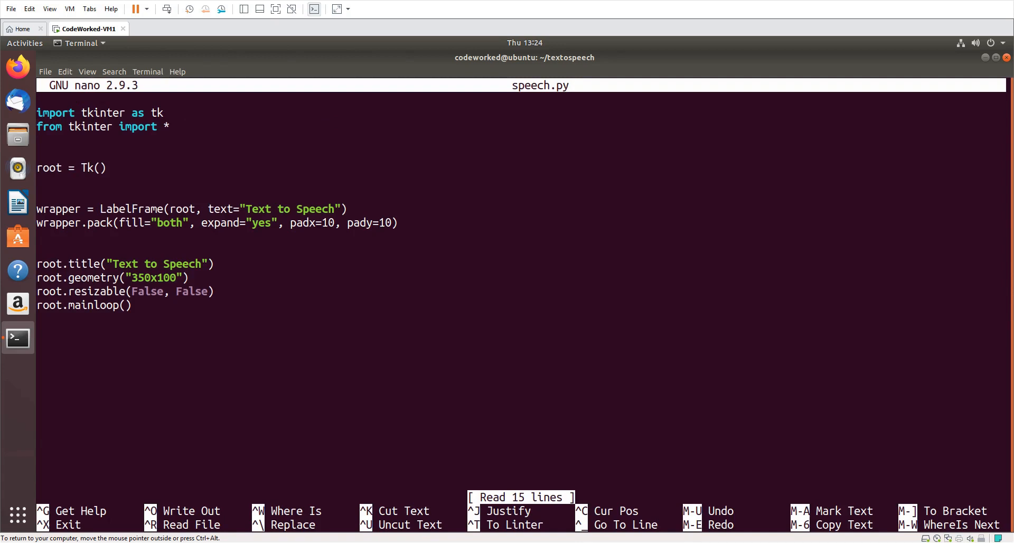
Add lbl = Label(wrapper, text="Text") on a new line.
key("Enter")
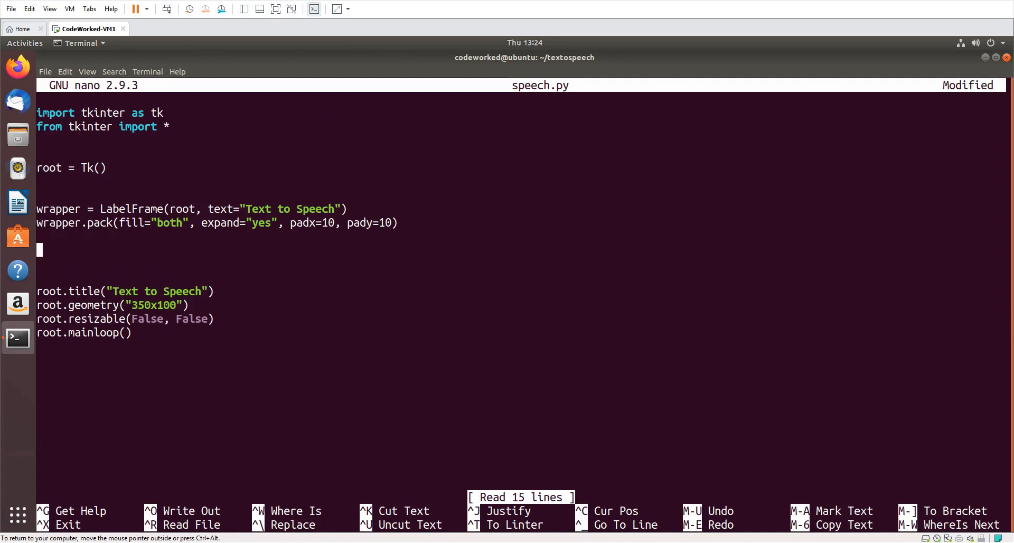
type("lbl =")
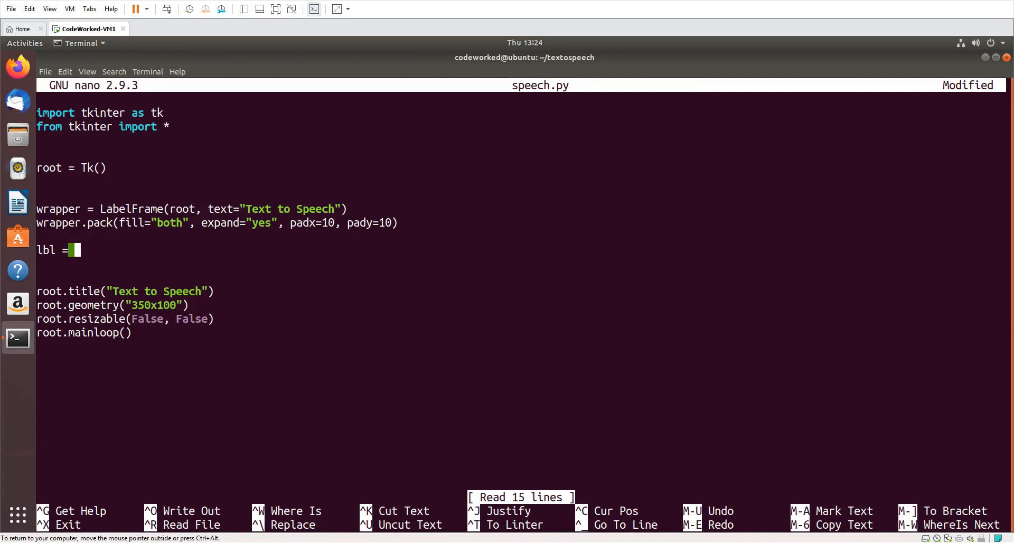
type("Label()")
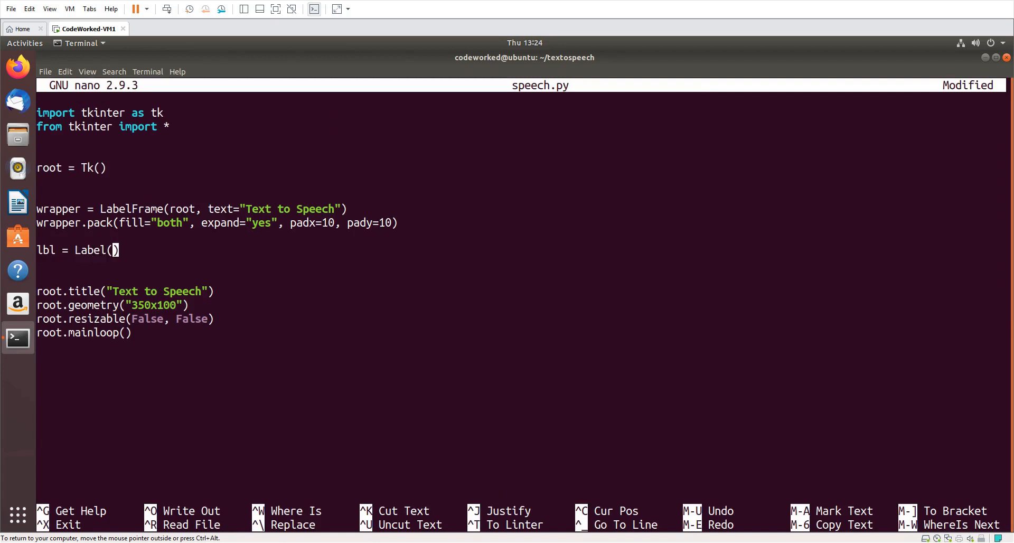
type("wra")
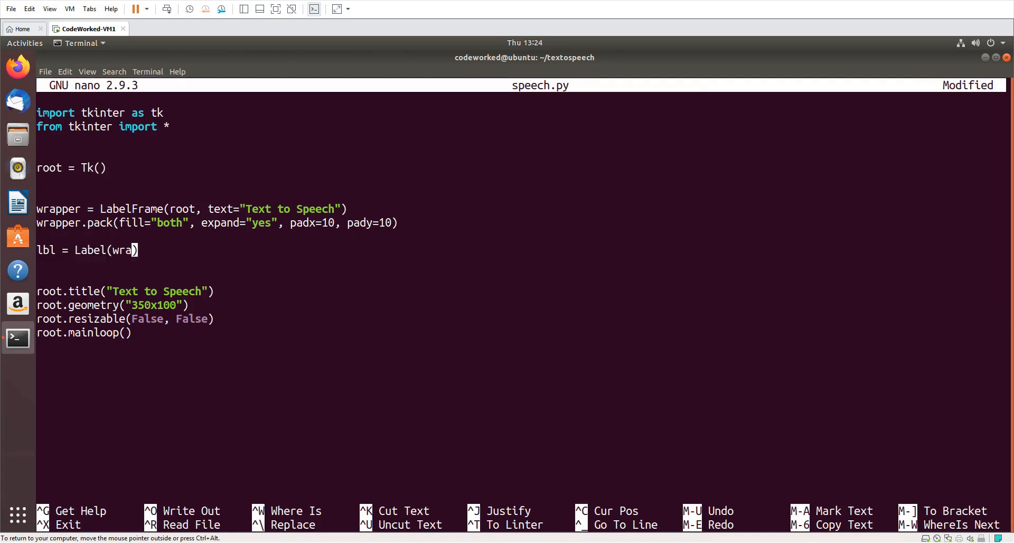
type("pper,")
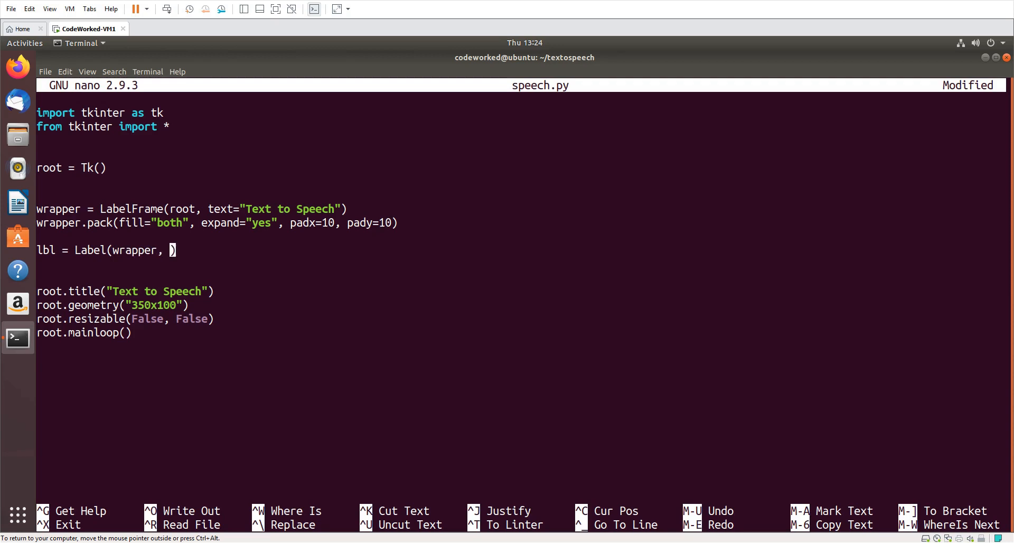
type("text=")
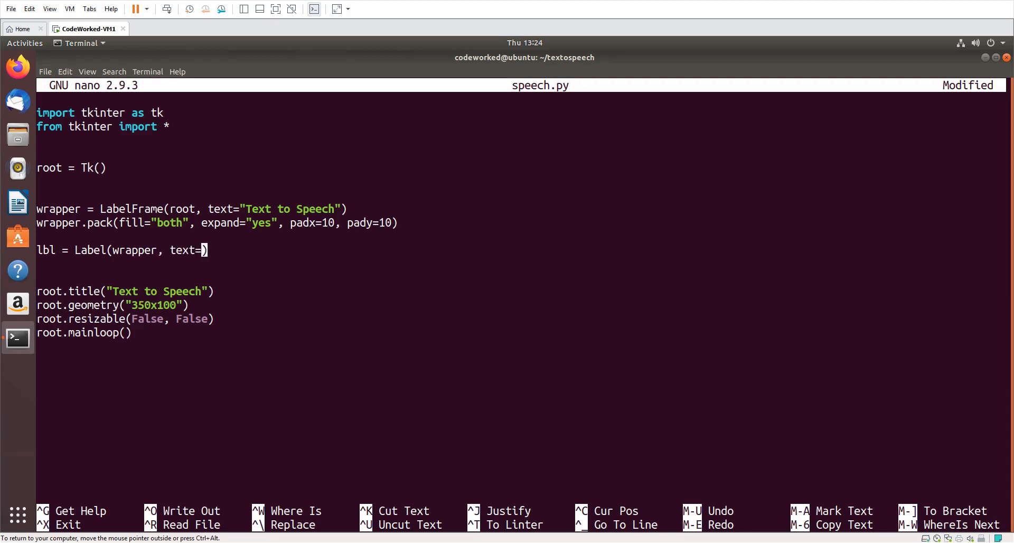
type("\"Te")
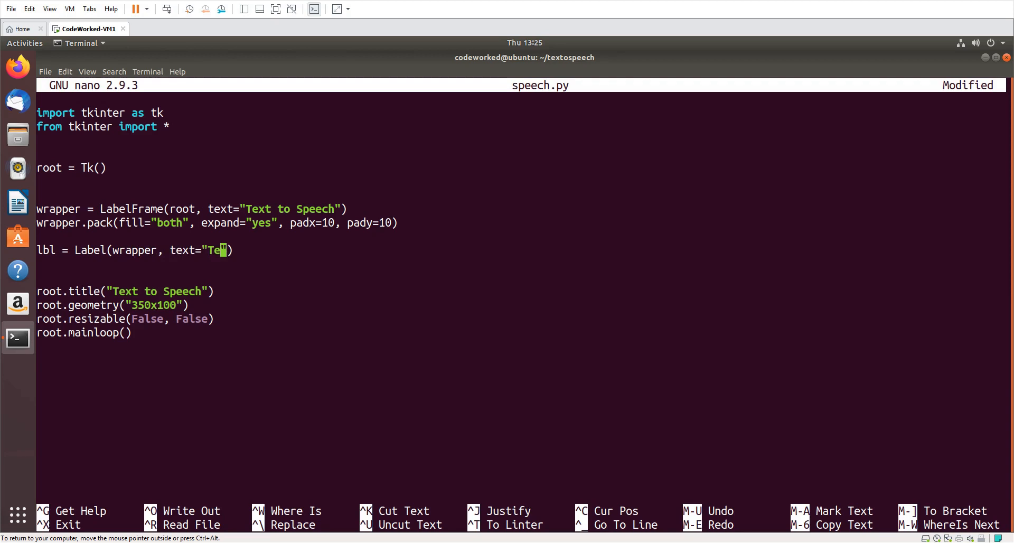
type("xt")
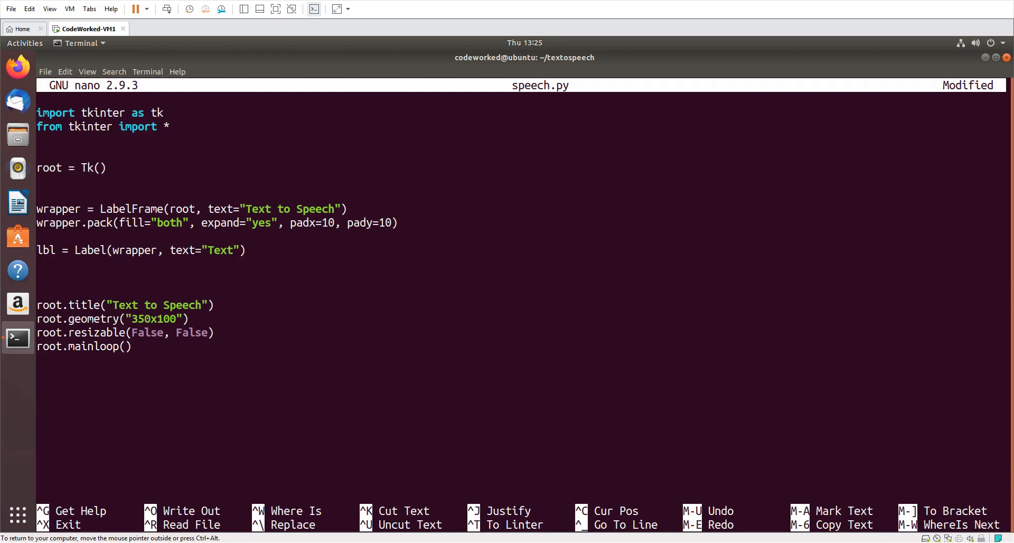
Pack the label with side=tk.LEFT and padx=10.
type("lbl.")
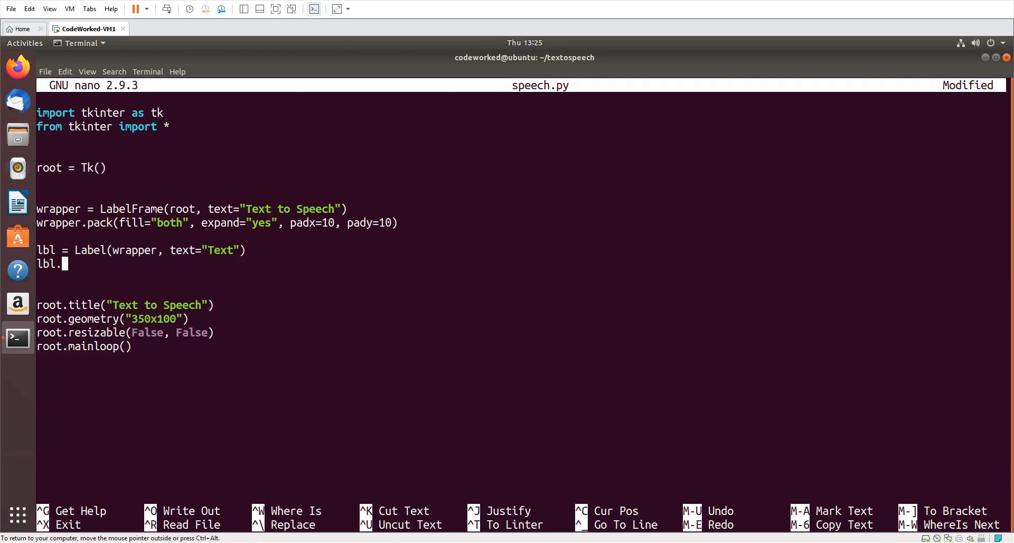
type("pack()")
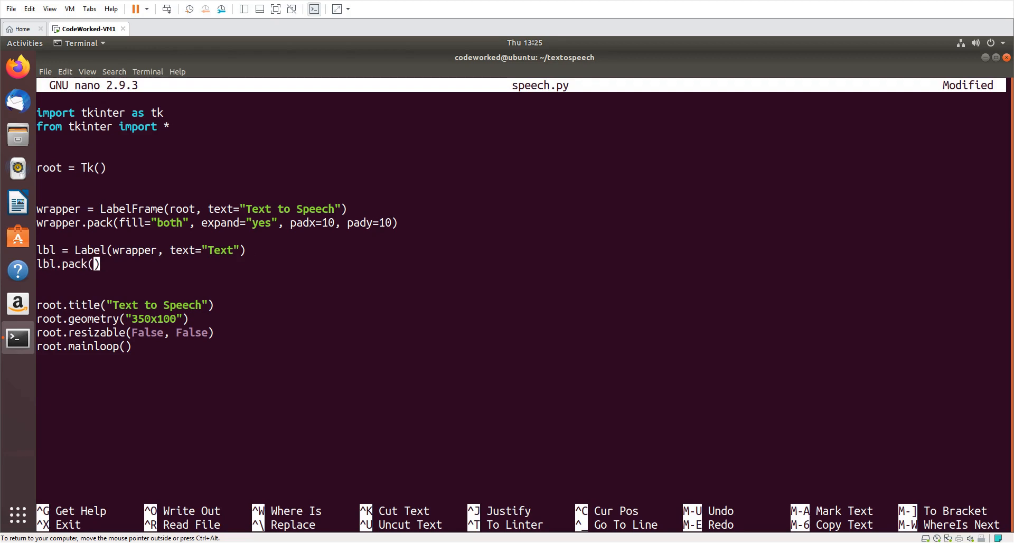
type("side=")
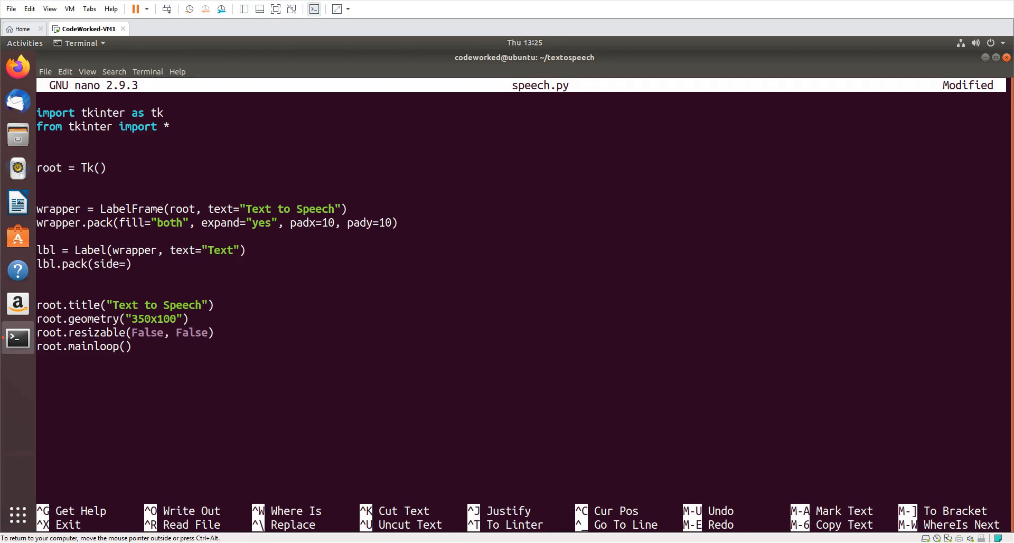
type("tk.LEF")
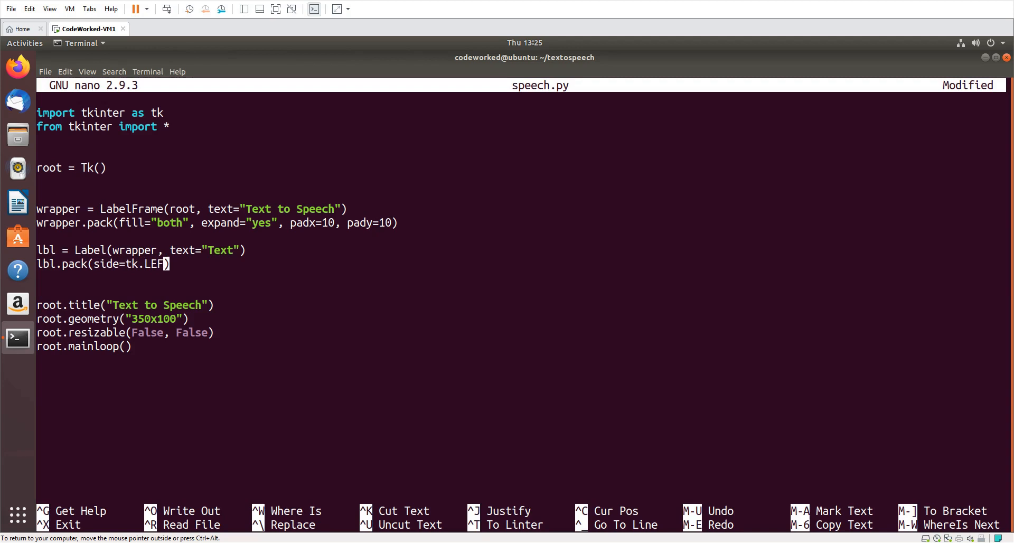
type("T, padx=")
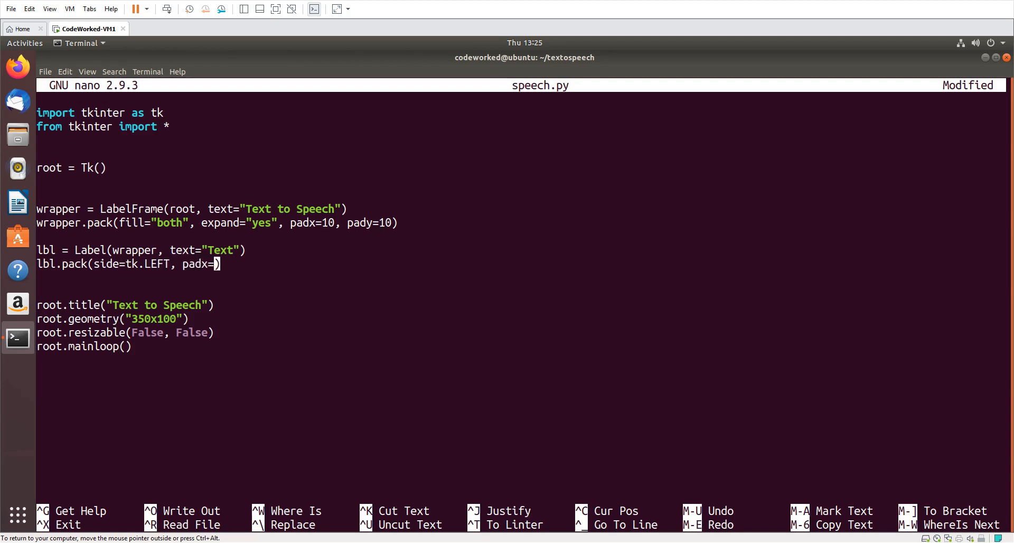
type("10")
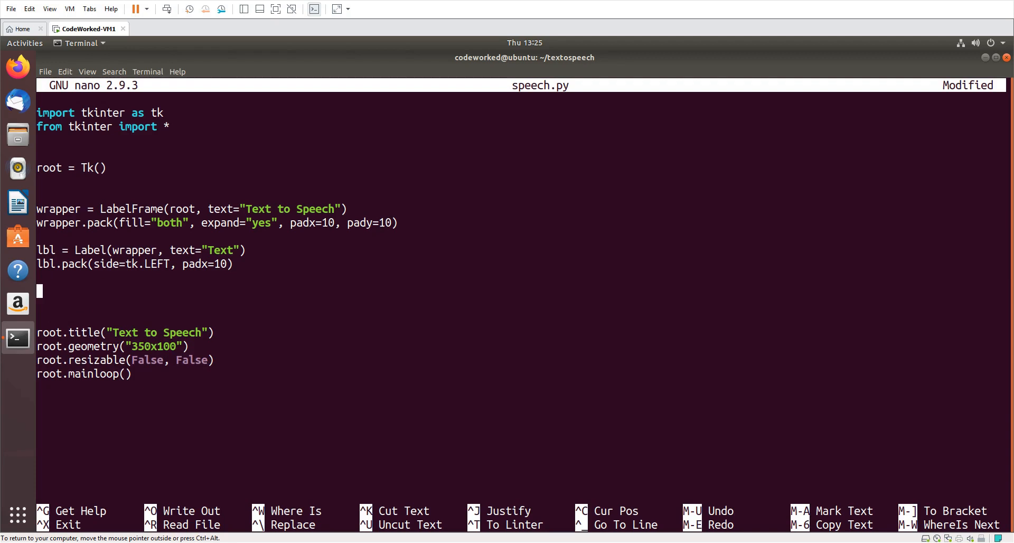
Define txt = Entry(wrapper, textvariable=txtv).
type("txt = T")
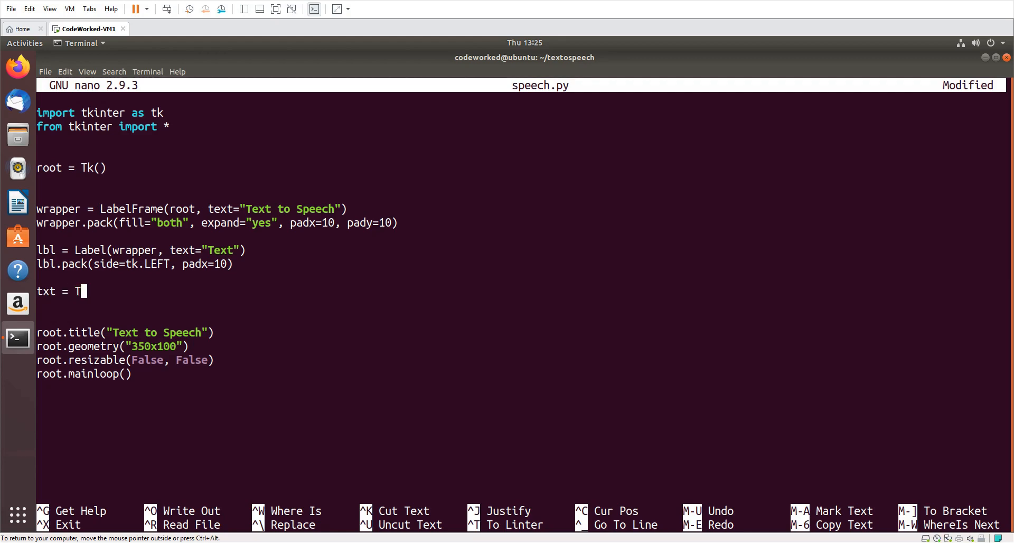
type("ntry()")
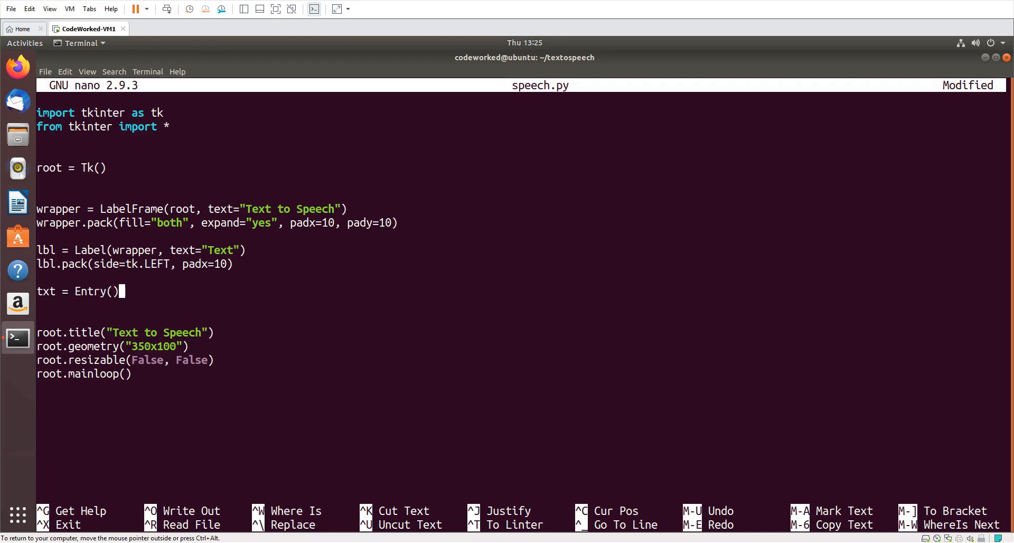
type("wrapper, tex")
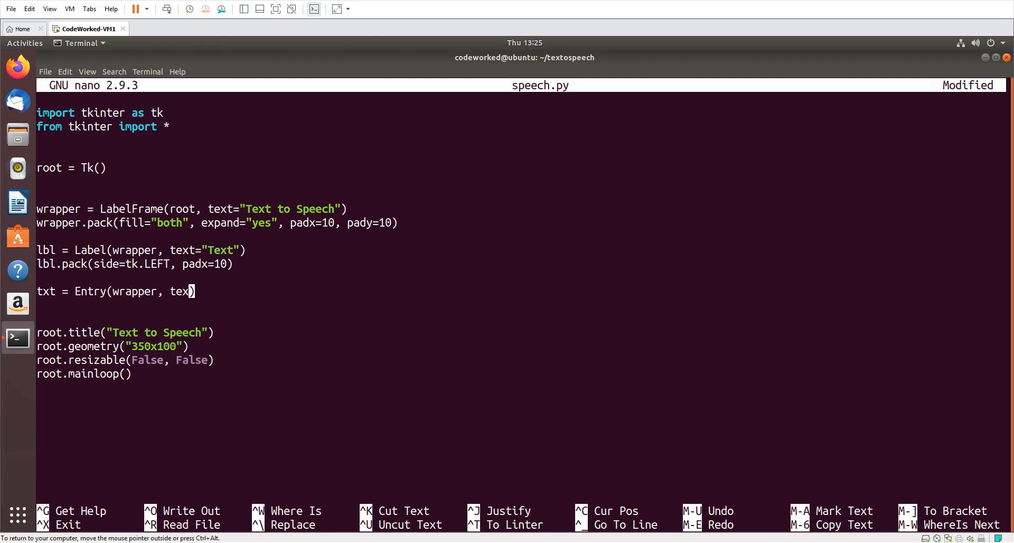
type("variable=")
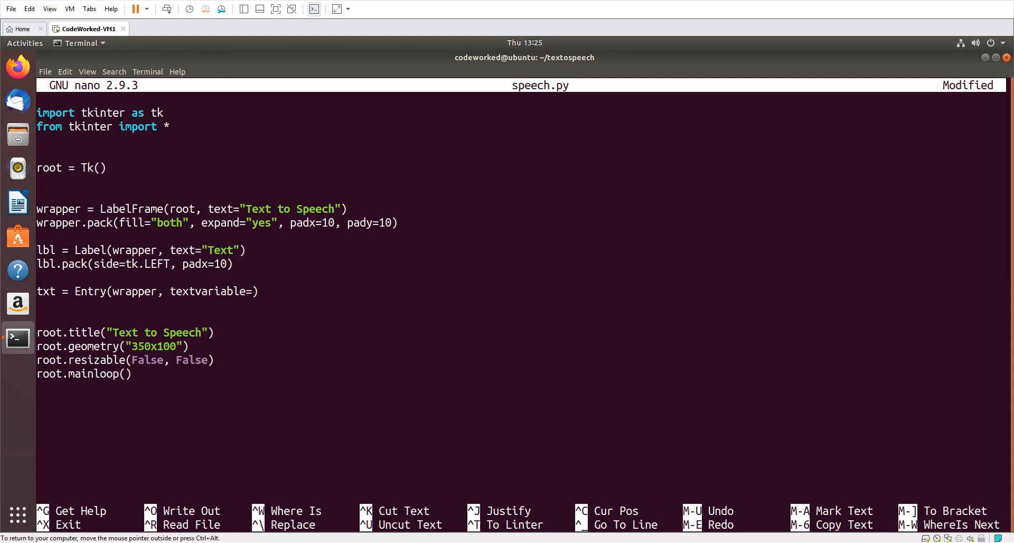
type("tx")
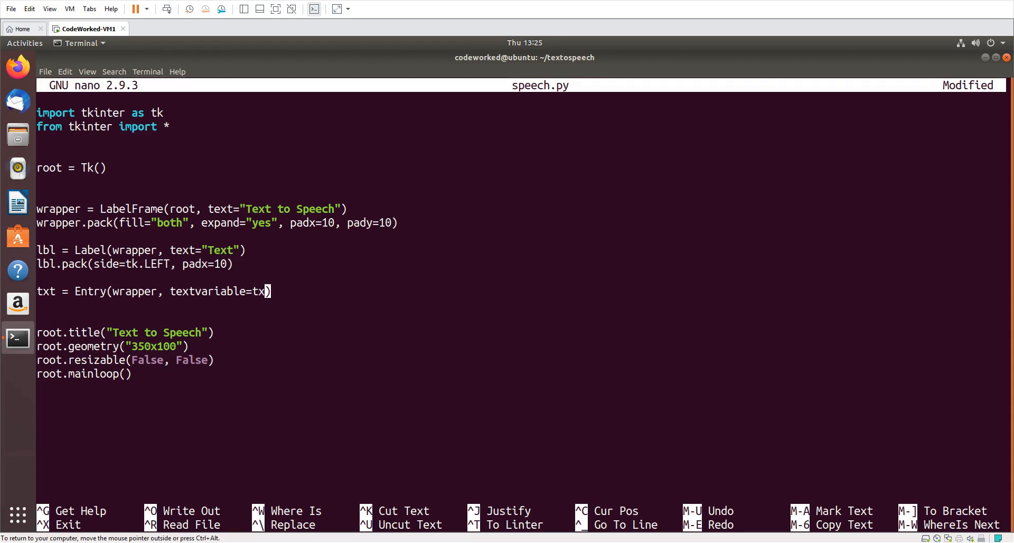
type("tv")
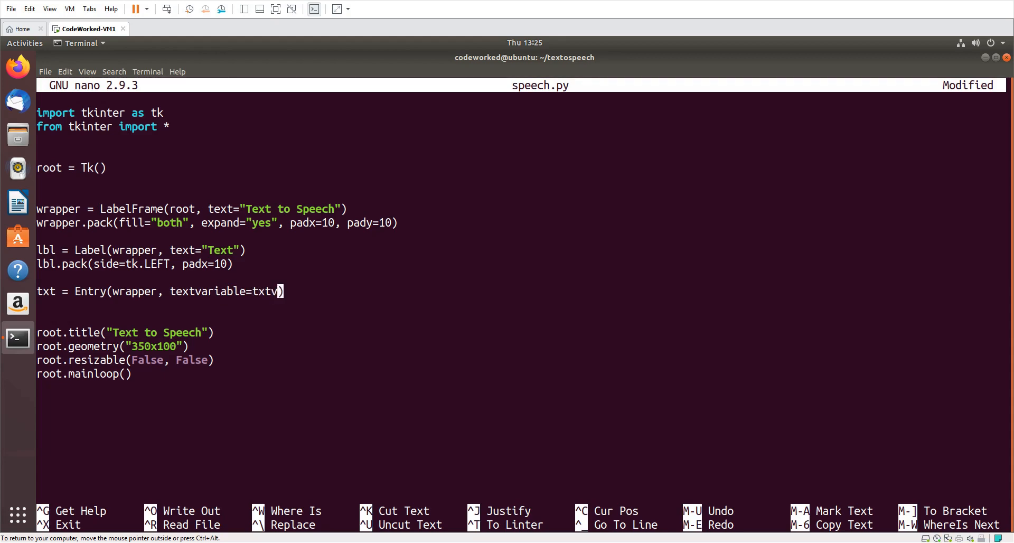
key("Enter")
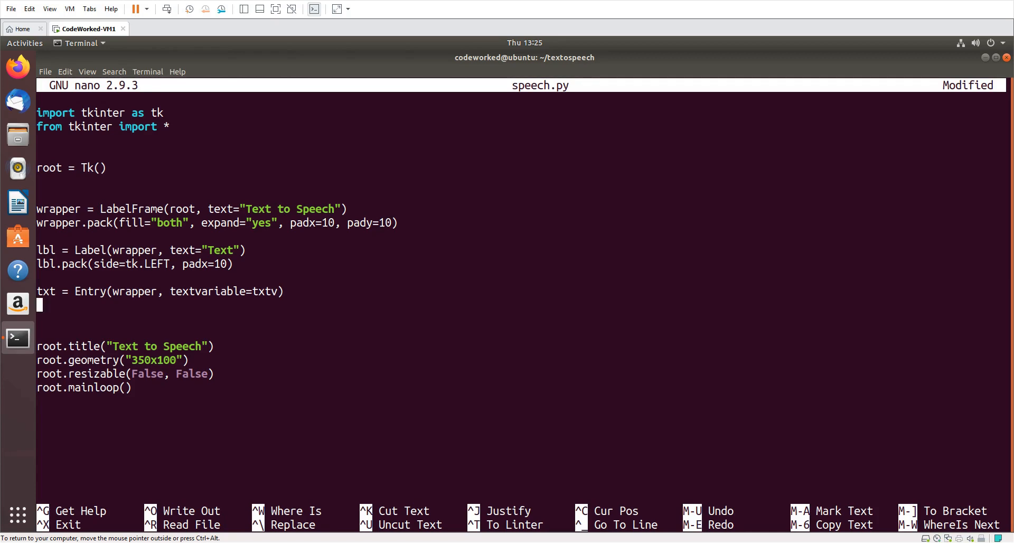
Pack the entry with side=tk.LEFT and padx=10.
type("t")
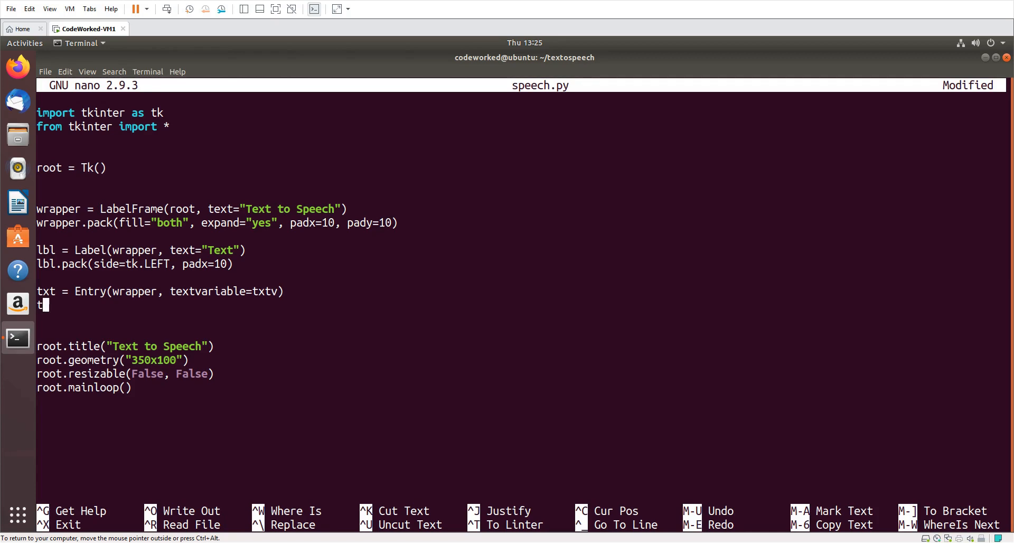
type("xt.pack(")
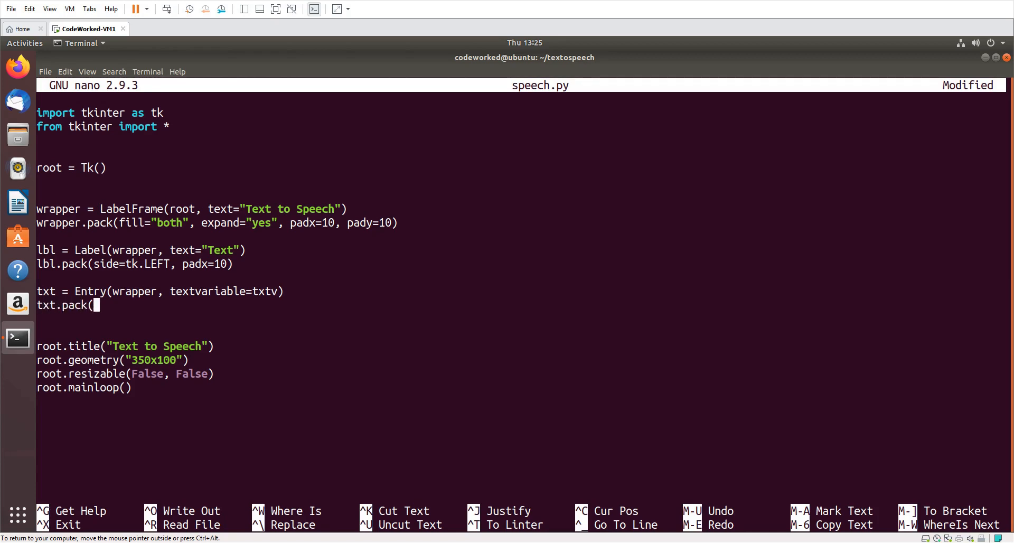
type("side")
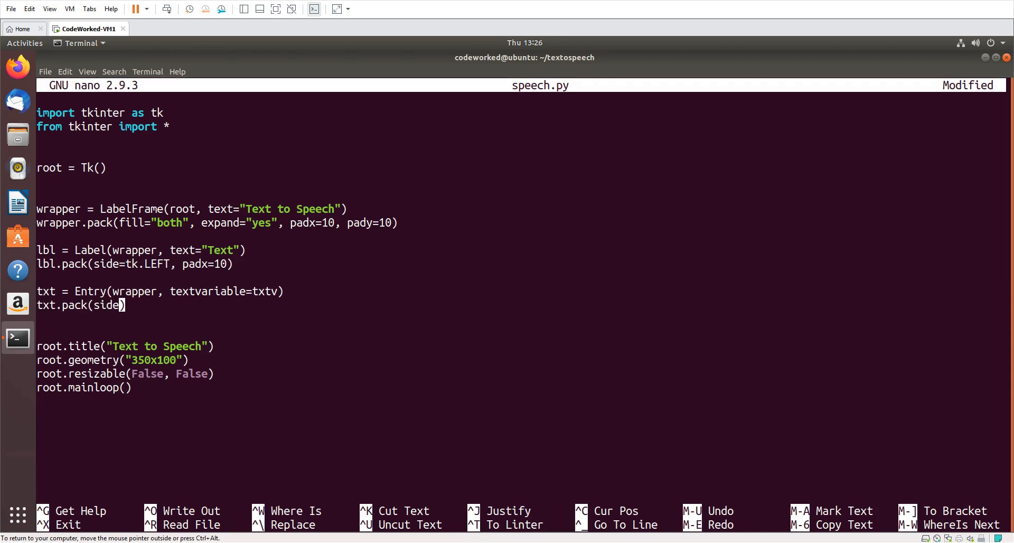
type("=tk.LEFT, pa")
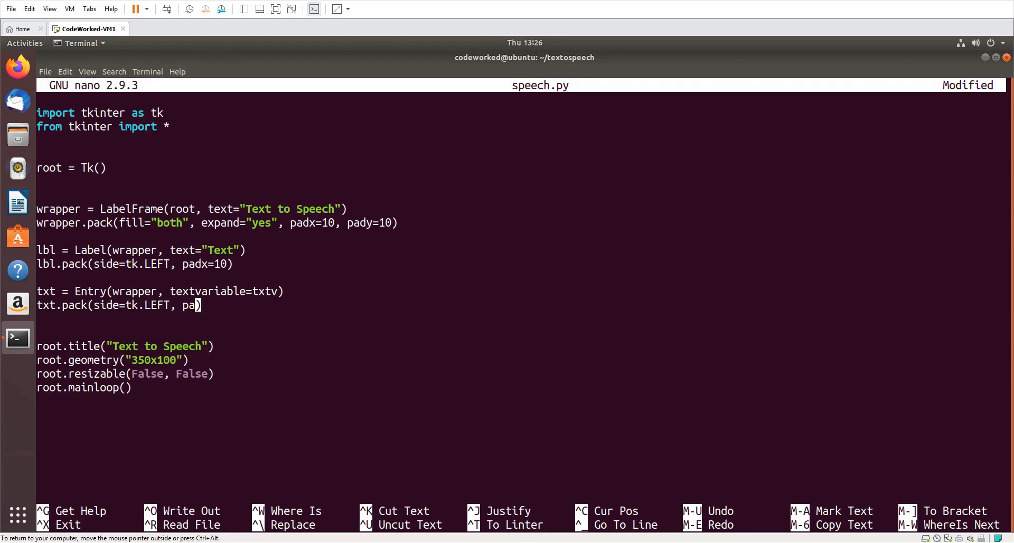
type("dx=10)")
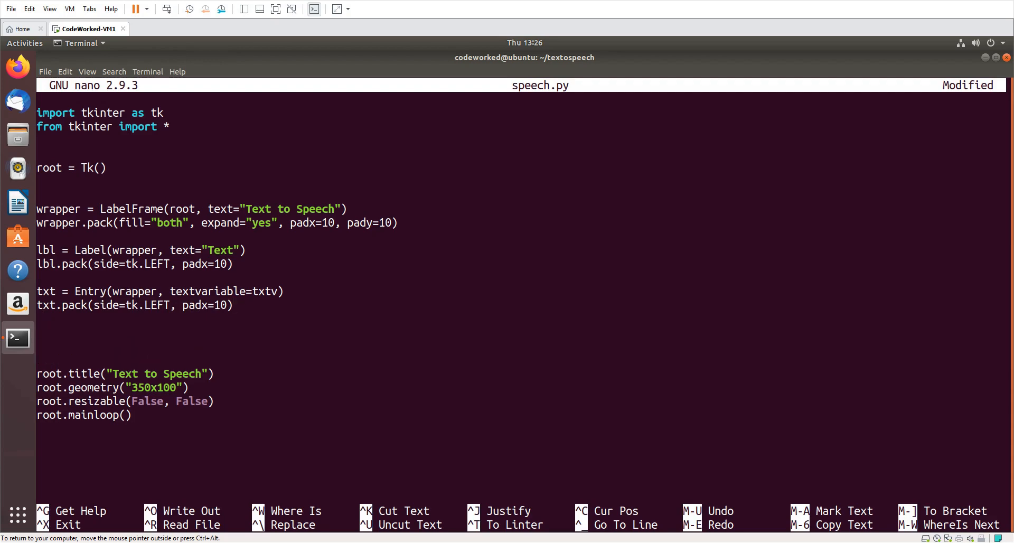
Define btn = Button(wrapper, text="Speak", command=speaknow).
type("btn =")
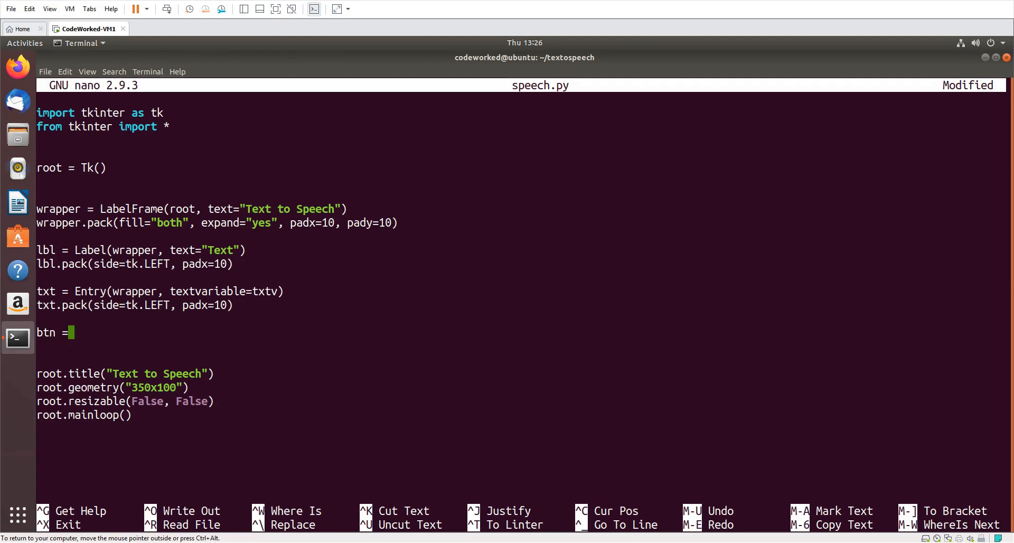
type("But")
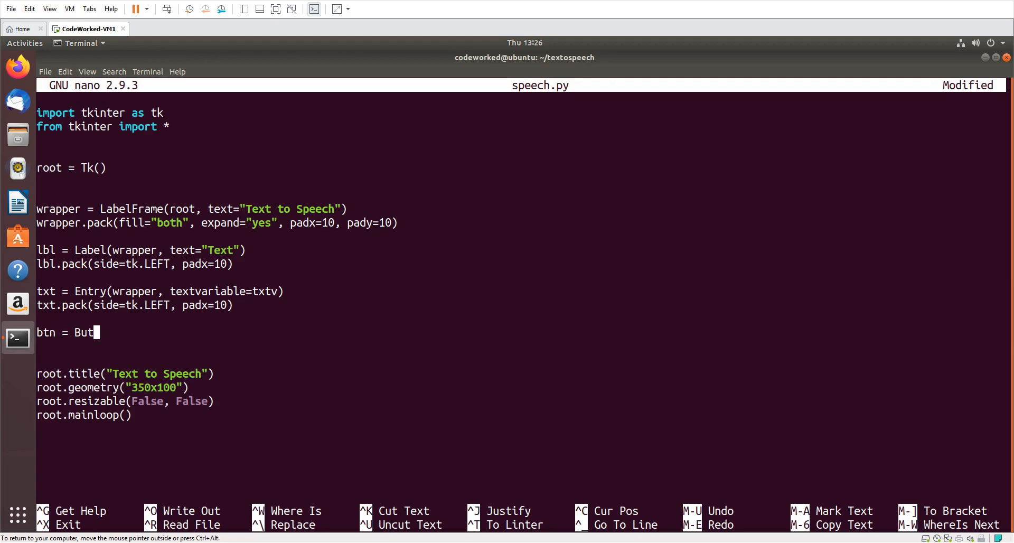
type("ton")
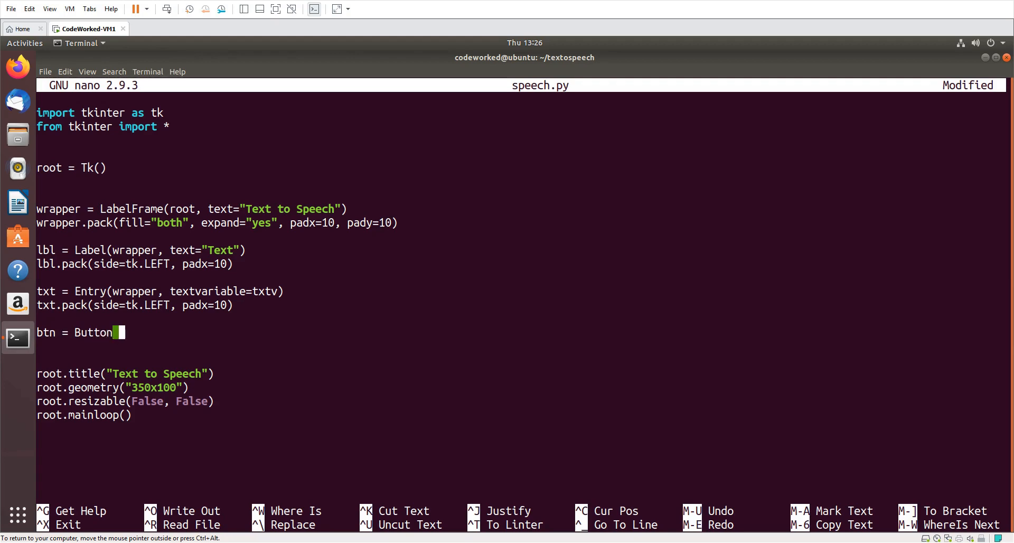
type("(d")
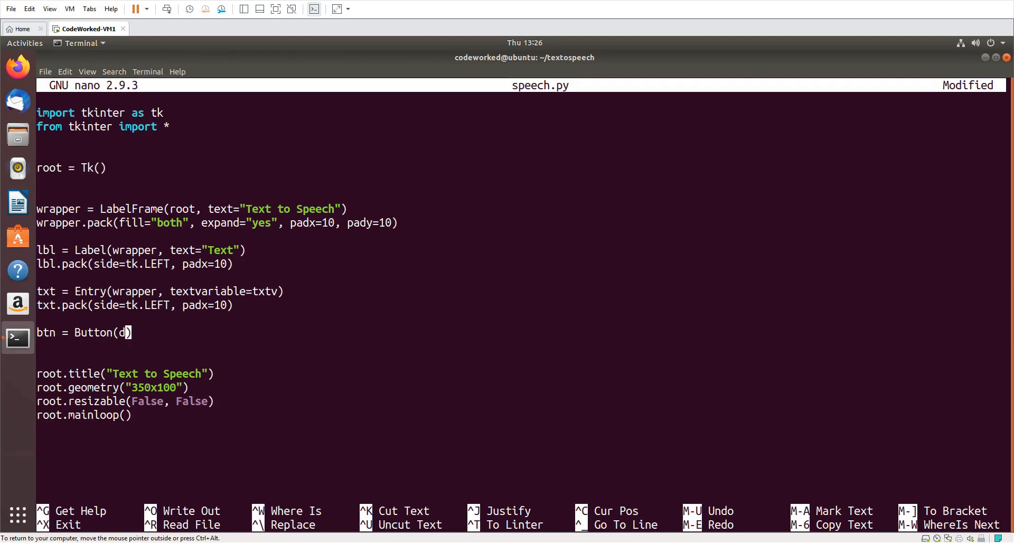
key("BackSpace")
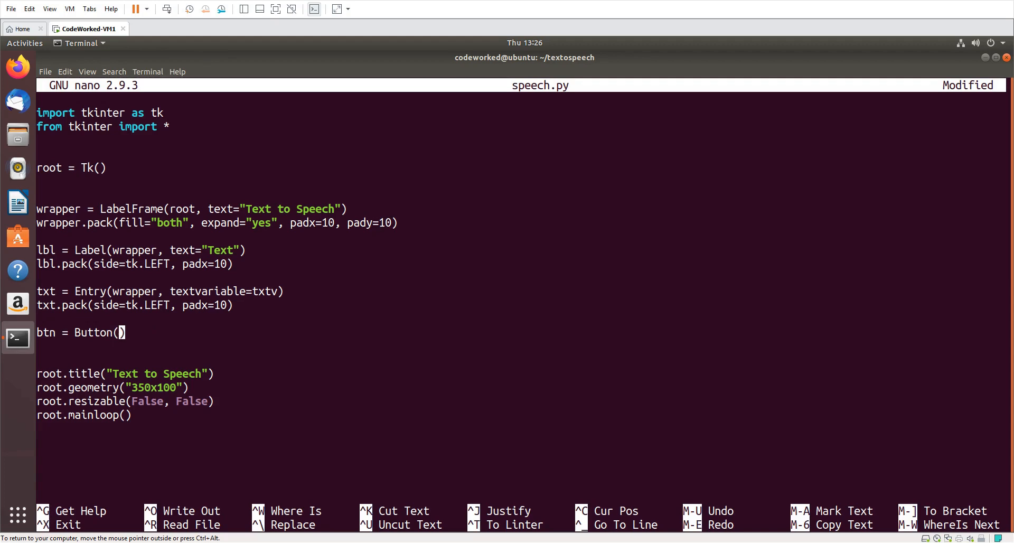
type("wrapper,")
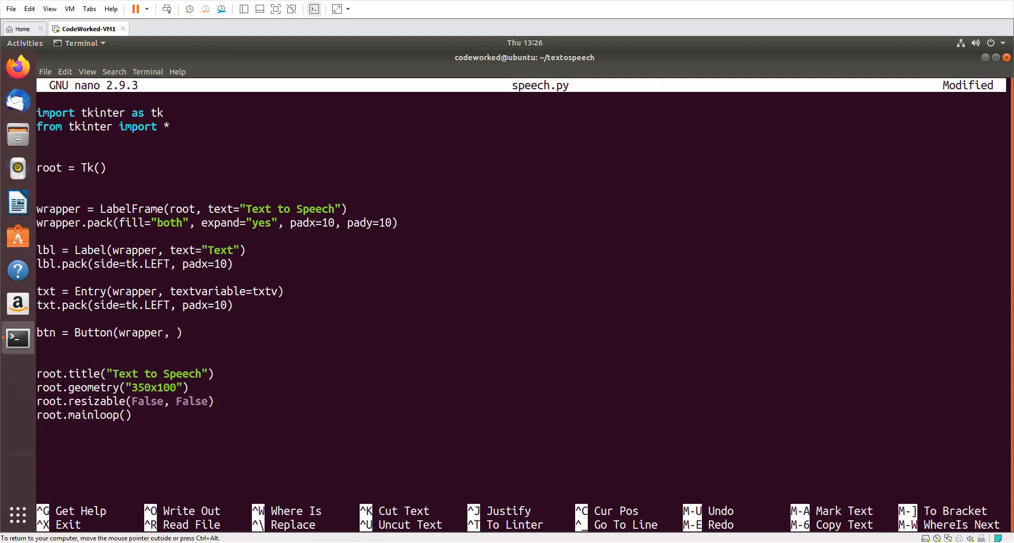
left_click(176, 332)
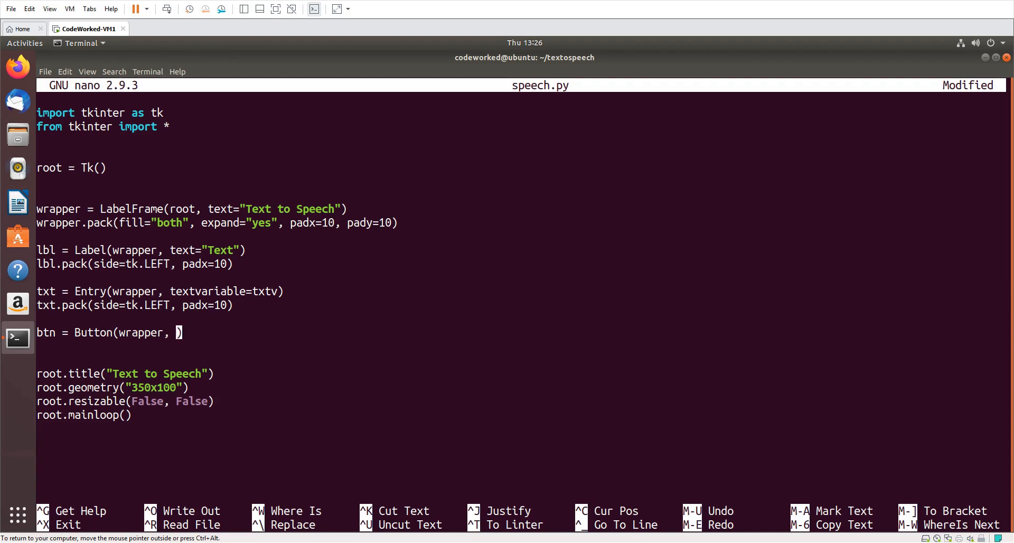
type("text=")
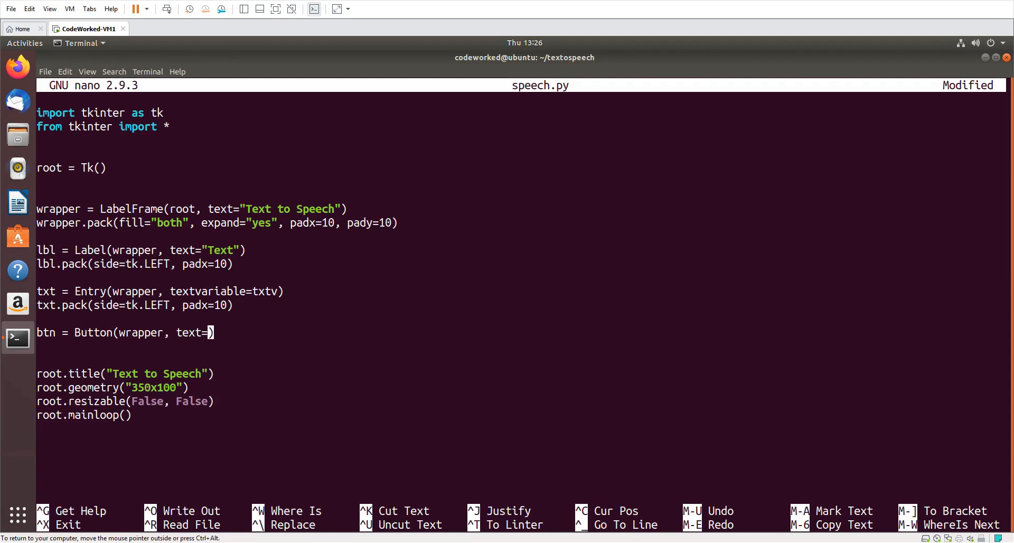
type("\"Spe")
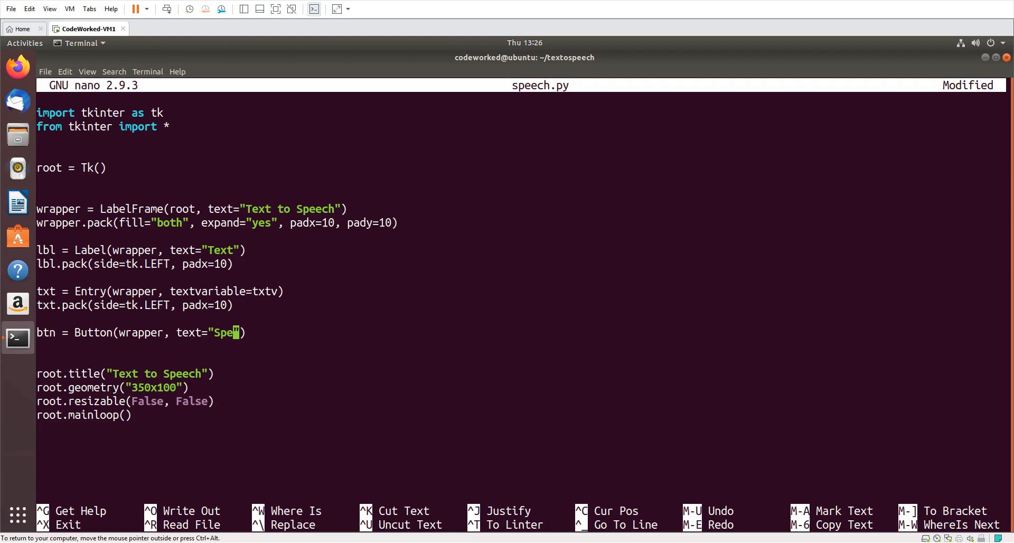
type("ak\", comm")
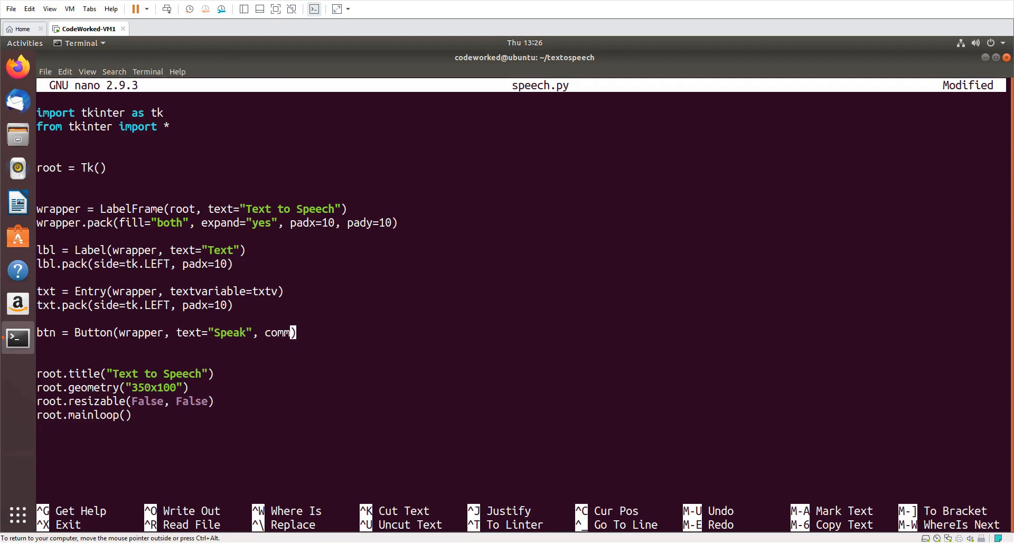
type("and=speak")
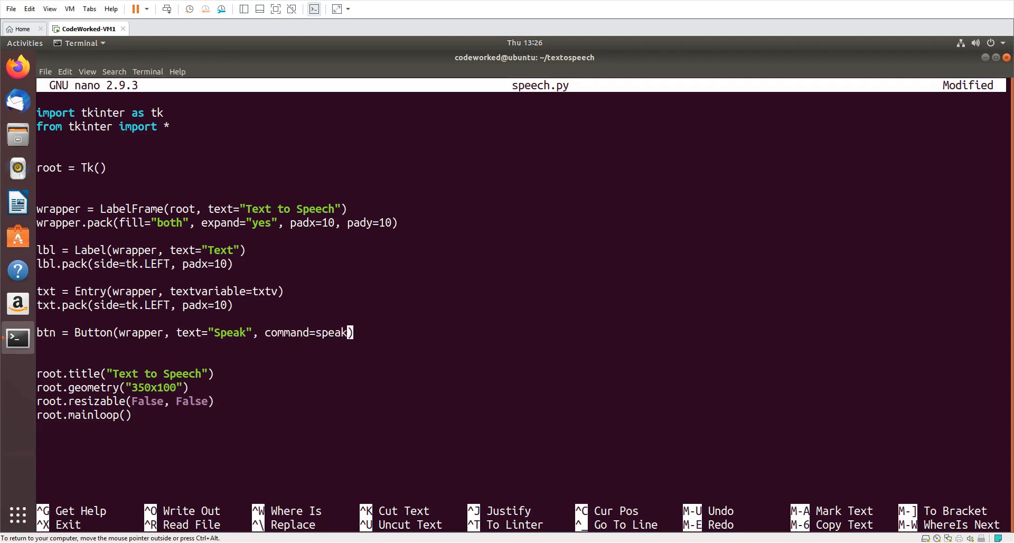
type("now")
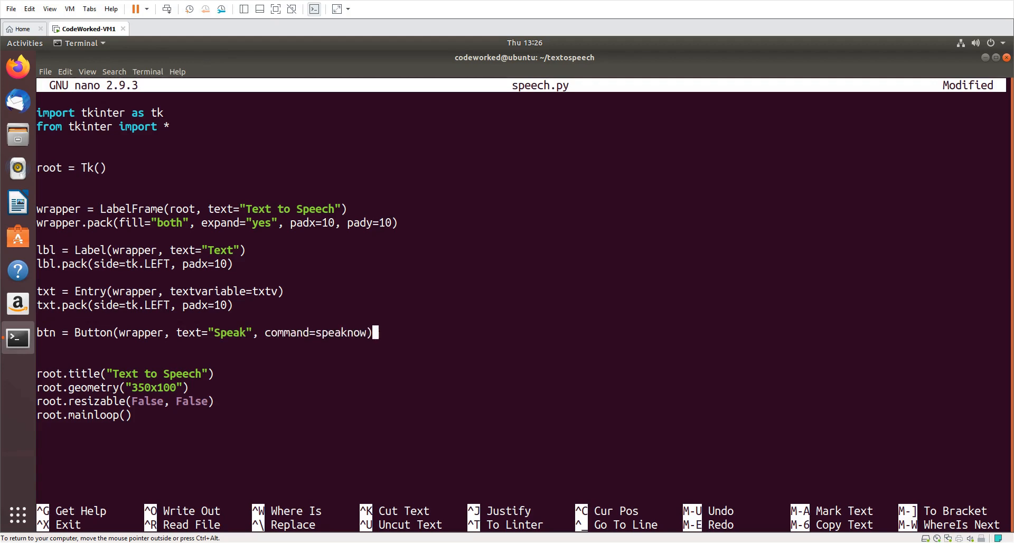
Type btn.pack(side=tk.LEFT, padx=10) to place the Speak button.
type("b")
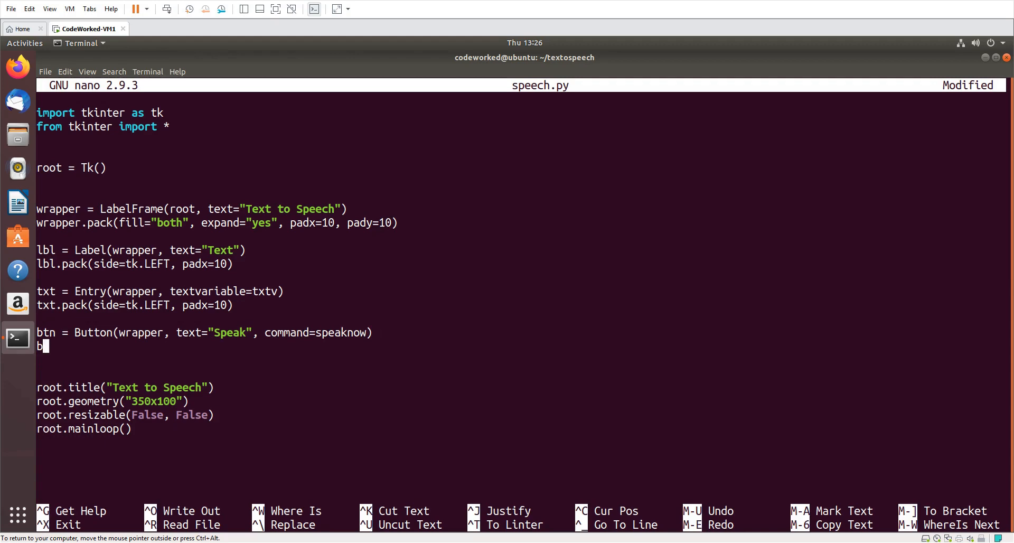
type("tn.pa")
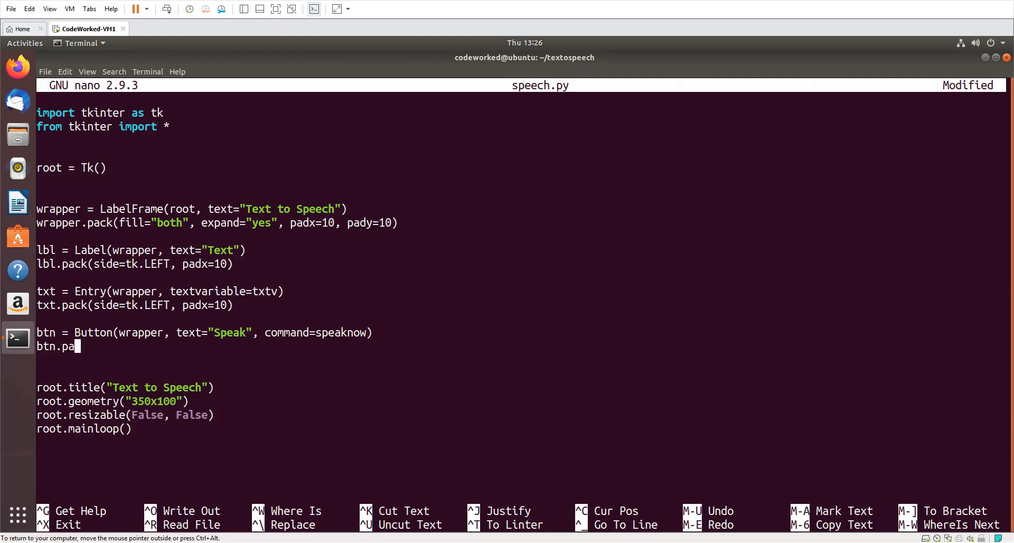
type("ck()")
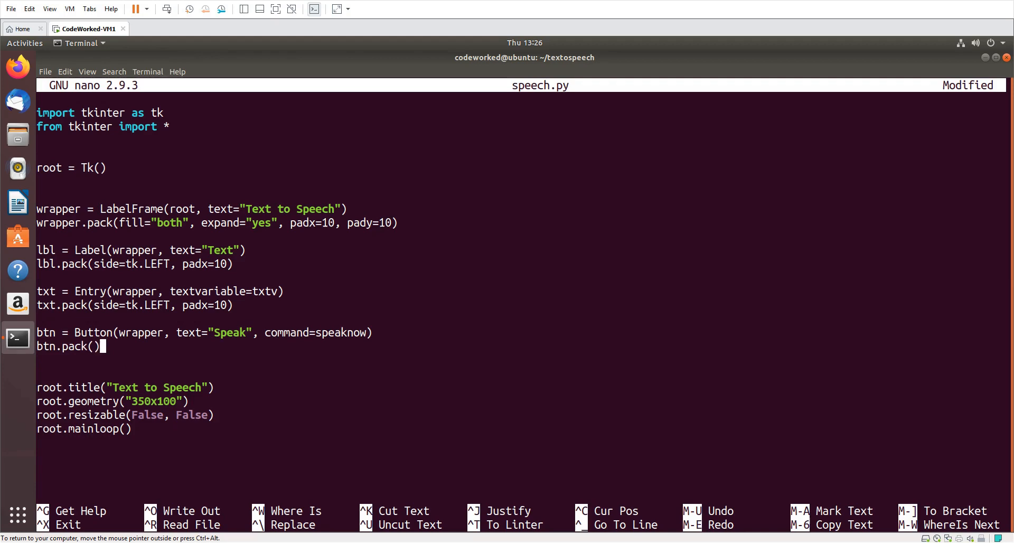
type("side=tk.L")
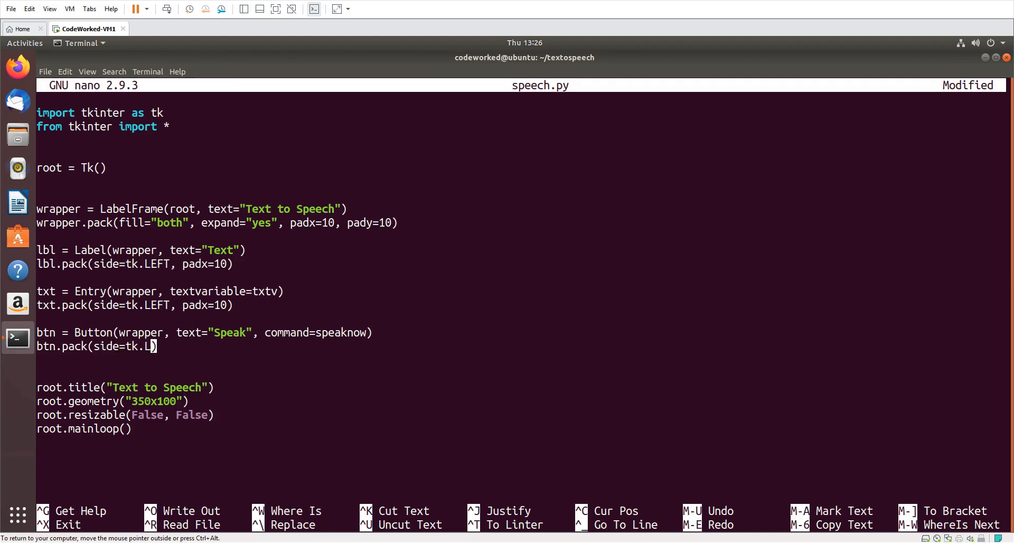
type("EFT,")
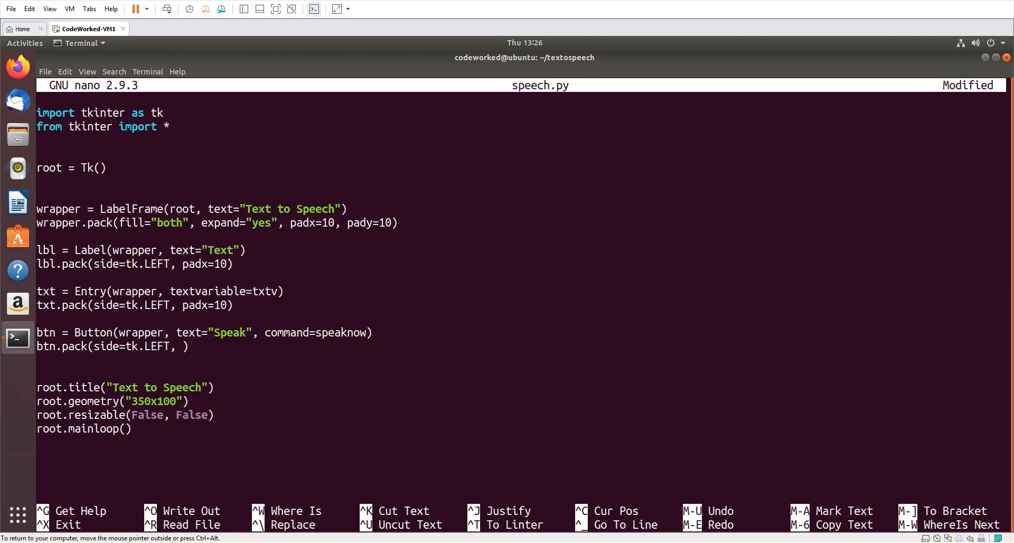
type("padx=")
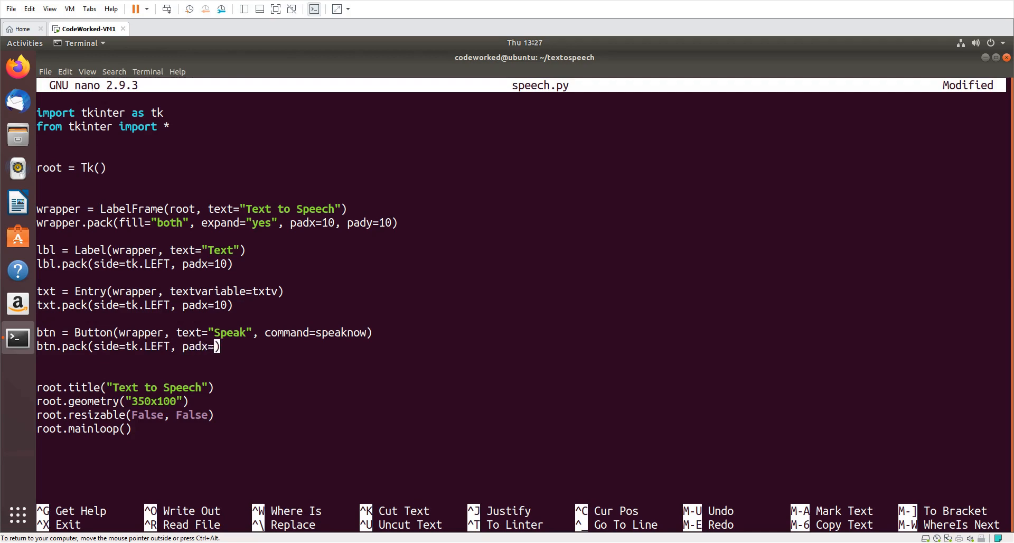
type("10")
left_click(135, 305)
type("5")
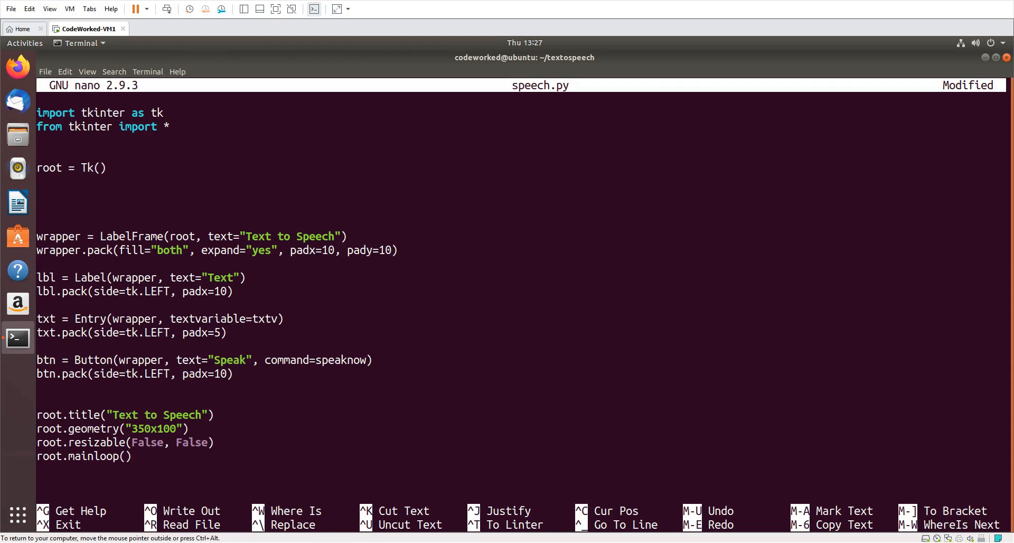
Add the line txtv = StringVar() to speech.py.
type("txtv =")
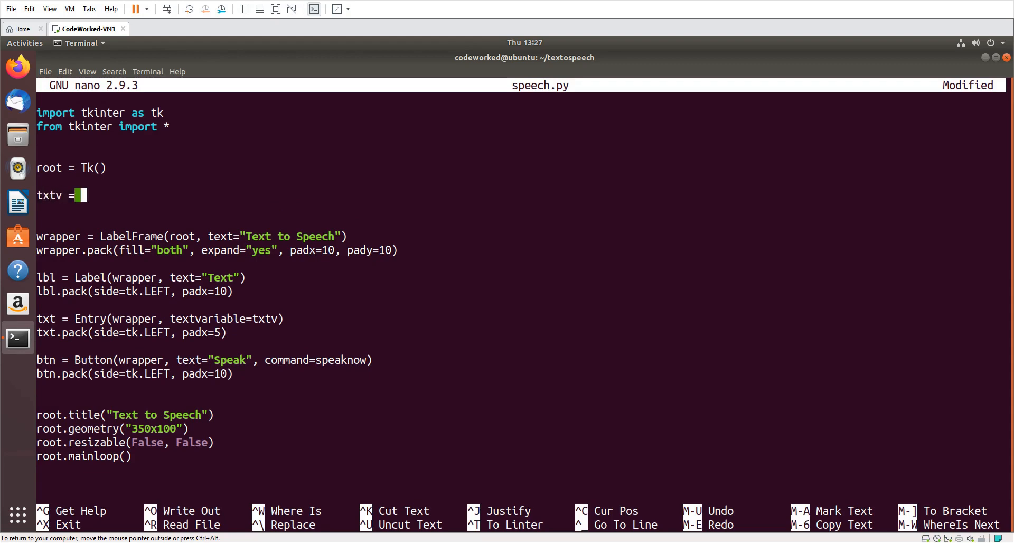
type("StringVa")
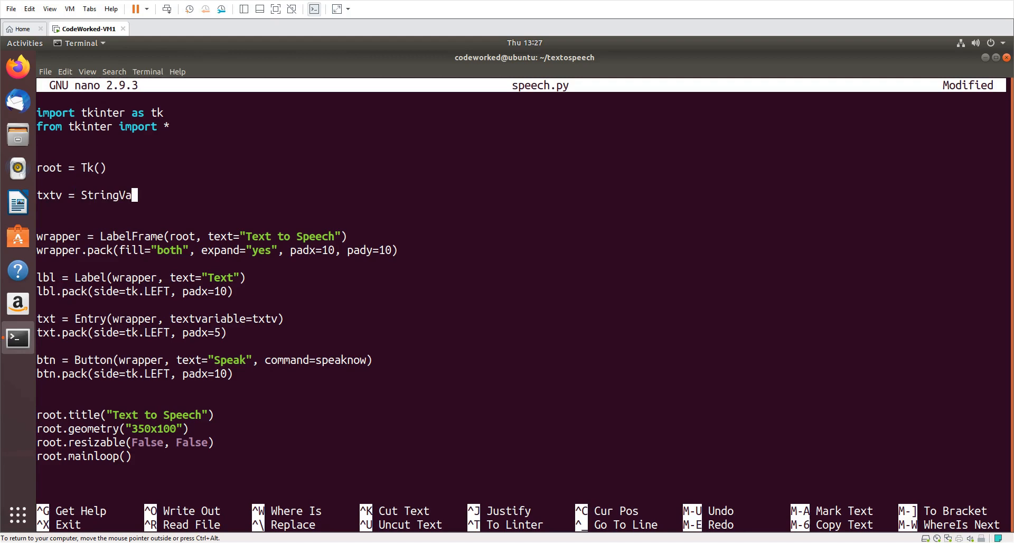
type("r()")
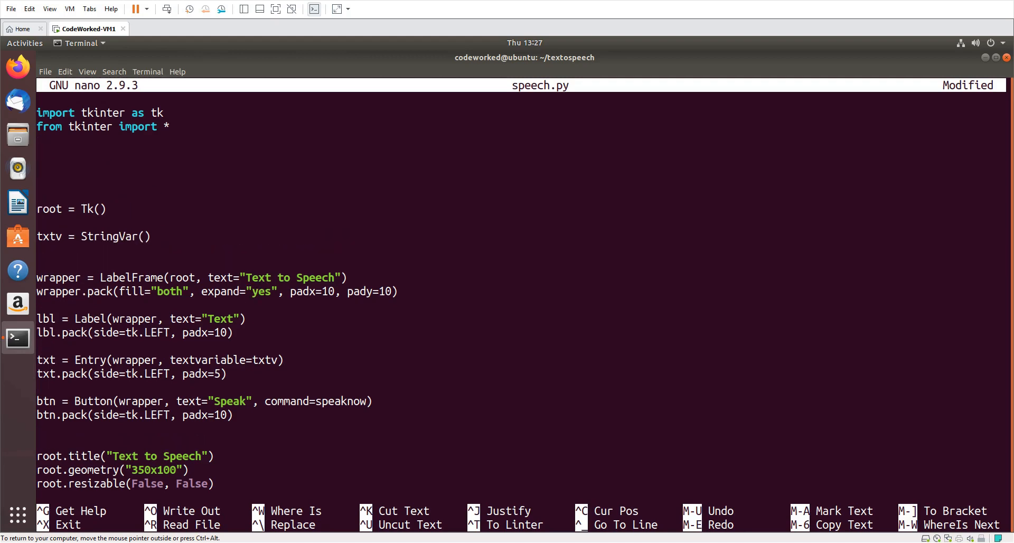
Define speaknow() that returns True, then save the script and exit nano.
type("def s")
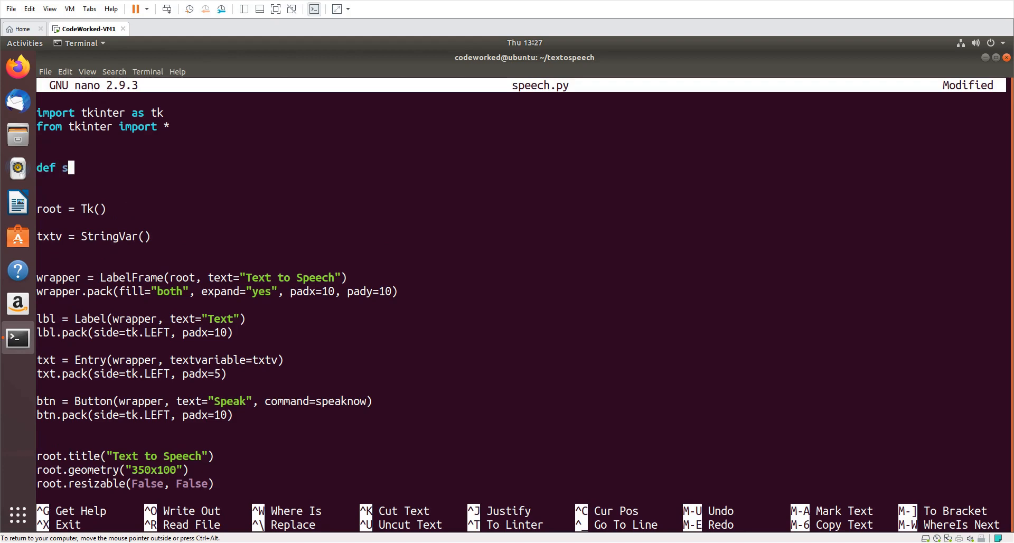
type("peaknow():")
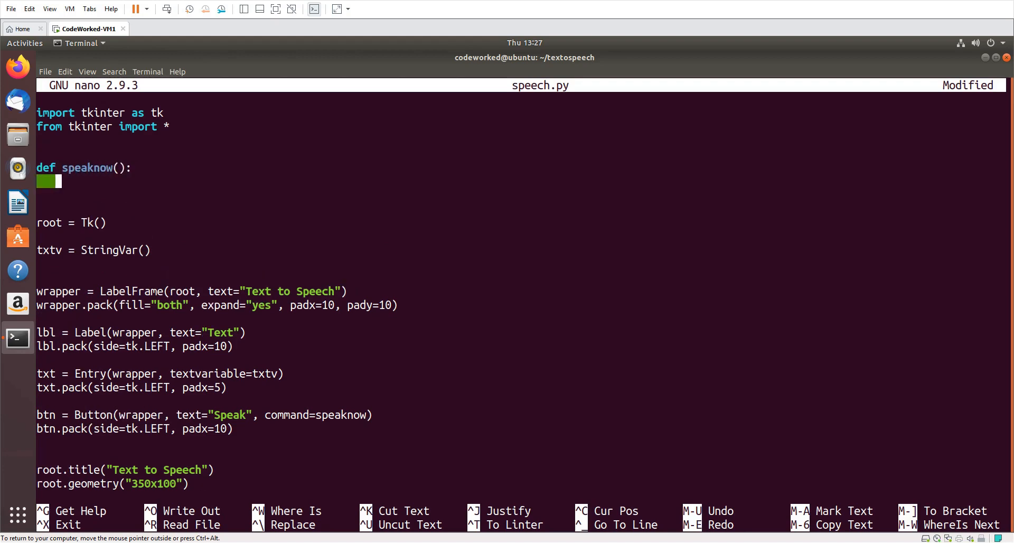
type("resturn True")
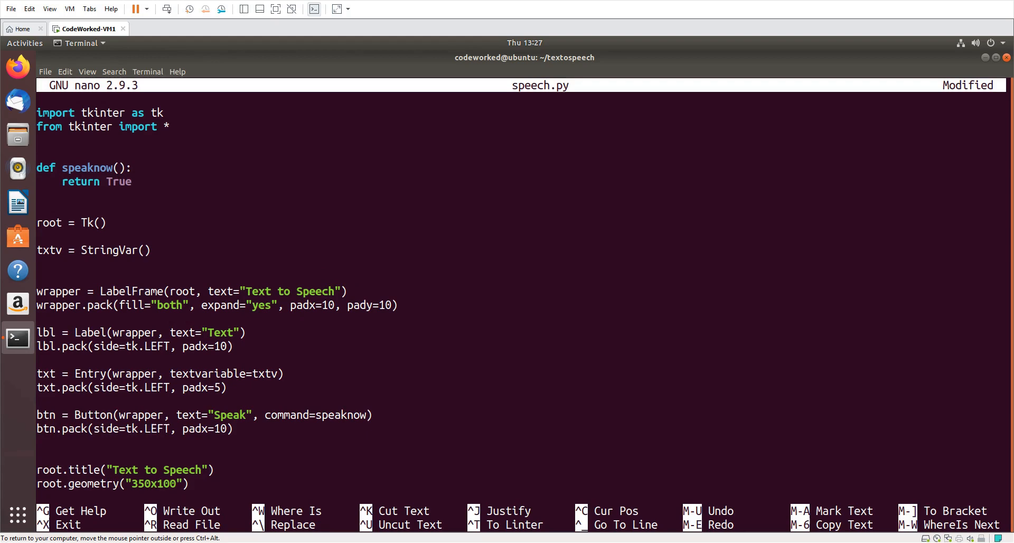
key("ctrl+o")
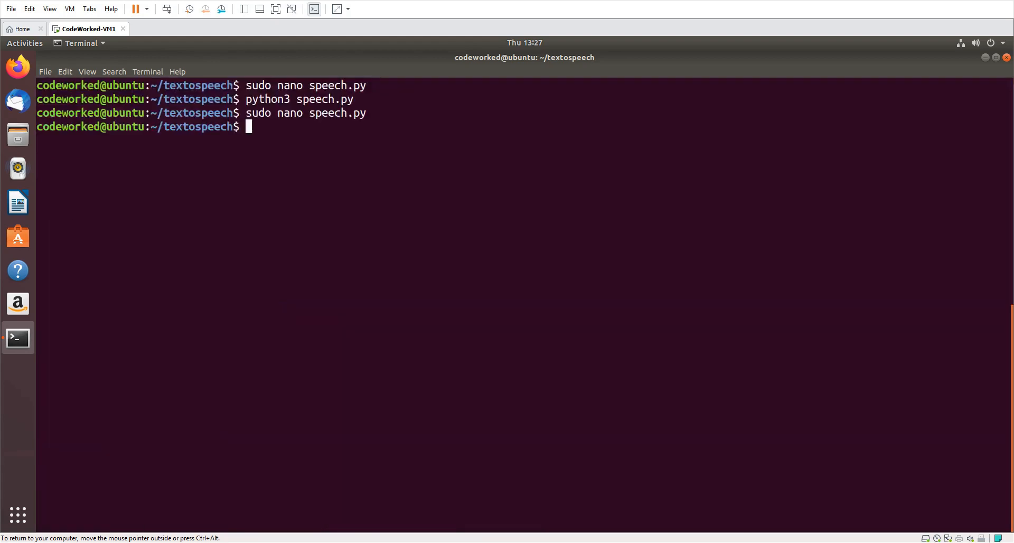
Launch speech.py with python3, type 'sadasdsad' into the entry, then close the window.
type("python3 speech.py")
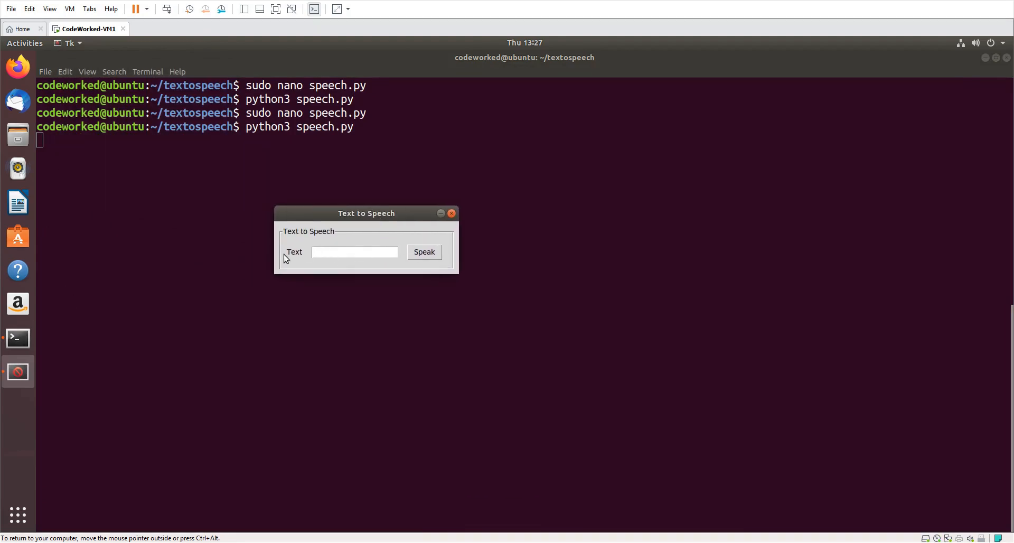
left_click(354, 252)
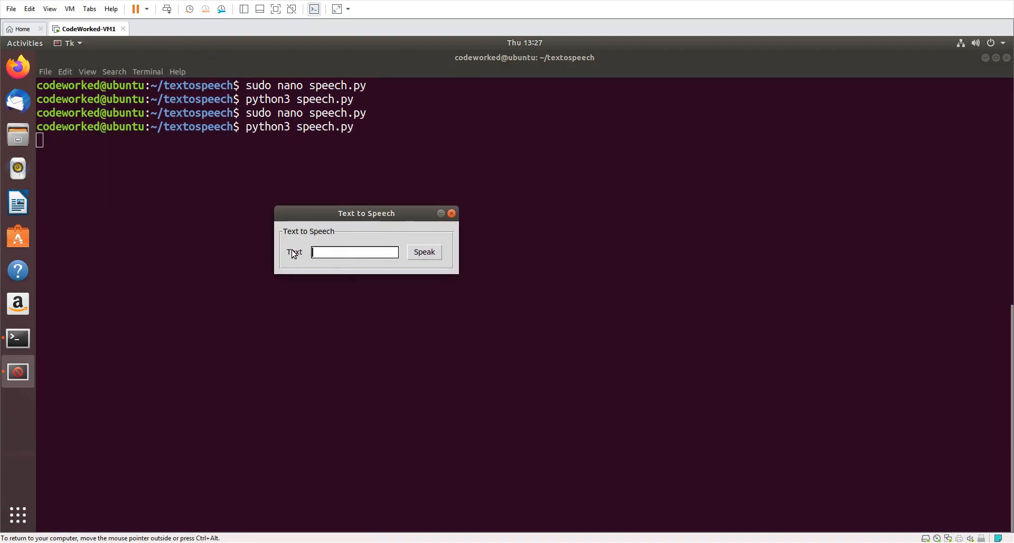
mouse_move(387, 252)
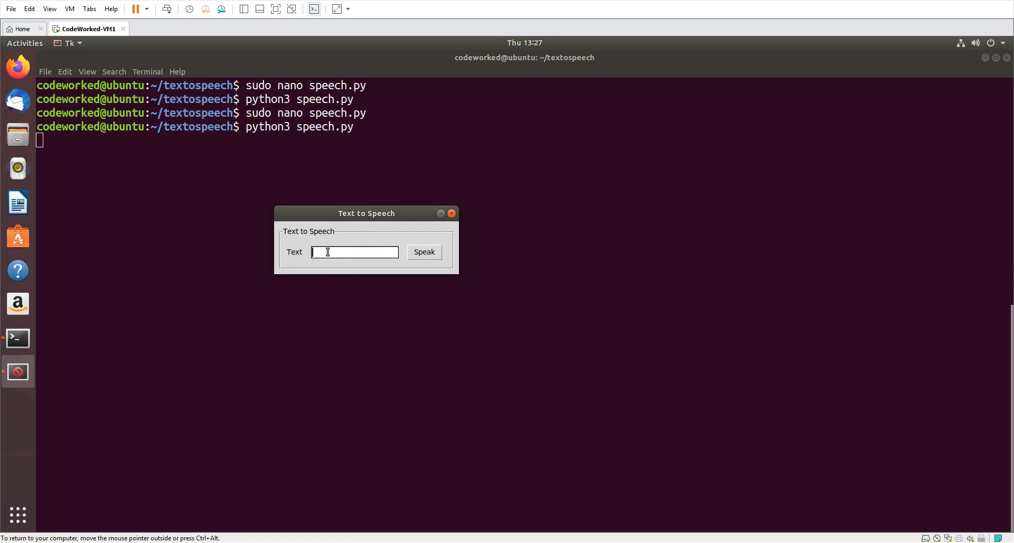
type("sadasdsad")
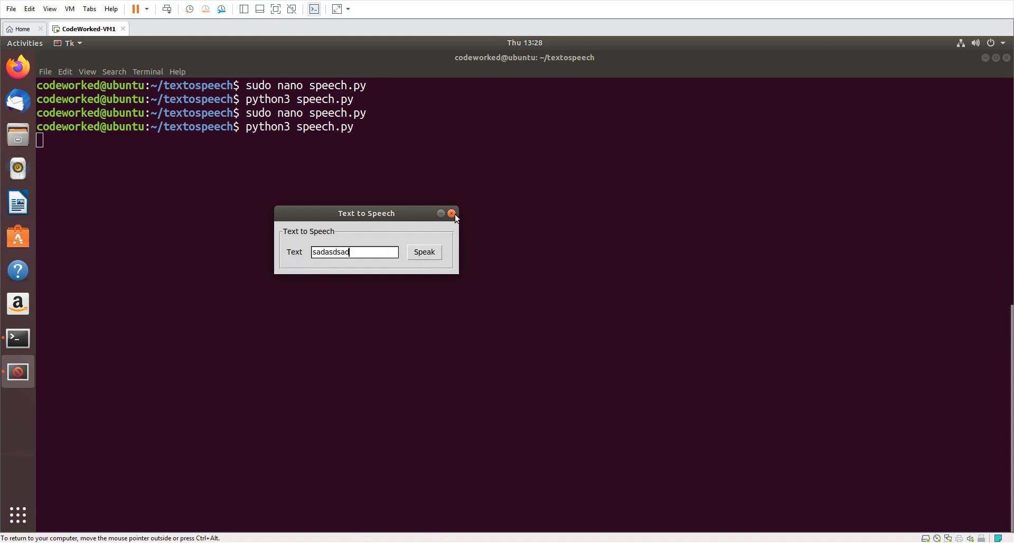
left_click(452, 213)
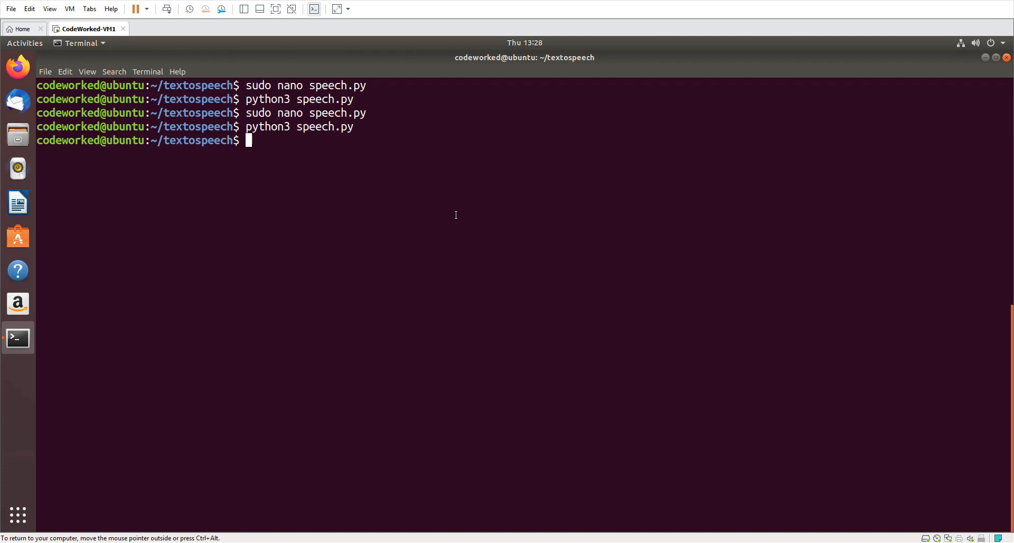
Install pyttsx3 with pip3, getting version 2.87 successfully installed.
type("ip")
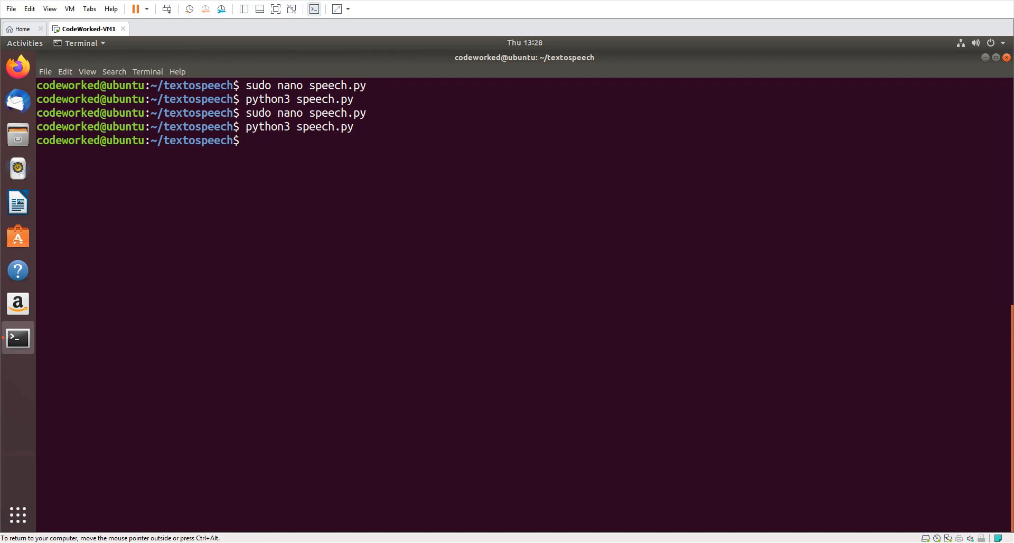
type("pip3 in")
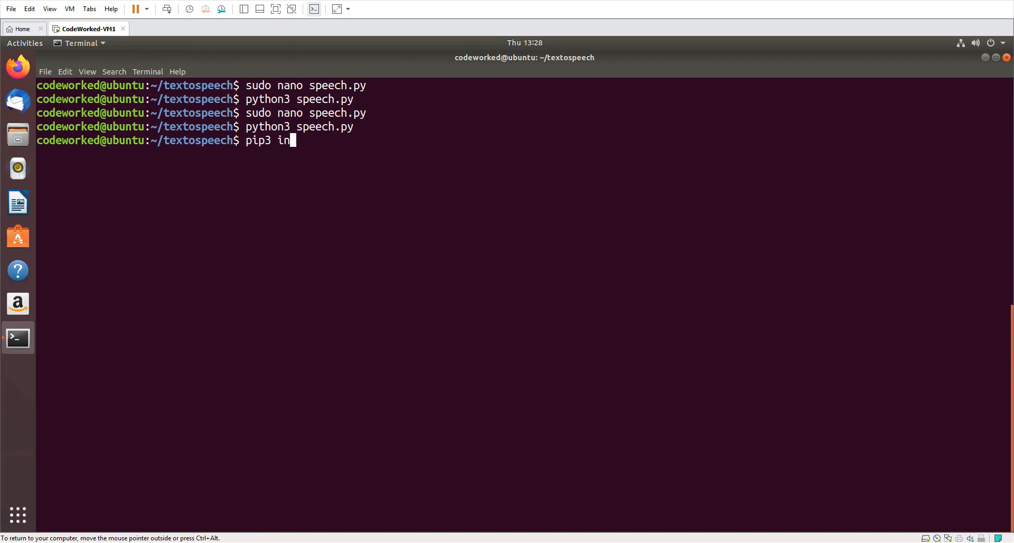
type("stall pyttsx3")
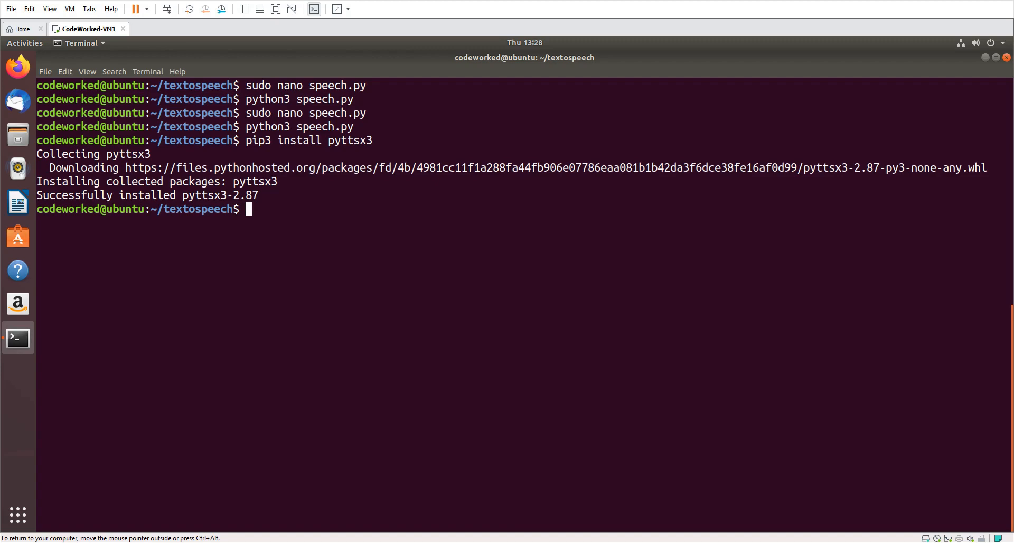
type("sudo")
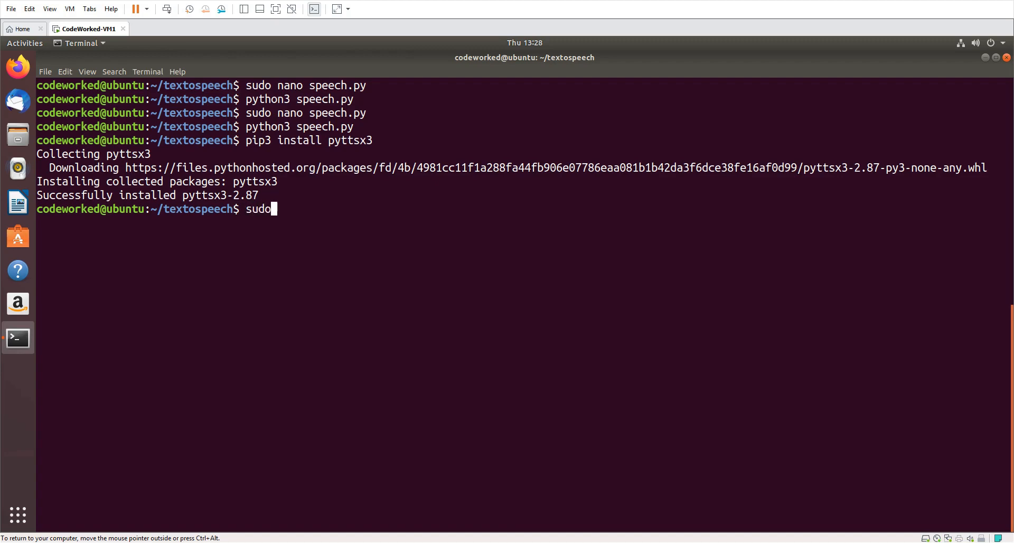
Run sudo apt install espeak, which reports espeak 1.48.04 is already the newest version.
type("apt install ep")
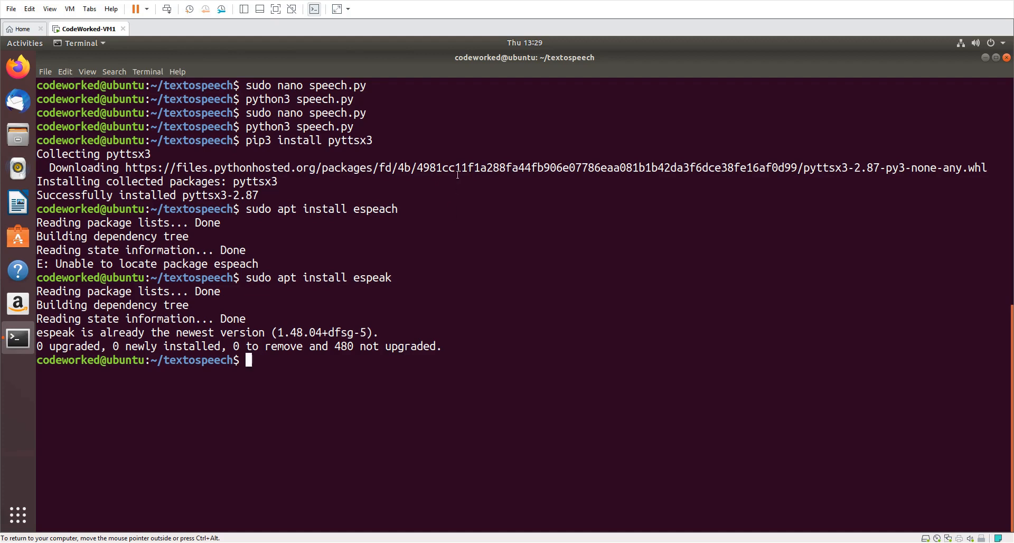
double_click(345, 140)
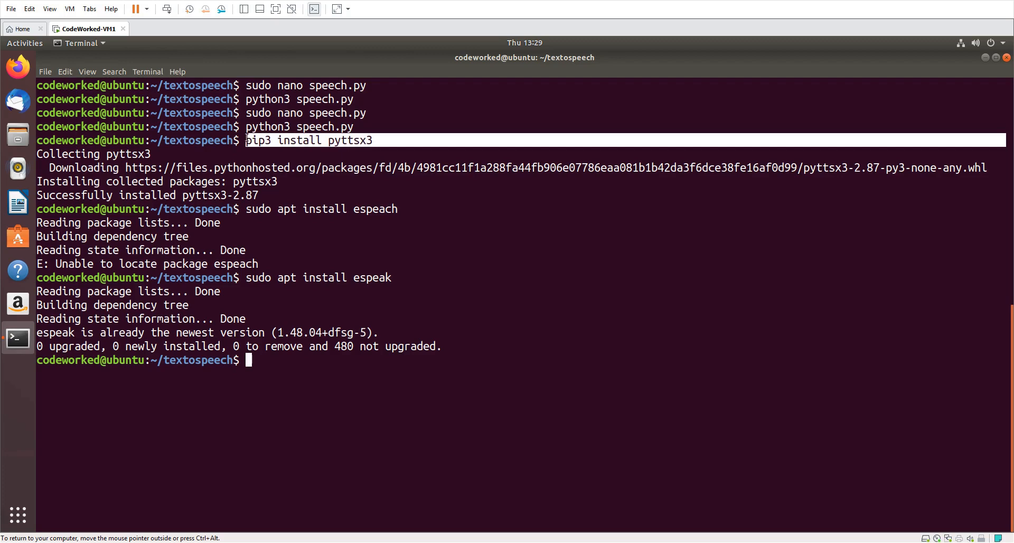
double_click(372, 277)
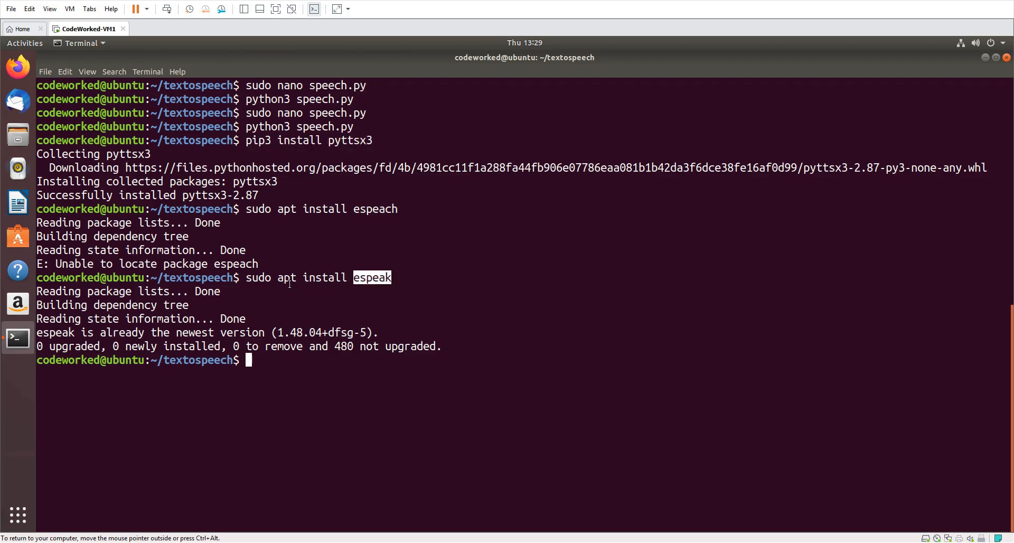
mouse_move(312, 373)
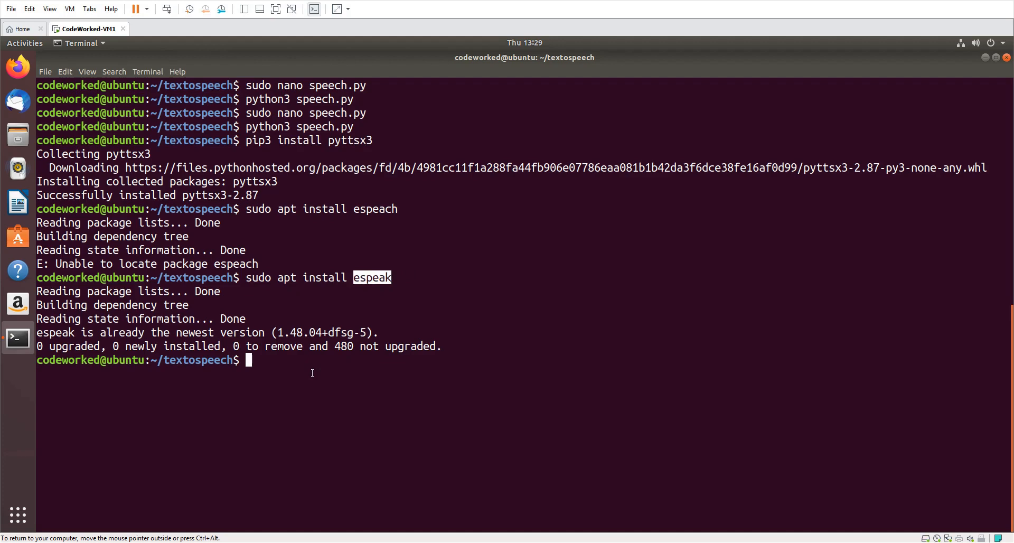
mouse_move(354, 366)
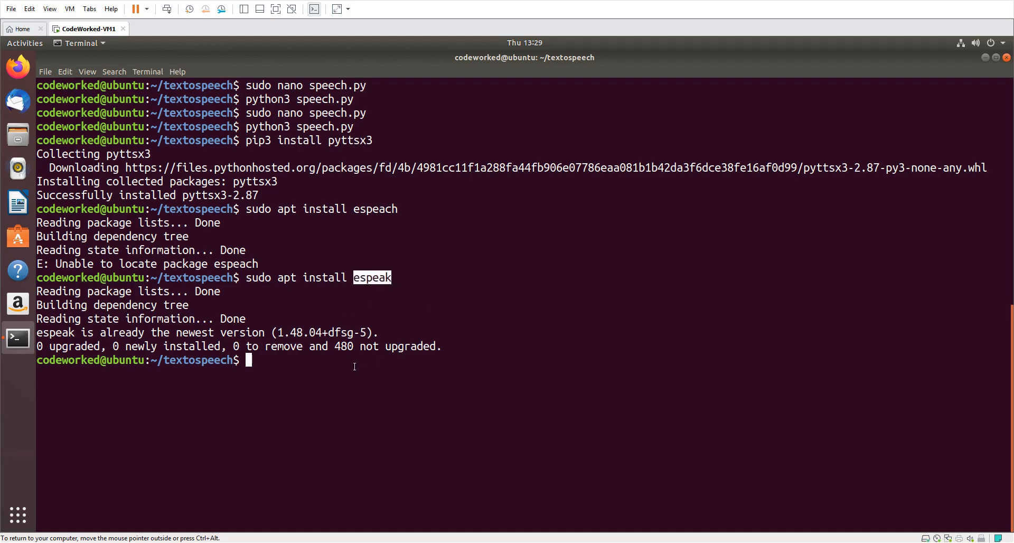
type("sudo nano")
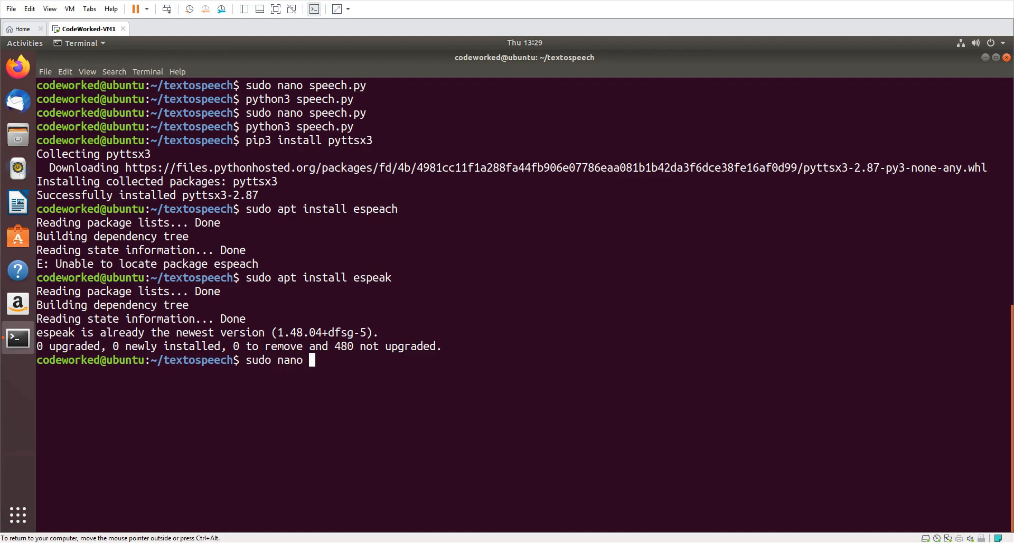
Open speech.py in nano and add import pyttsx3 and engine = pyttsx3.init().
type("speech.p")
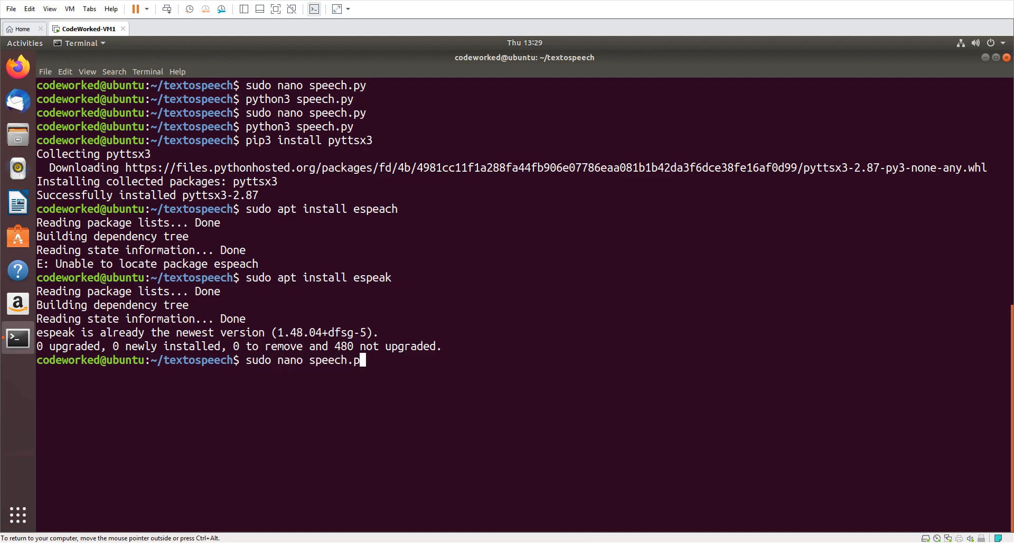
key("Return")
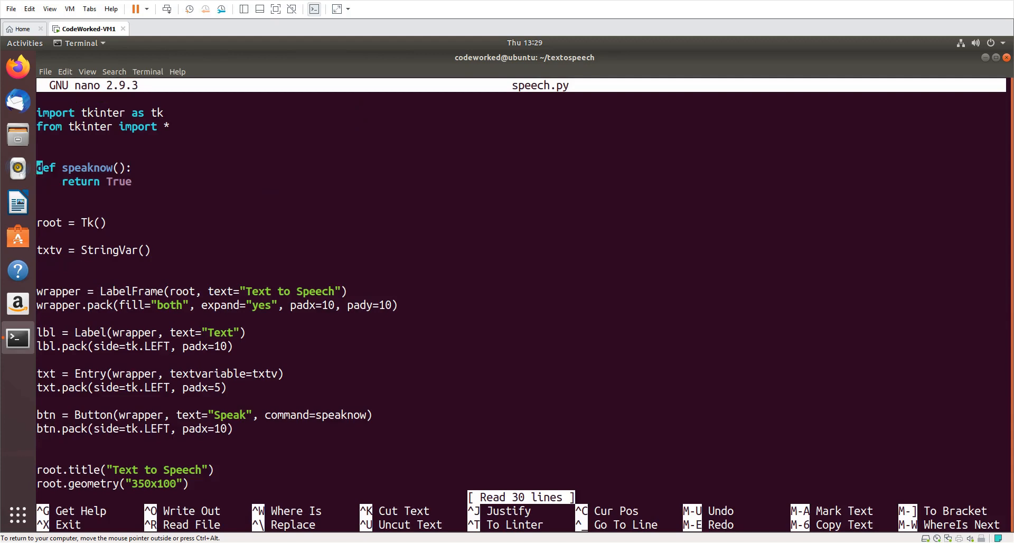
type("import")
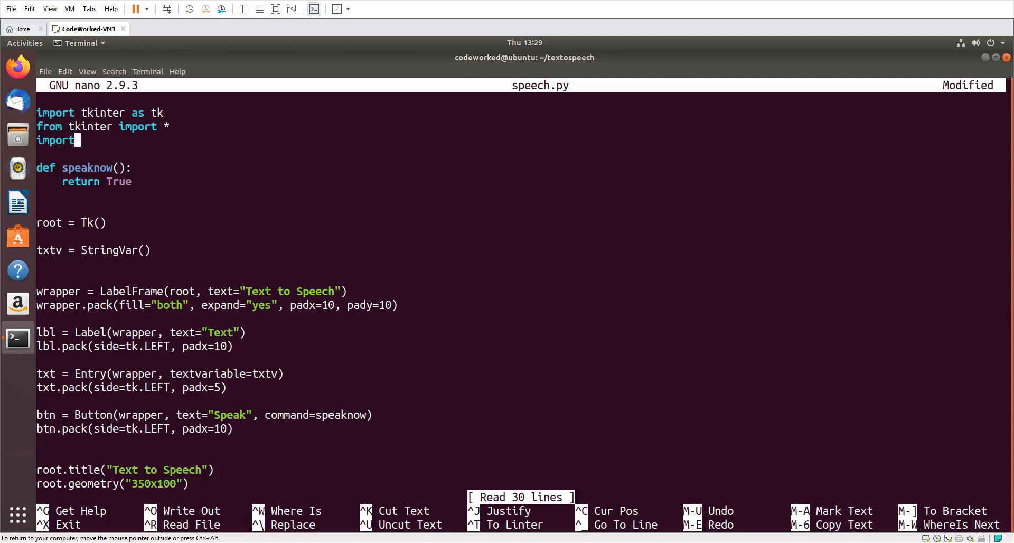
type("pyttsx3")
type("en")
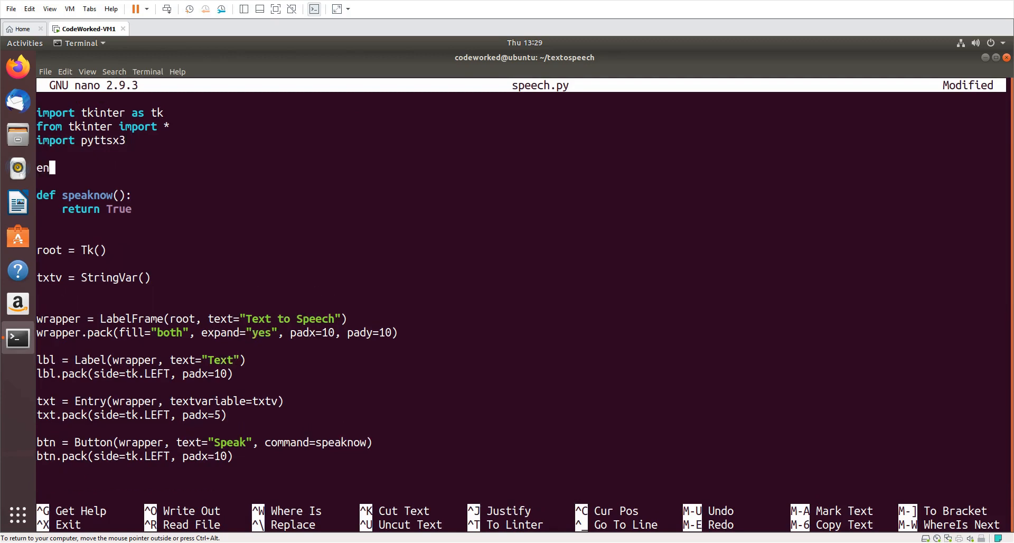
type("gine py")
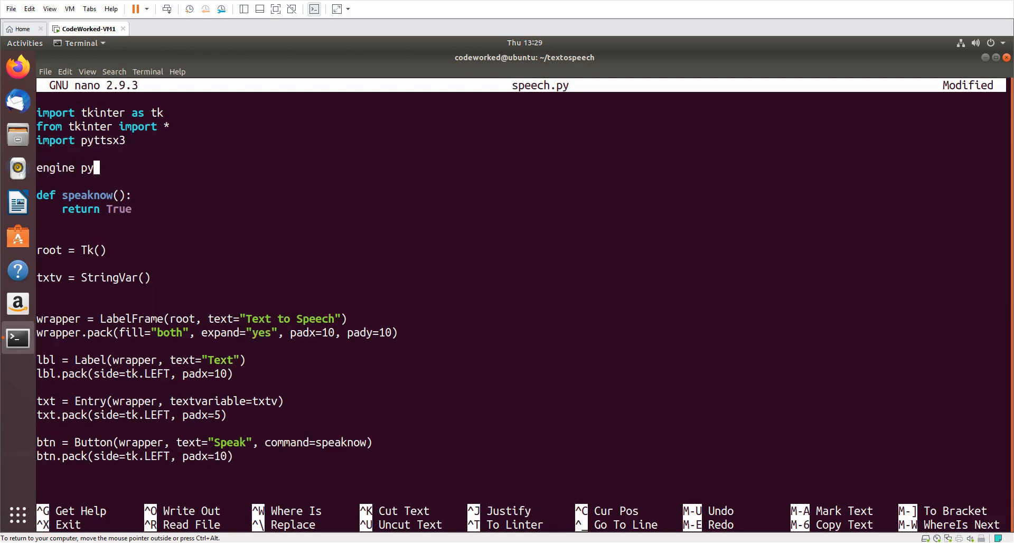
type("= p")
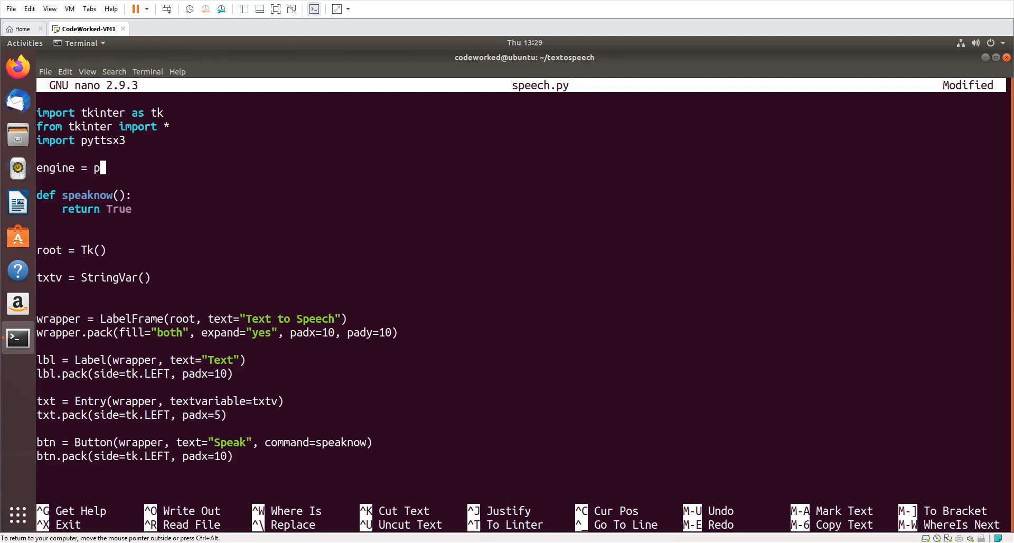
type("yttsx3.init(")
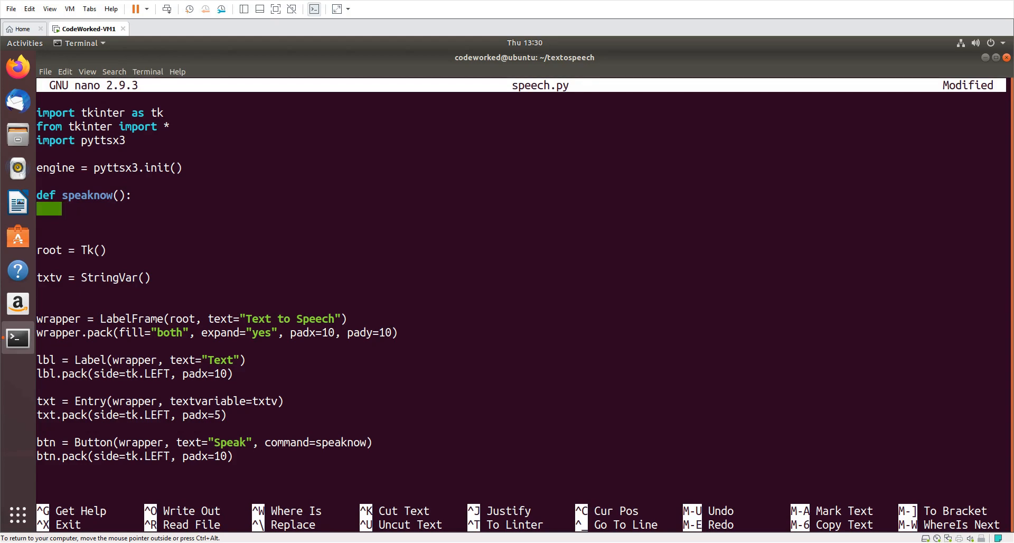
Replace speaknow's body with engine.say(txtv.get()).
type("engine.say")
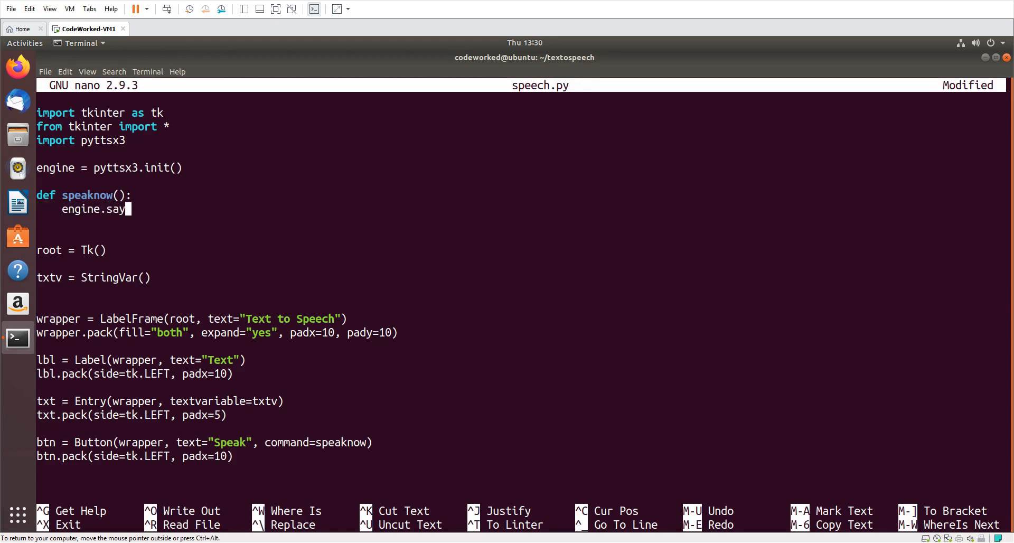
type("()")
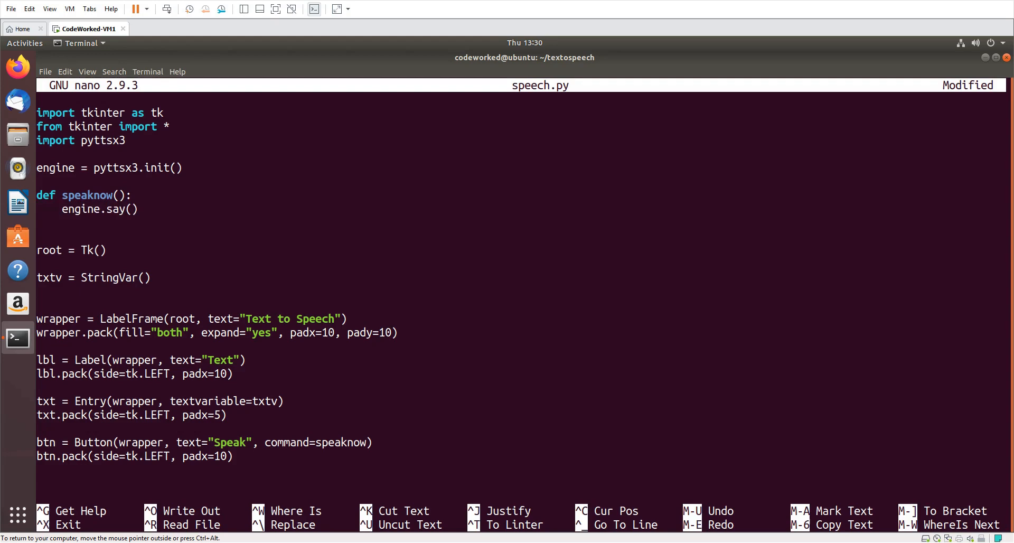
type("txtv.")
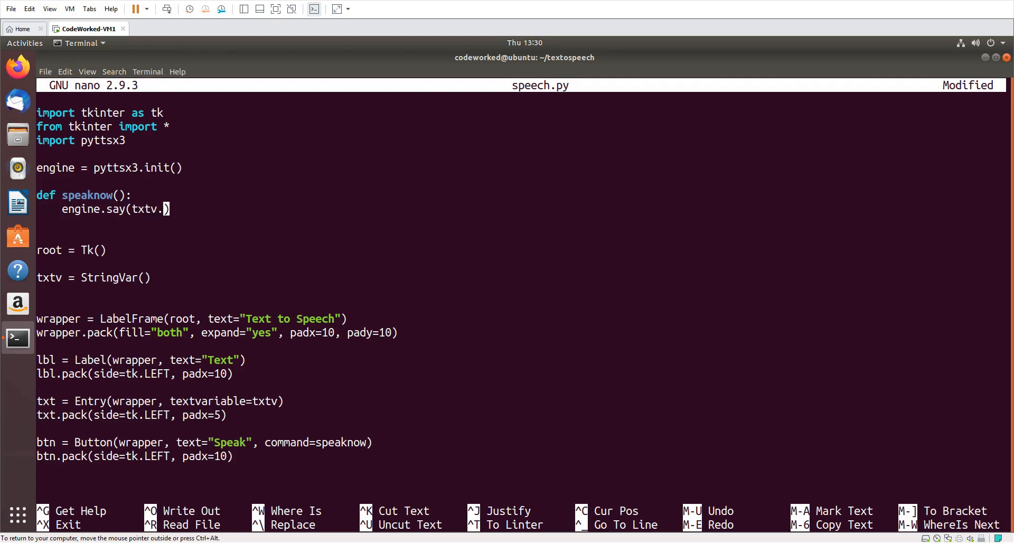
type("get()")
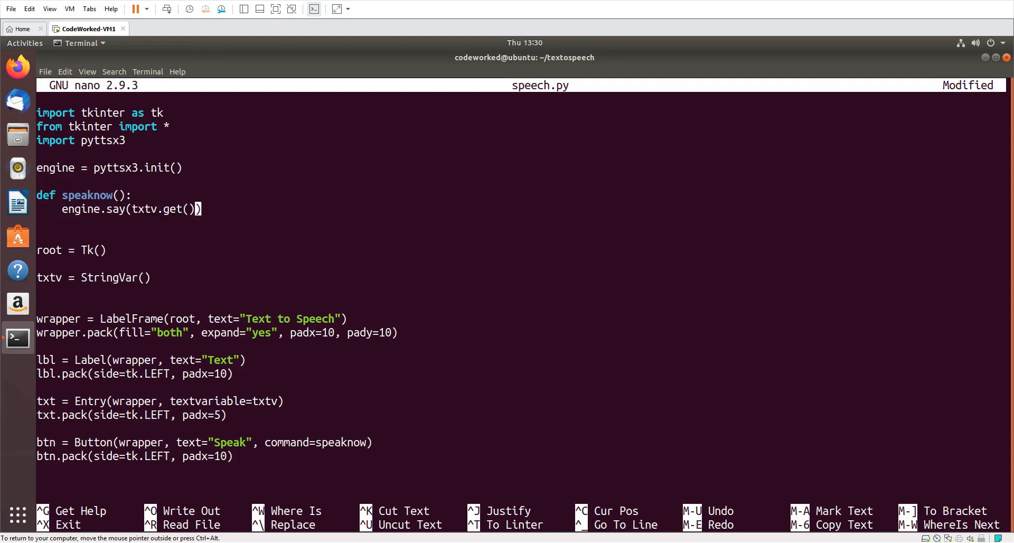
mouse_move(271, 362)
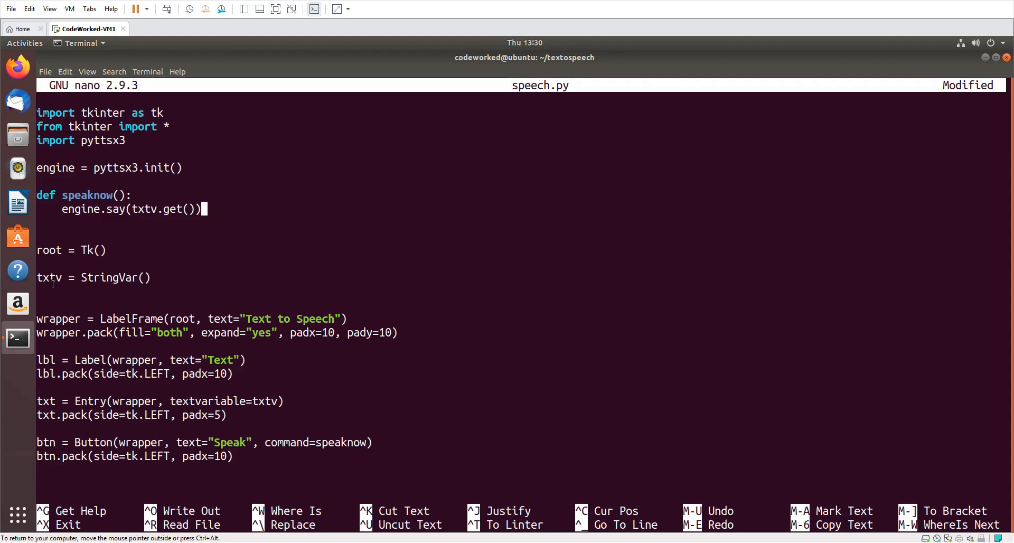
double_click(49, 277)
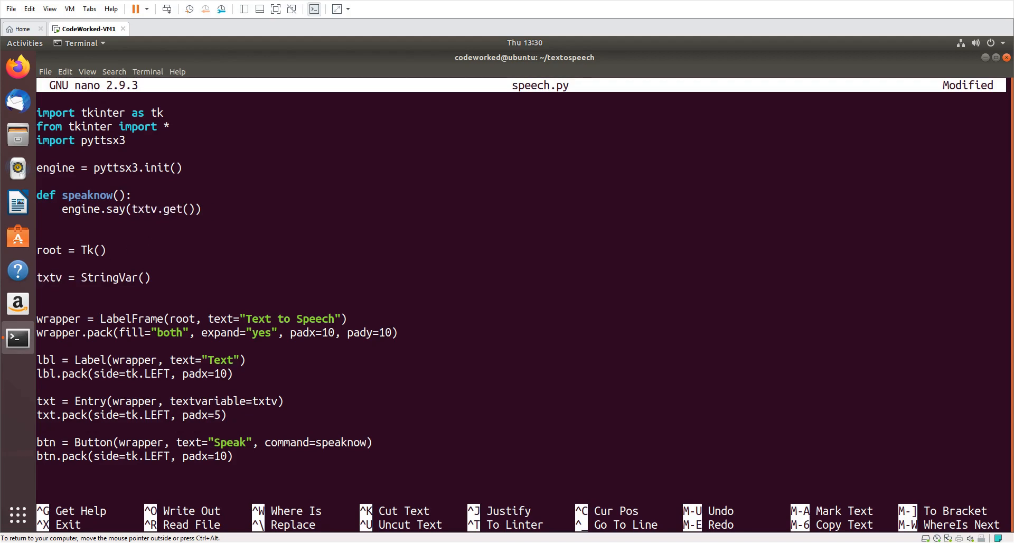
Add engine.runAndWait() and engine.stop() after the engine.say call, then save and exit.
type("en")
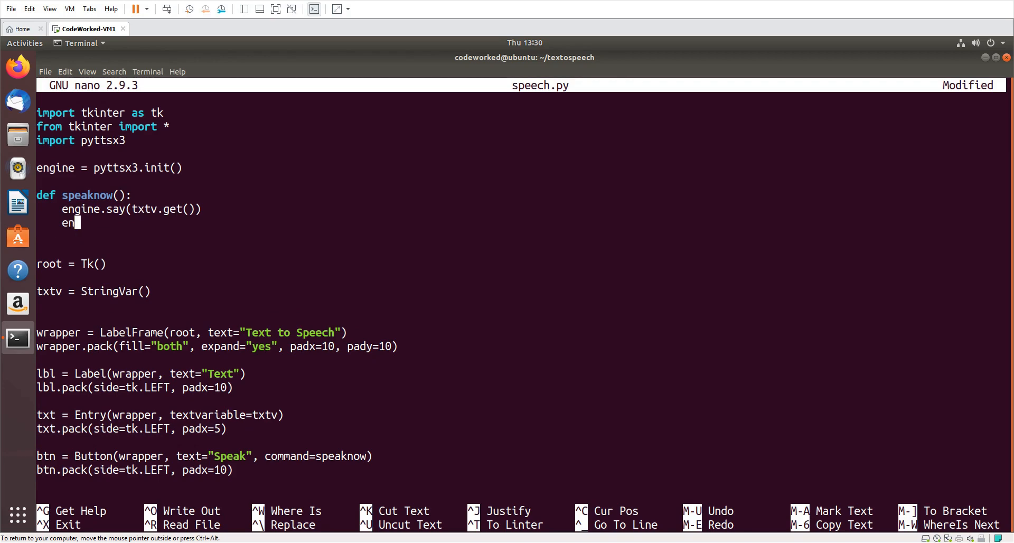
type("gine.run")
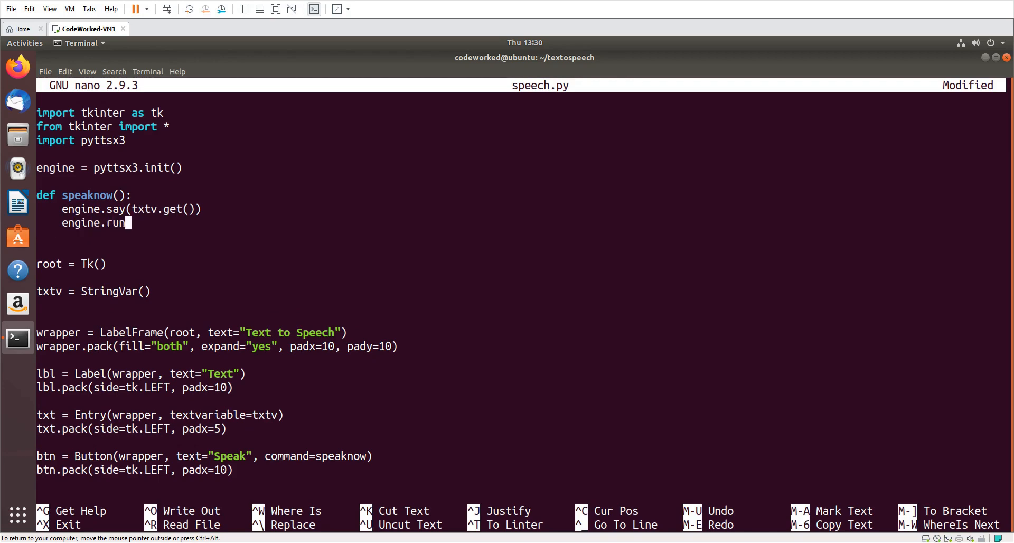
type("AndWait(")
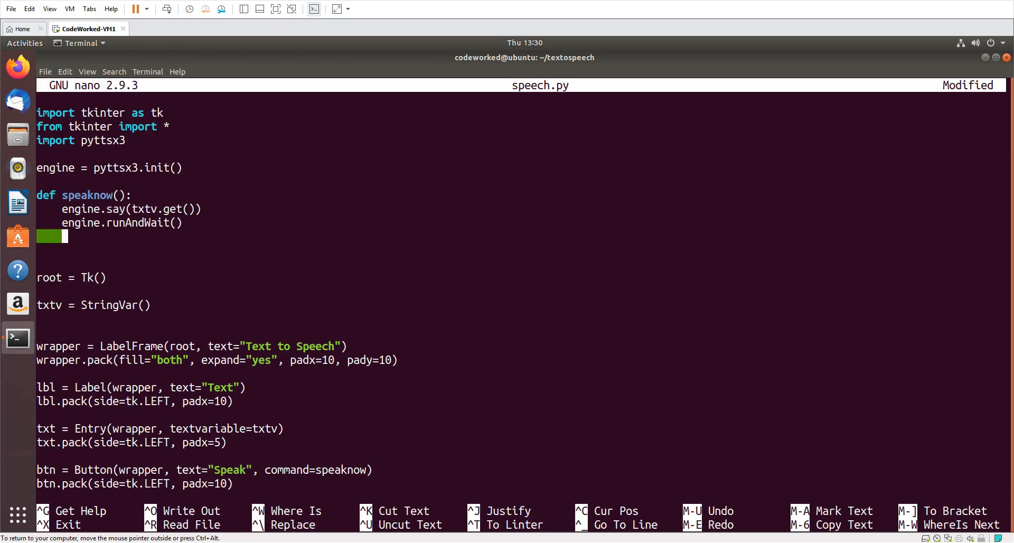
type("engine.s")
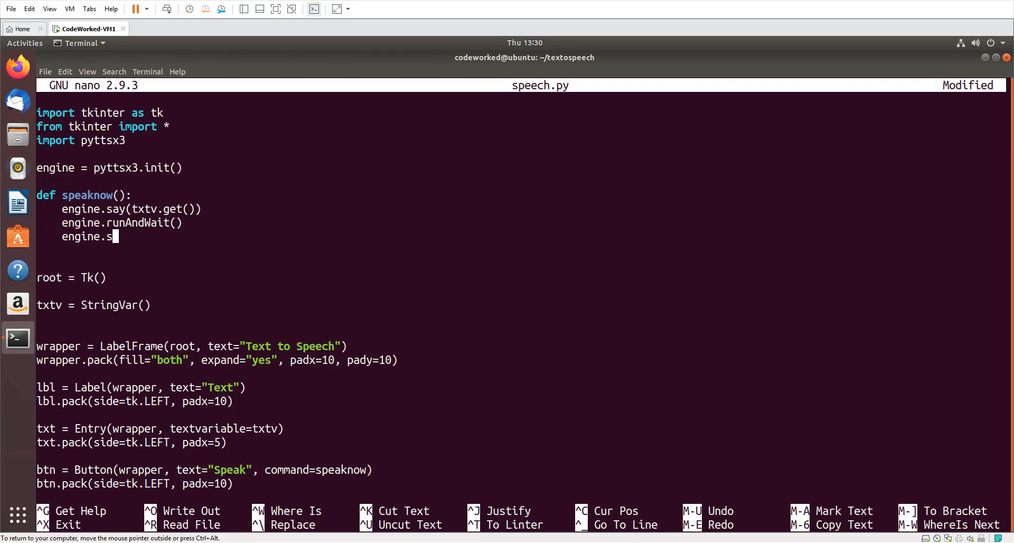
type("top()")
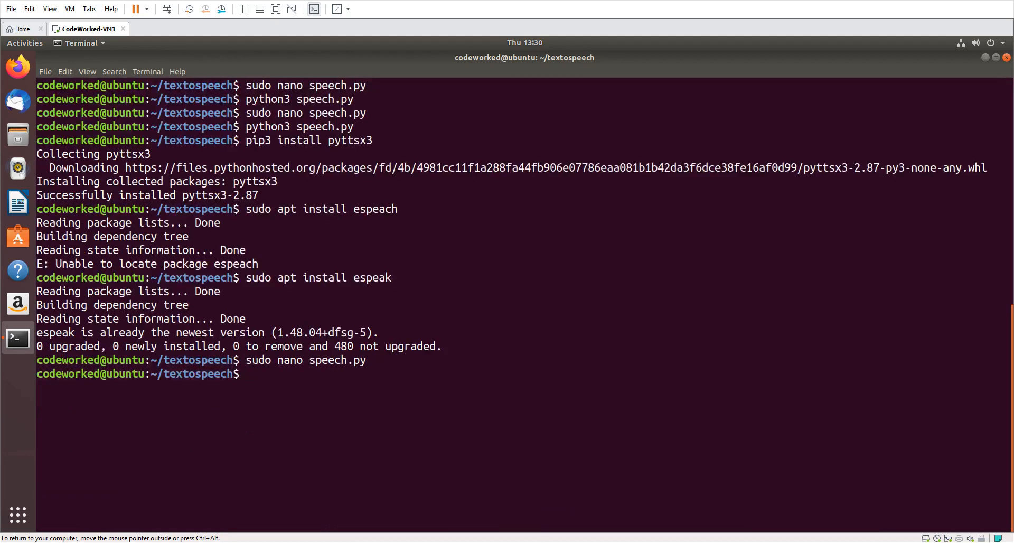
Launch speech.py with python3 and type 'Hello world' into the entry.
type("p")
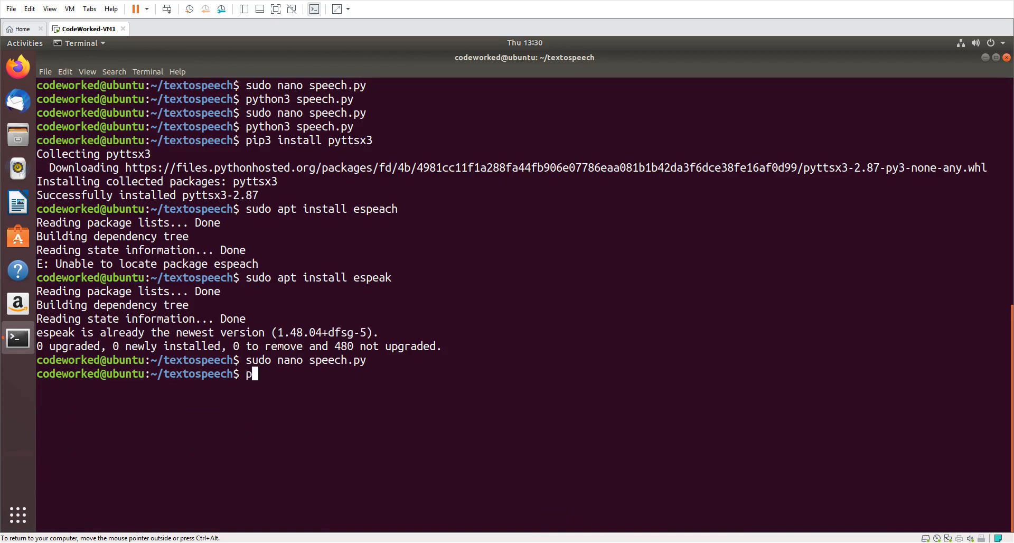
type("ython43")
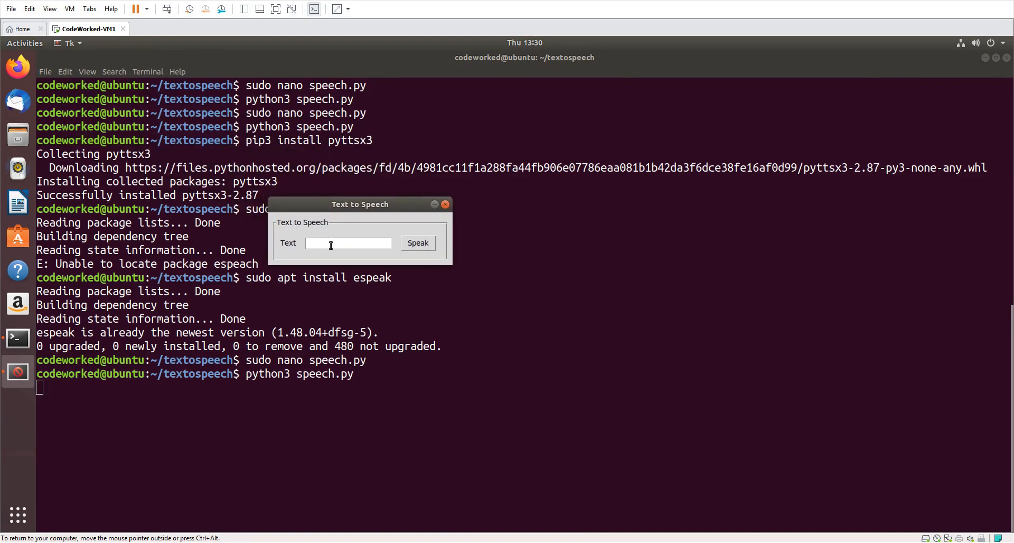
type("Hello world,")
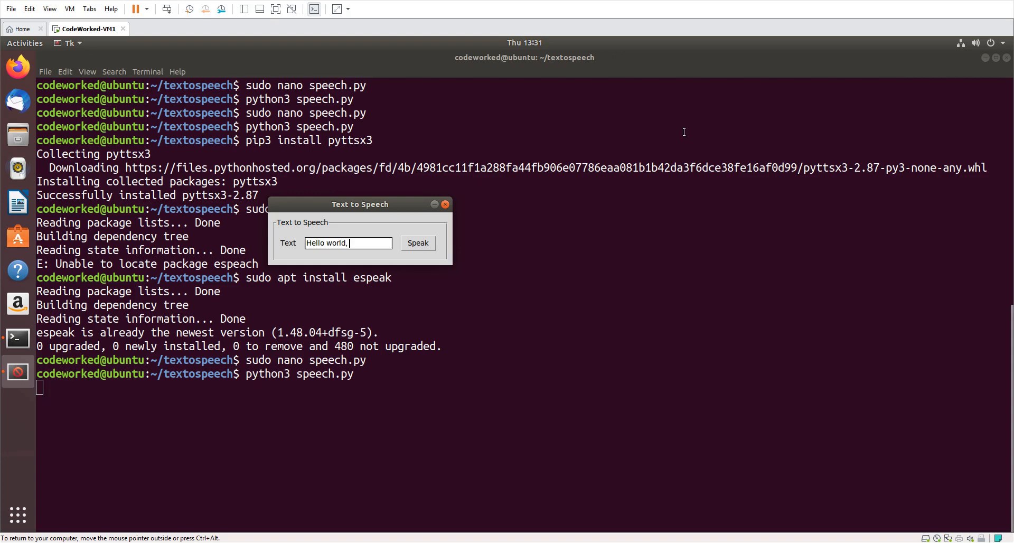
Replace the 'hey eve…' greeting with 'hello world' and move the window toward screen centre.
type("hey everyon")
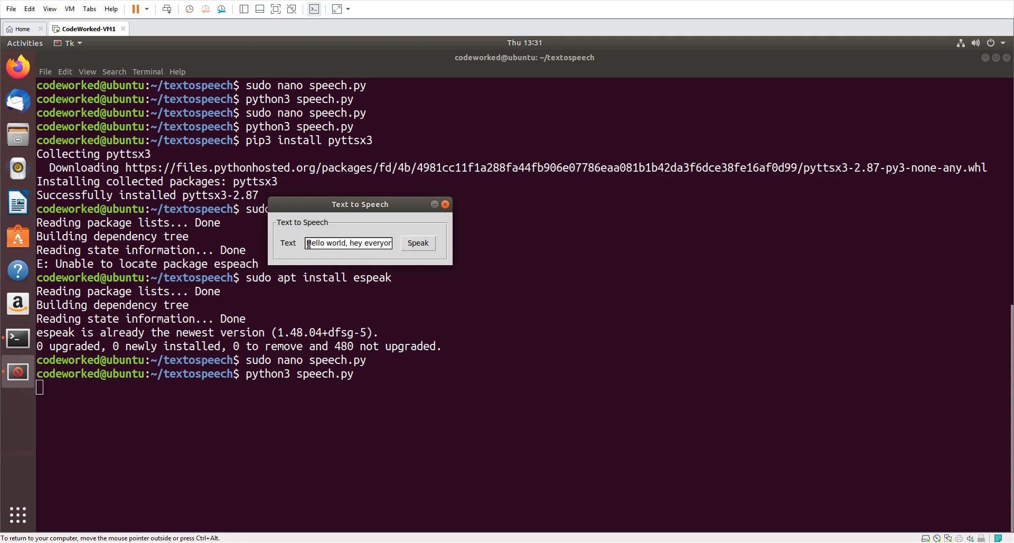
left_click(348, 242)
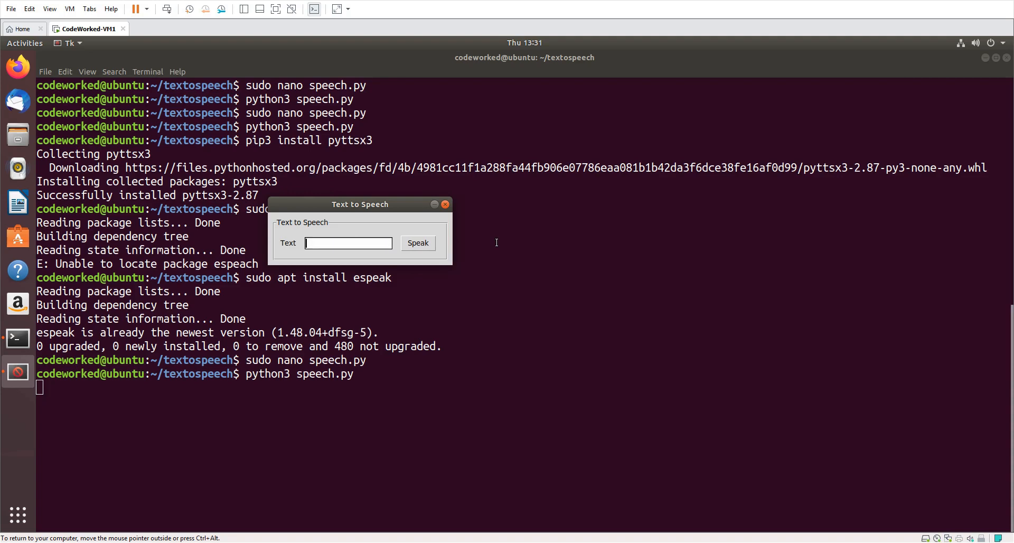
type("hello world")
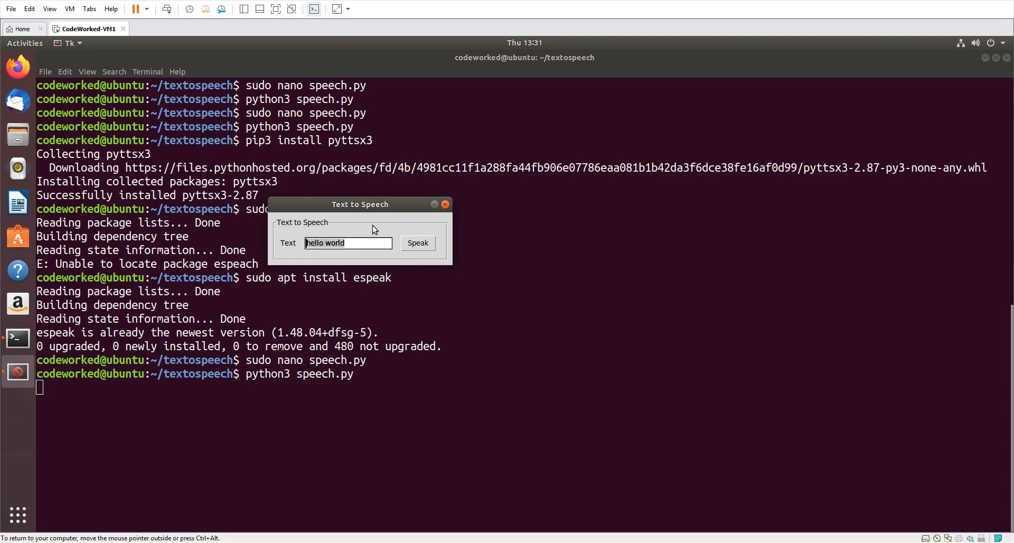
left_click_drag(360, 204, 469, 264)
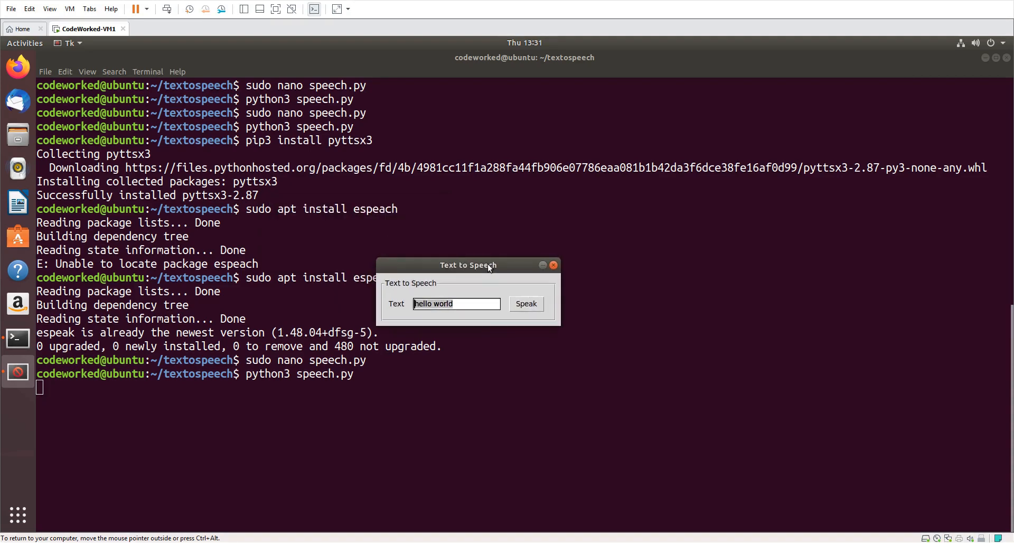
left_click(456, 304)
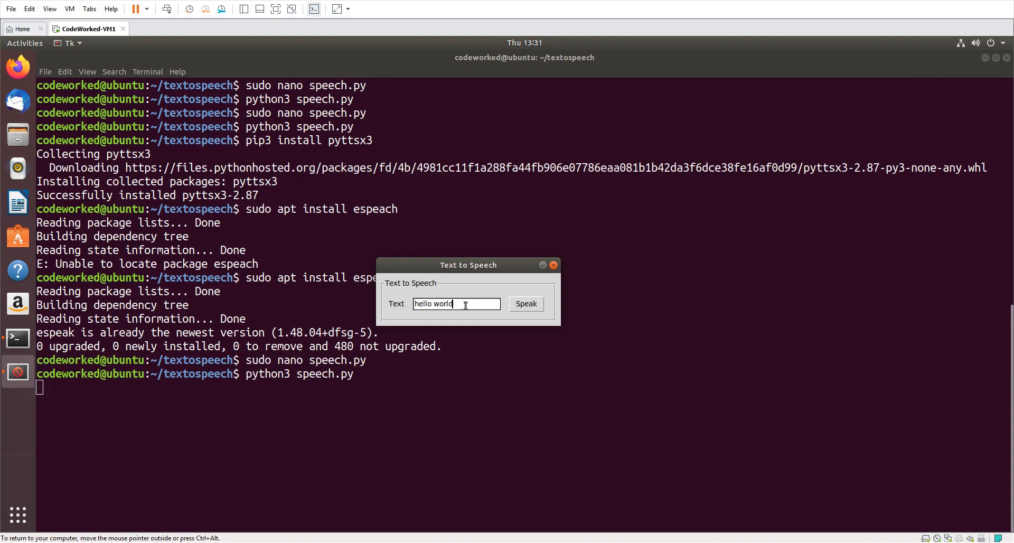
mouse_move(334, 478)
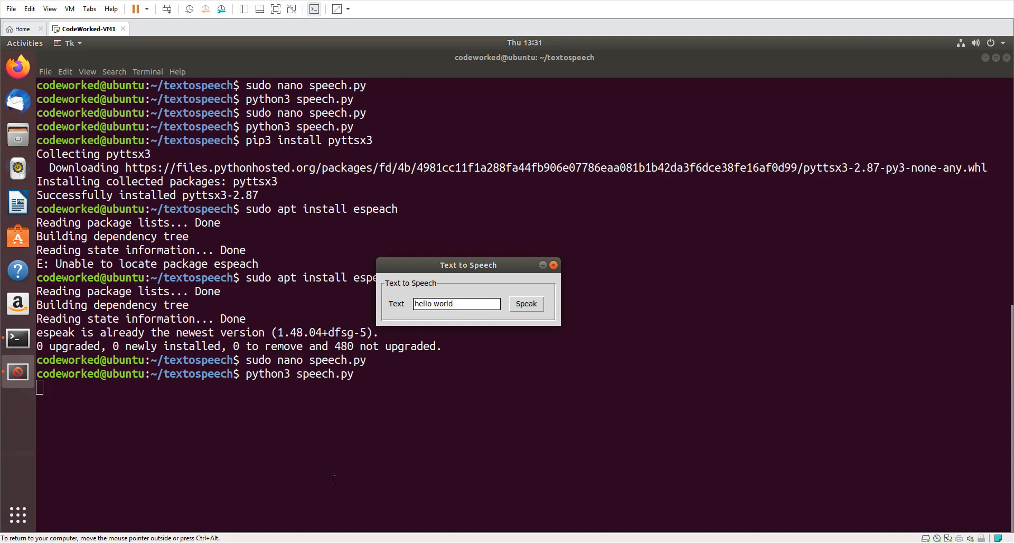
left_click(456, 304)
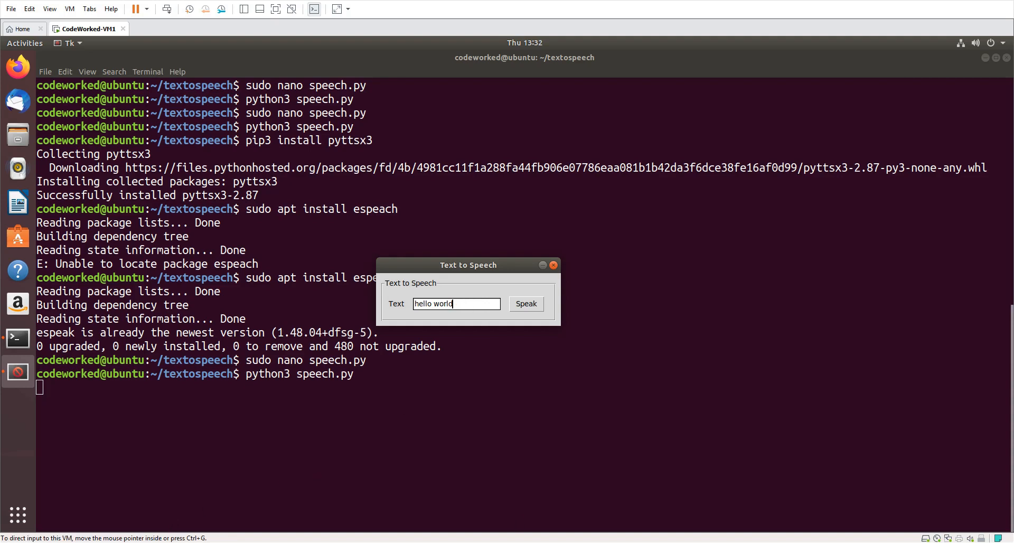